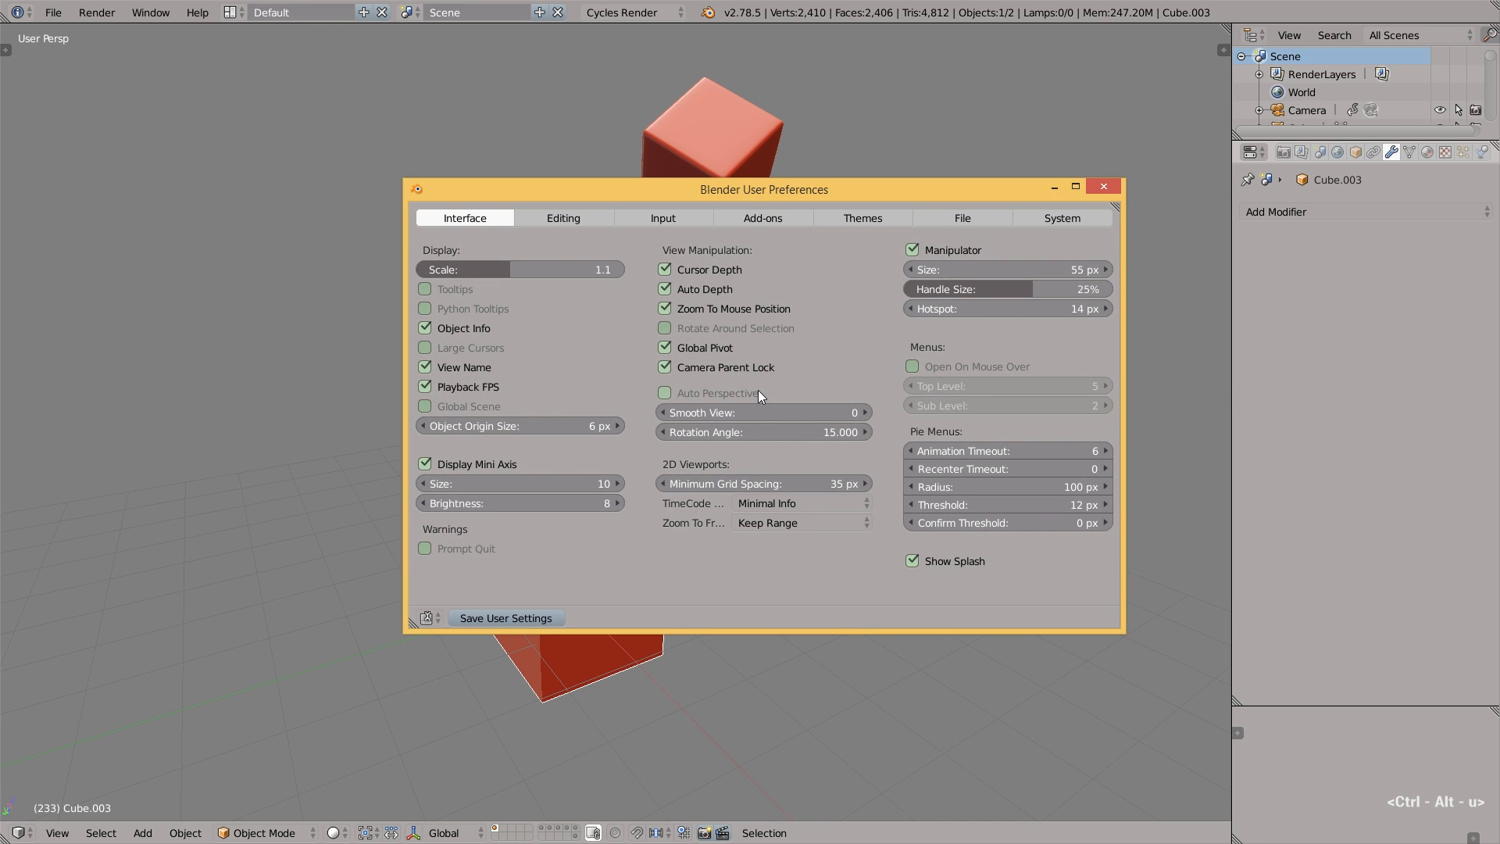
Search the installed add-ons for 'copy' and confirm 3D View: Copy Attributes Menu is ticked
left_click(763, 217)
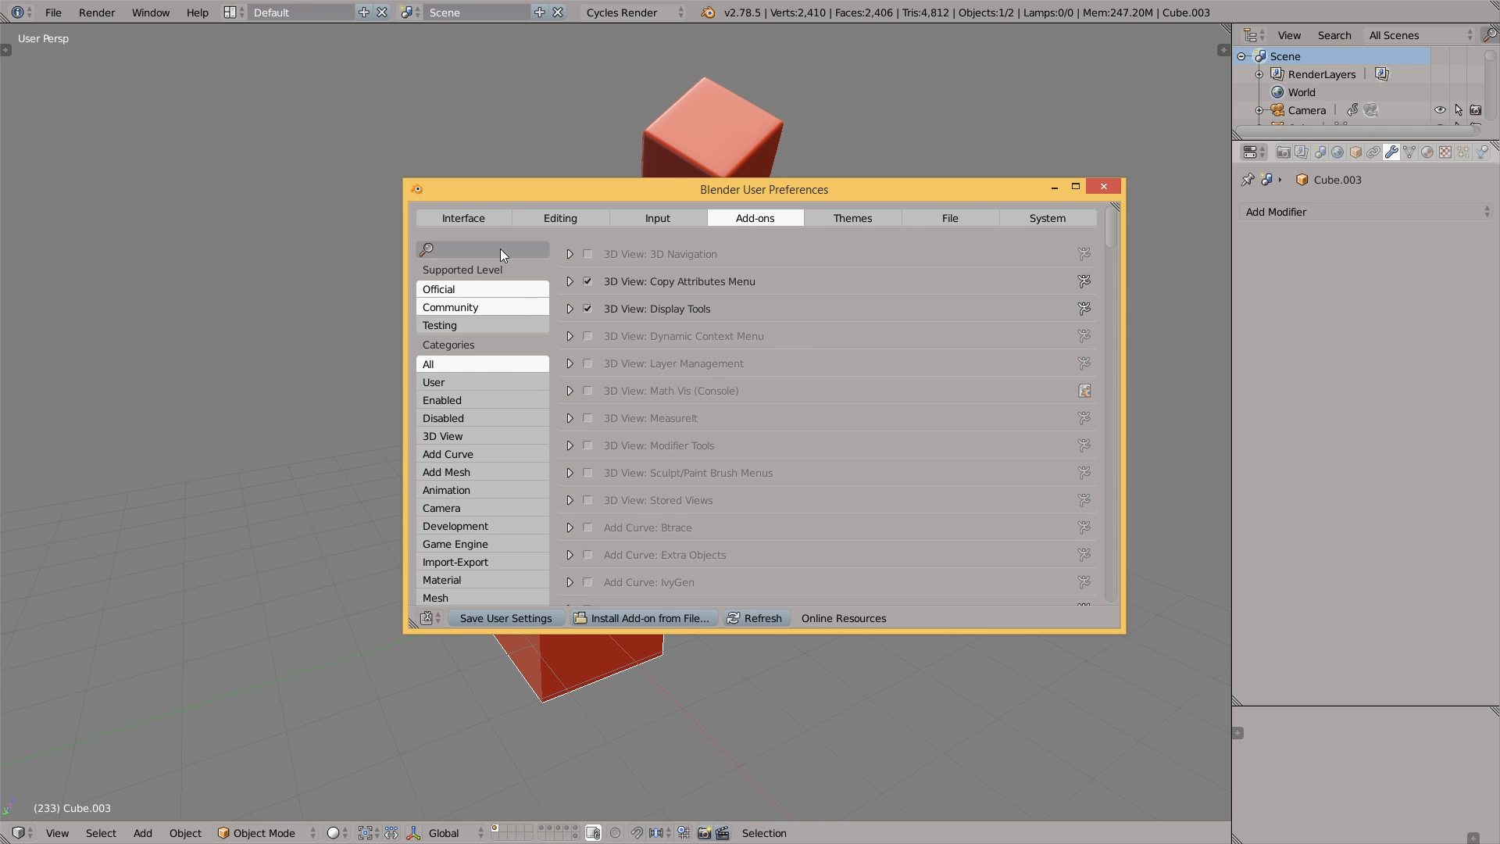
type("copy")
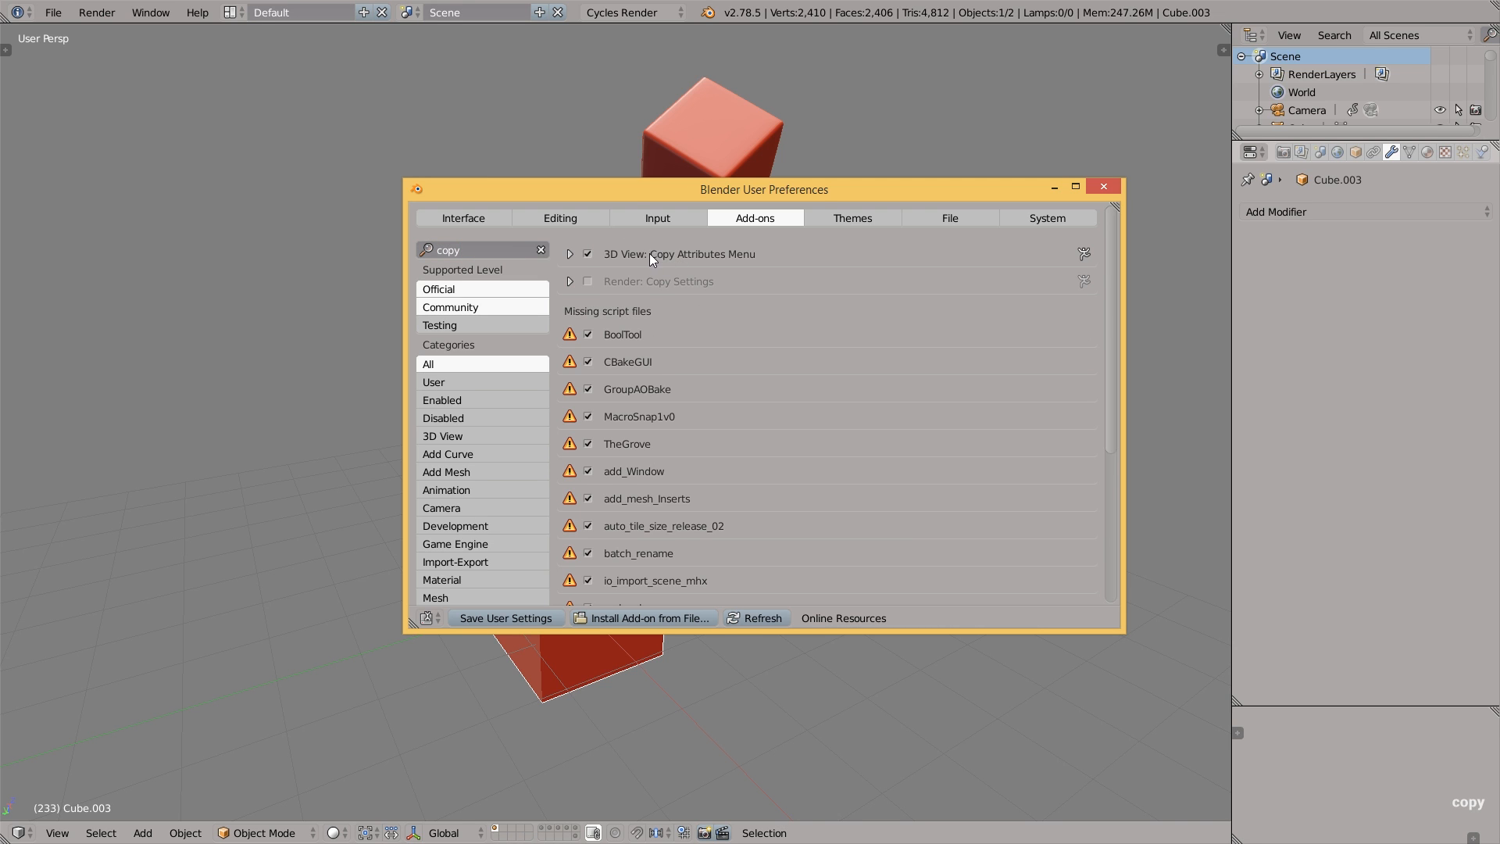
left_click(1103, 186)
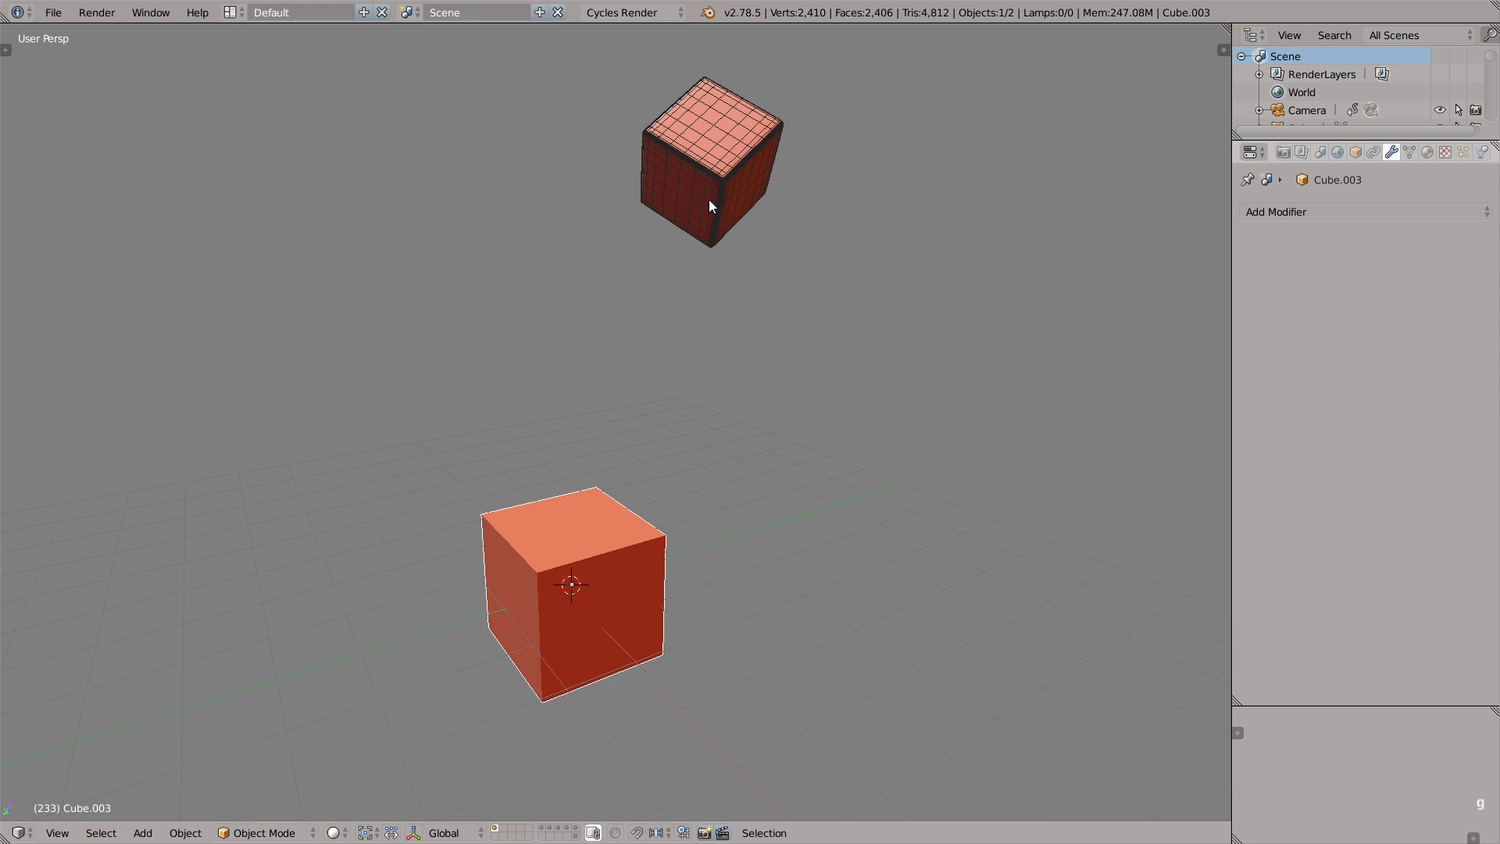
Select both cubes and use Ctrl+C Copy Selected Modifiers to transfer Bevel and Subsurf
left_click(713, 158)
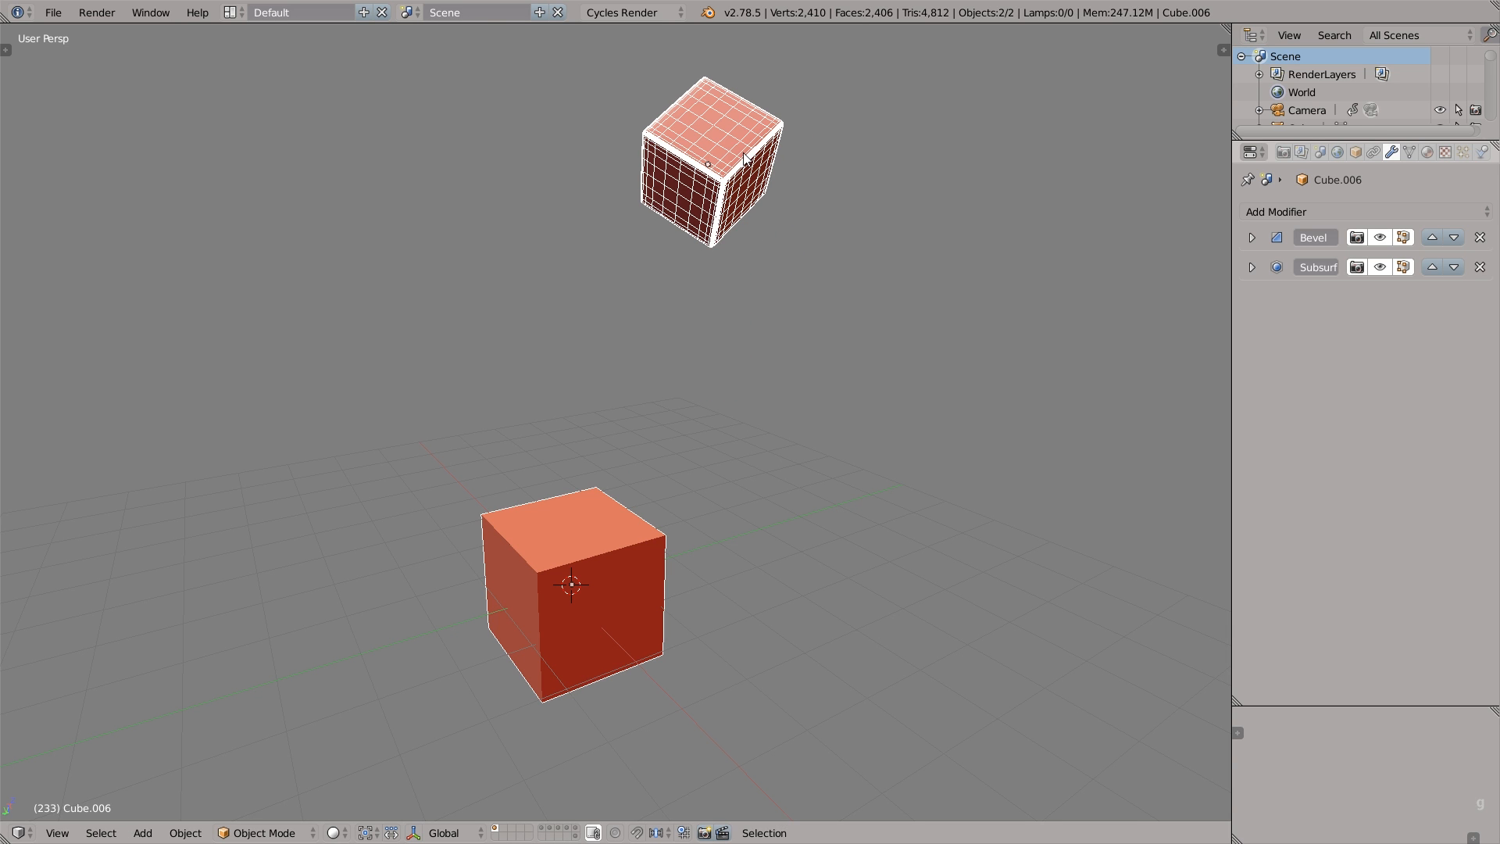
key("ctrl+c")
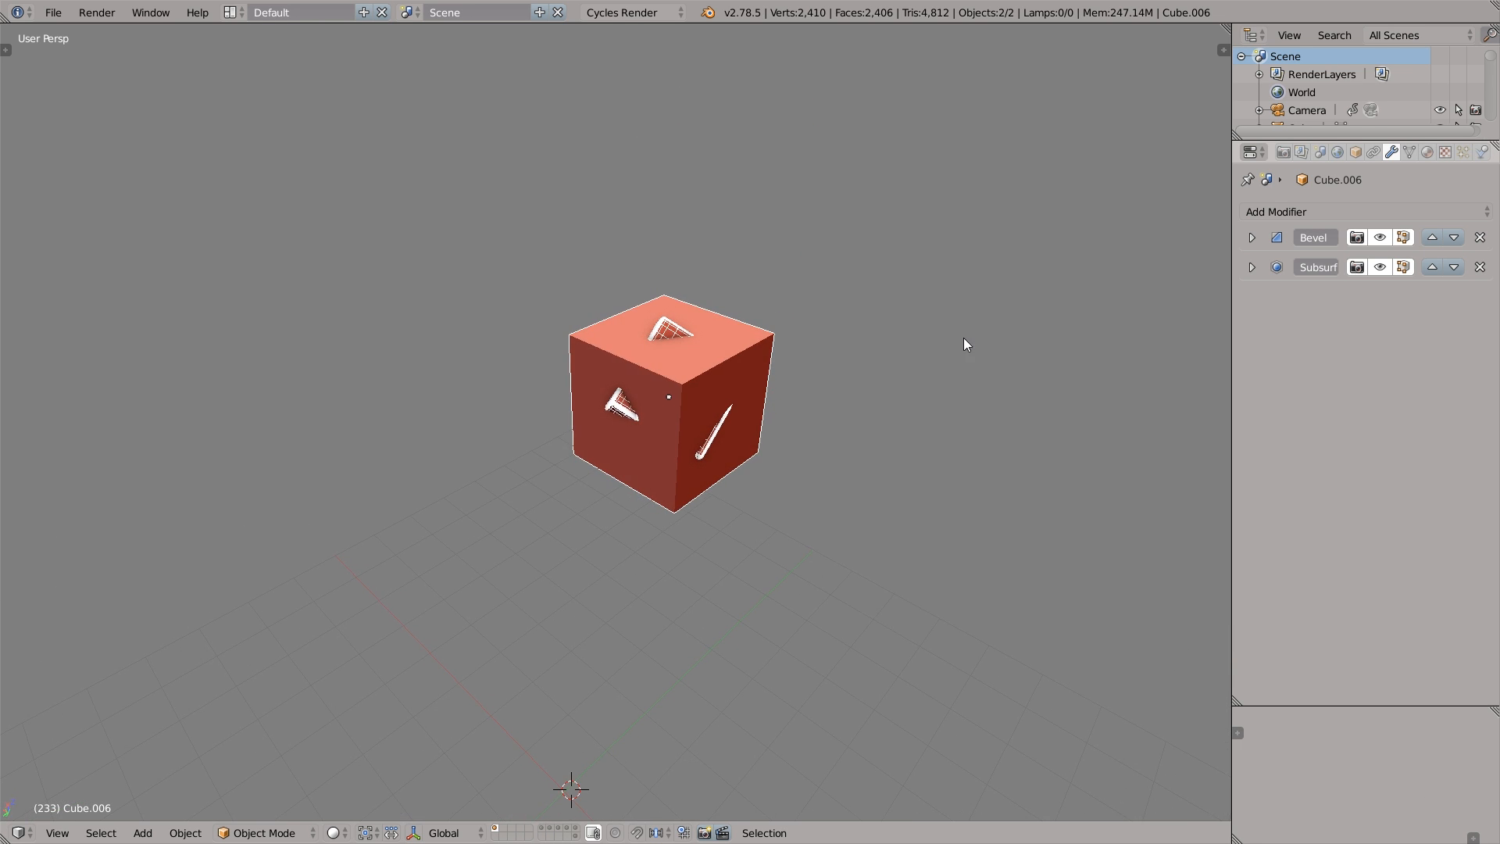
key("ctrl+c")
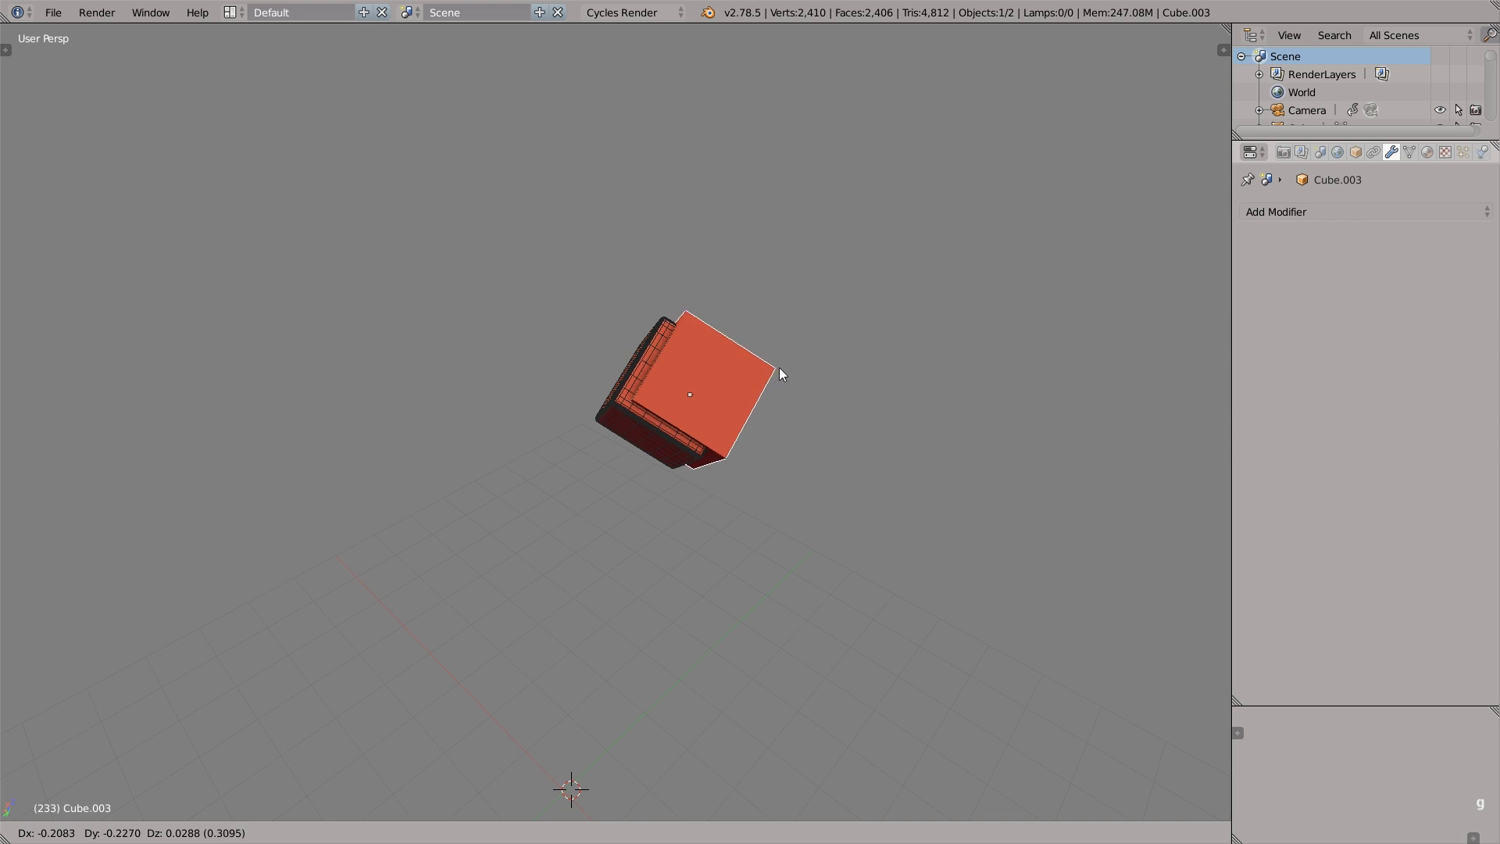
key("ctrl+c")
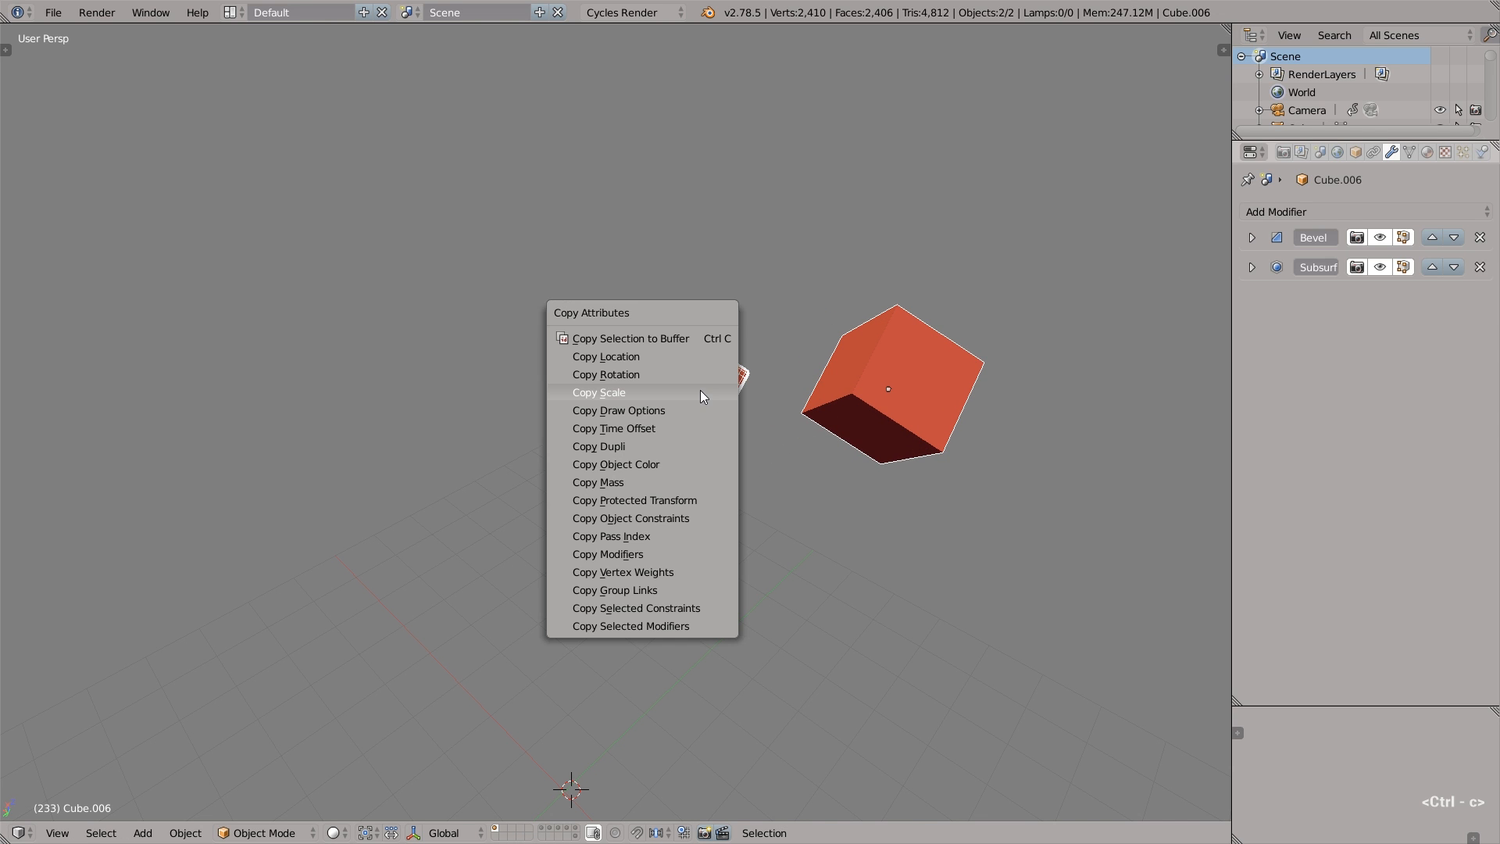
mouse_move(672, 553)
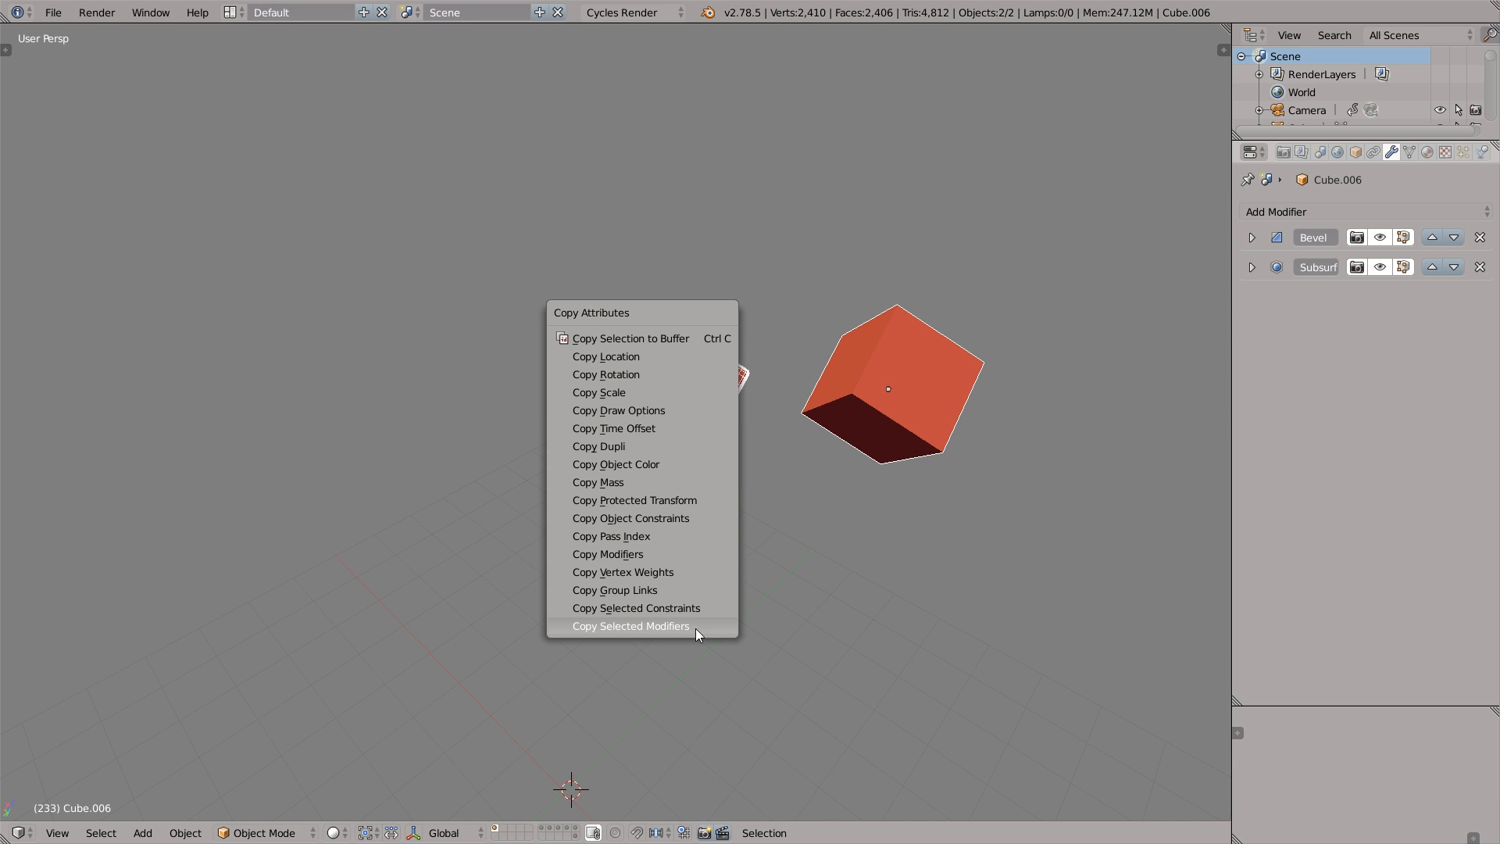
left_click(630, 626)
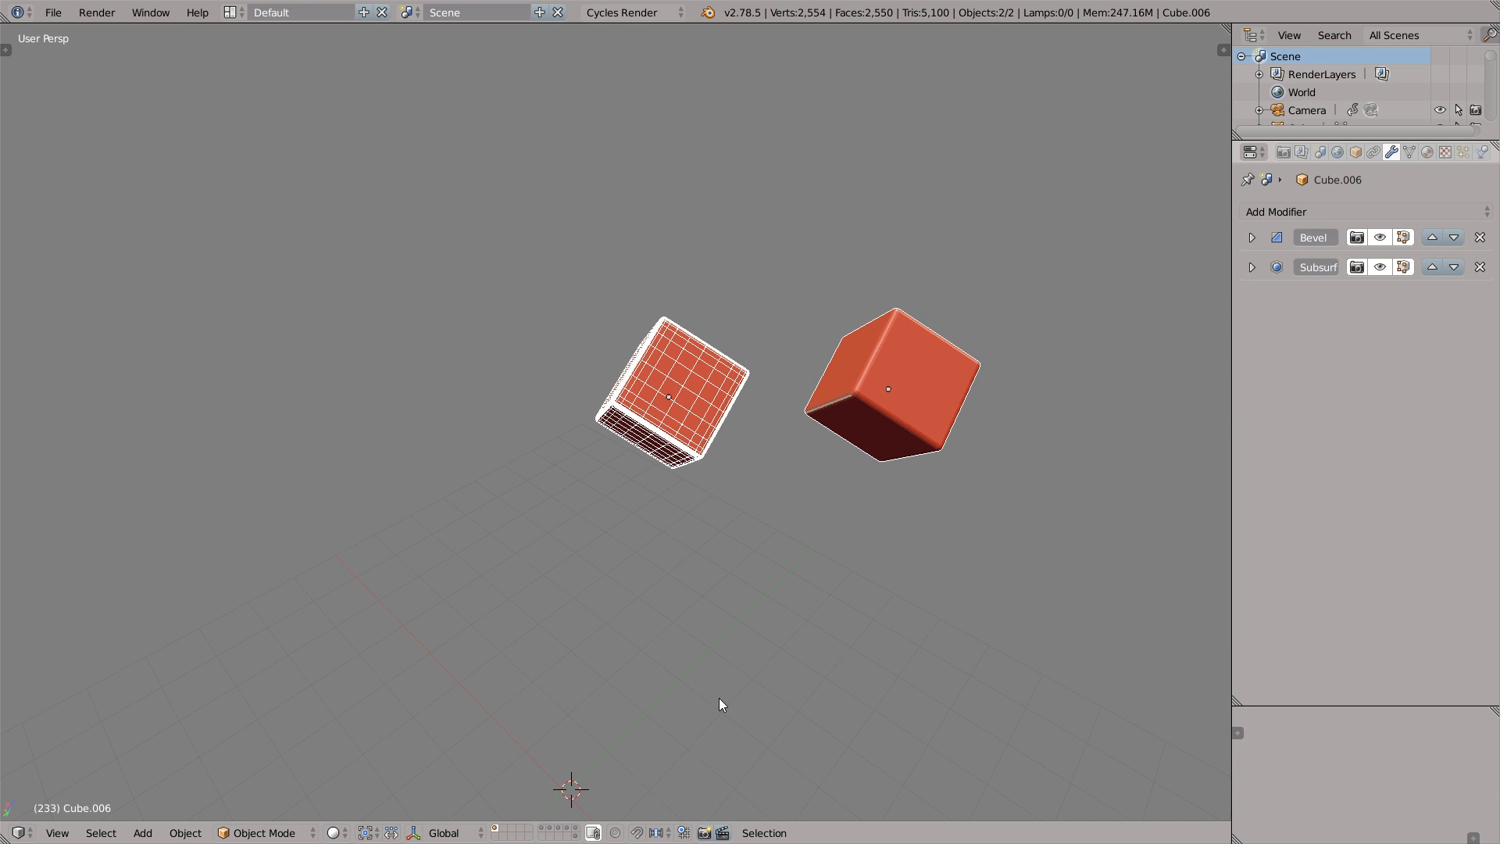
Duplicate the cube with Shift+D to make another copy
key("shift+d")
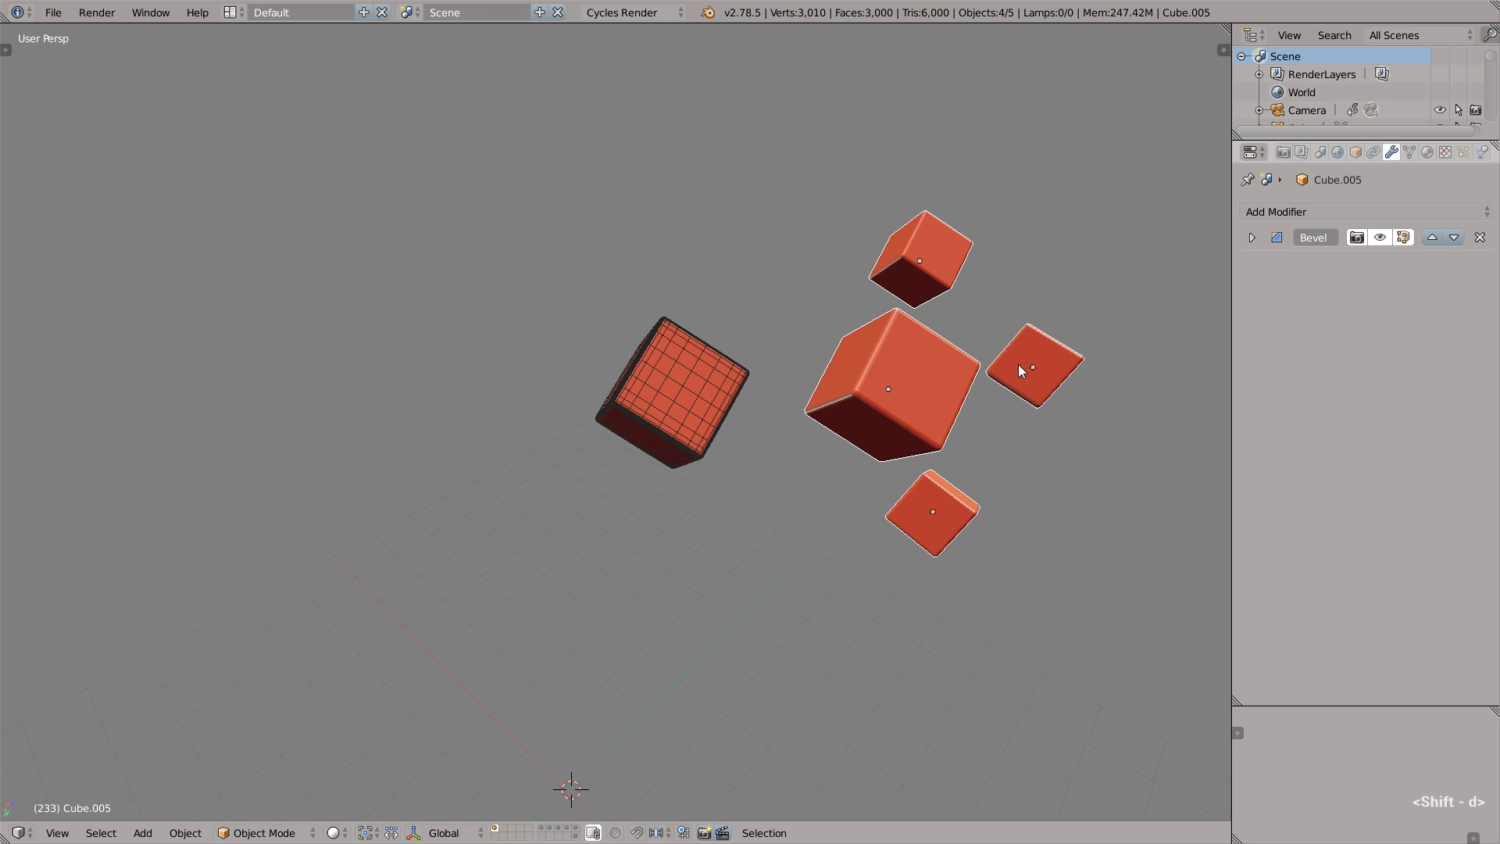
mouse_move(694, 356)
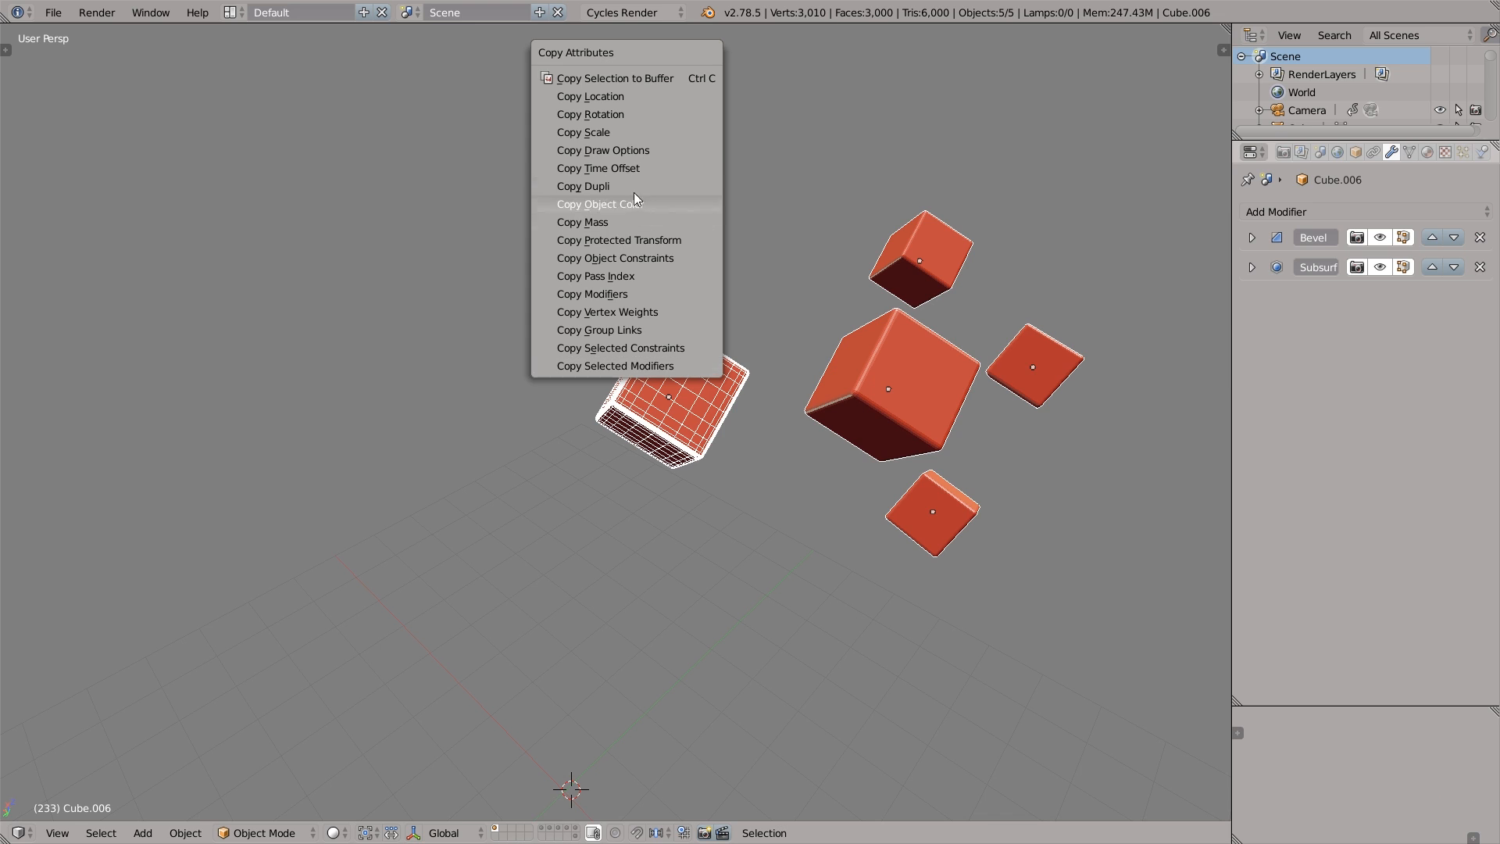
mouse_move(661, 150)
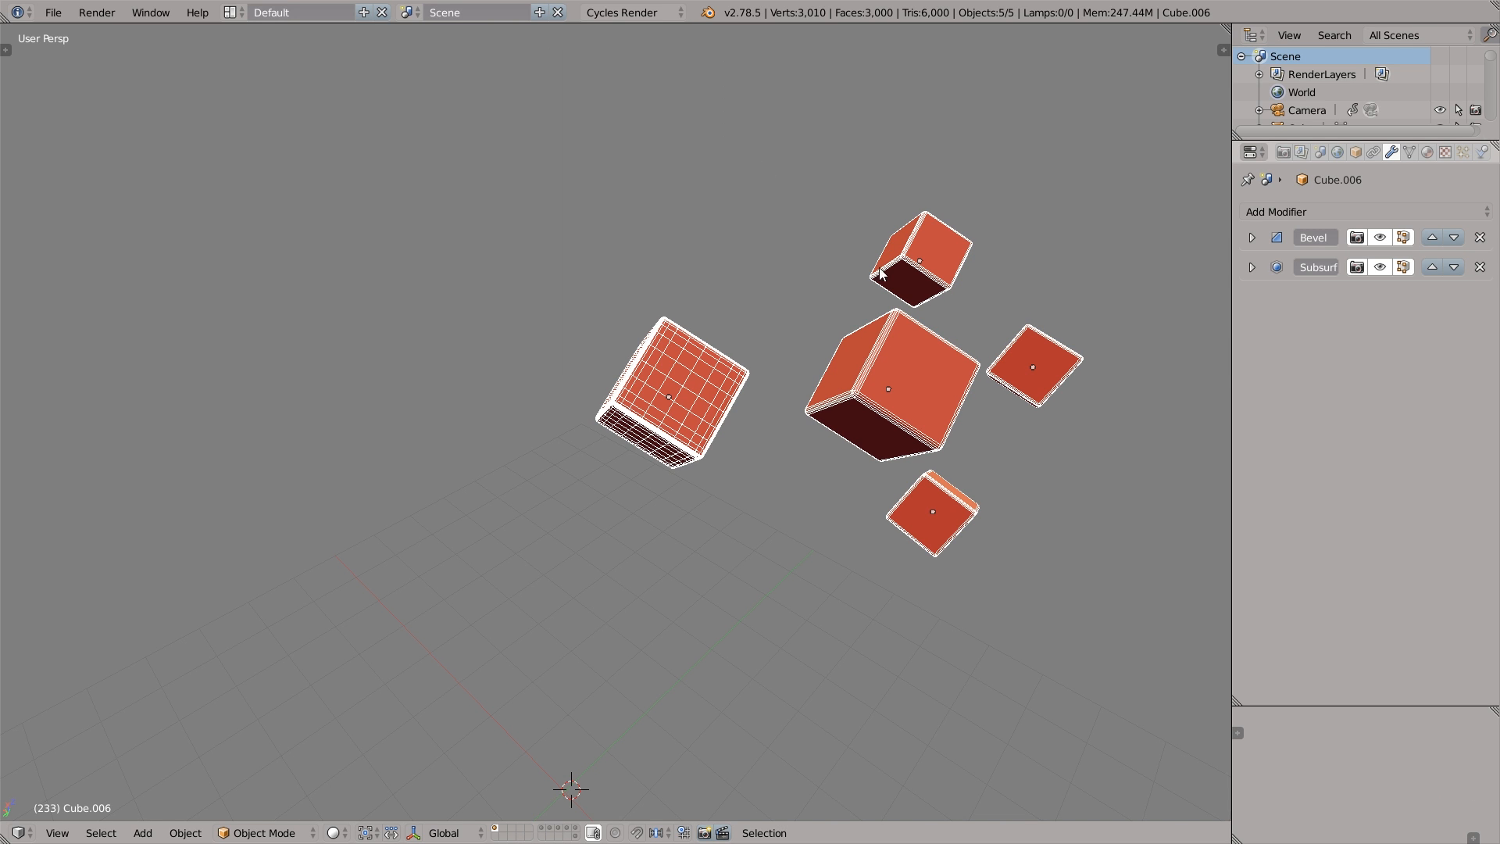
mouse_move(1042, 288)
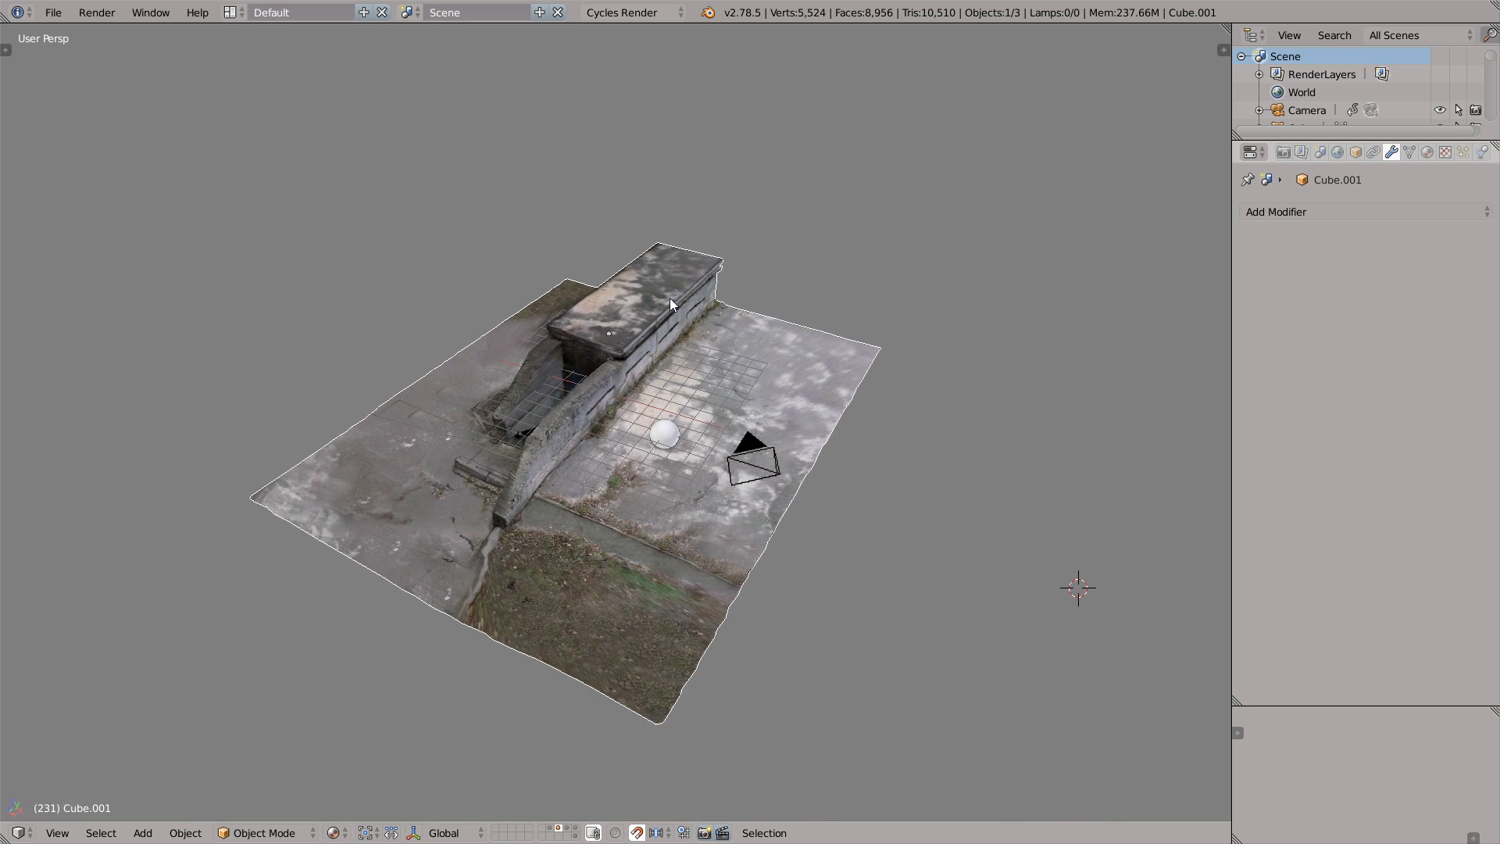
Copy the selected scan model to the buffer and paste it with Ctrl+V
key("ctrl+c")
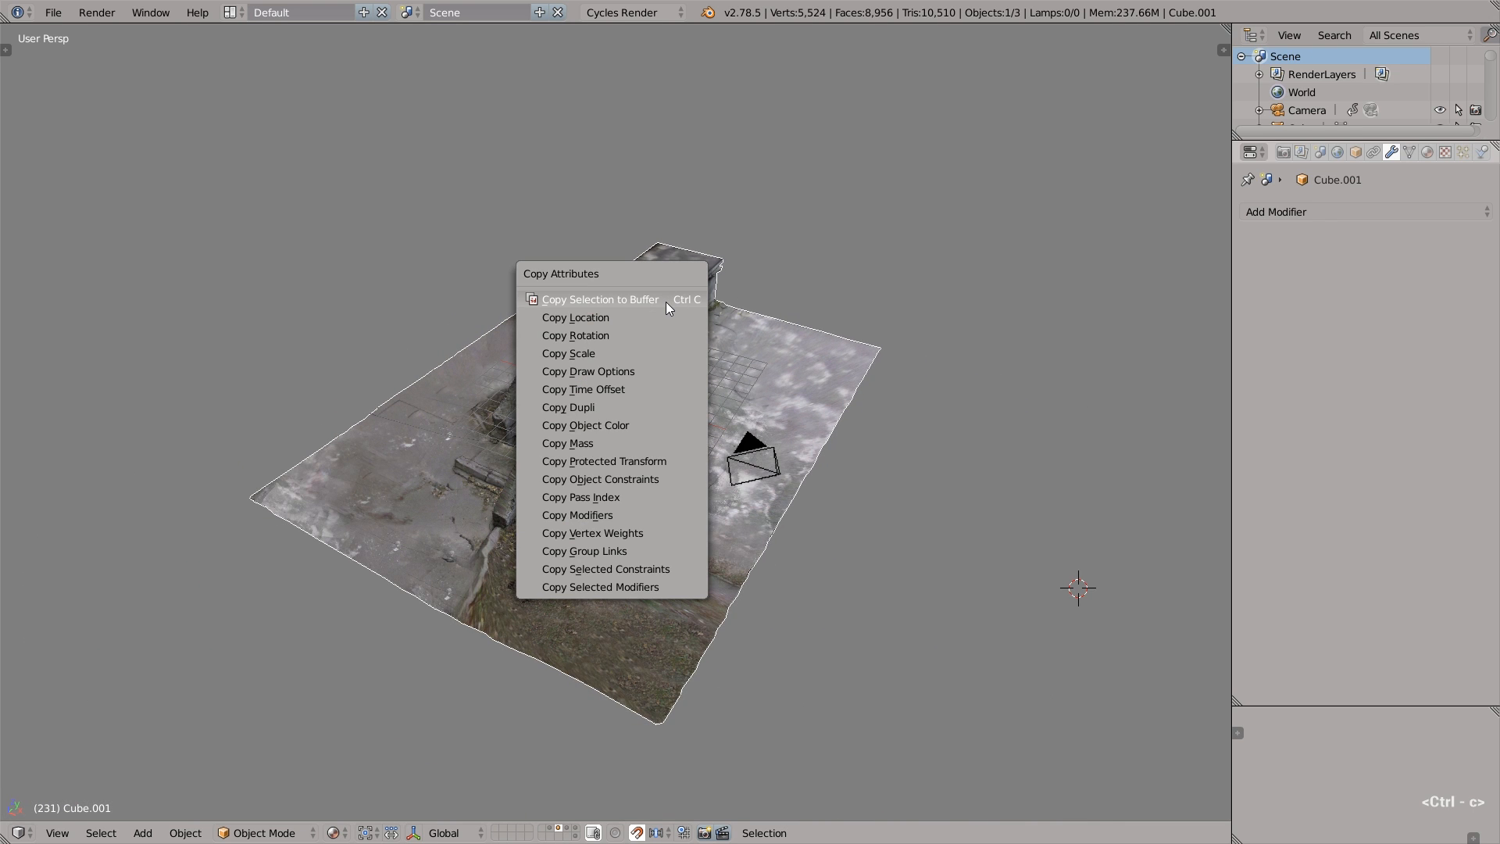
left_click(601, 298)
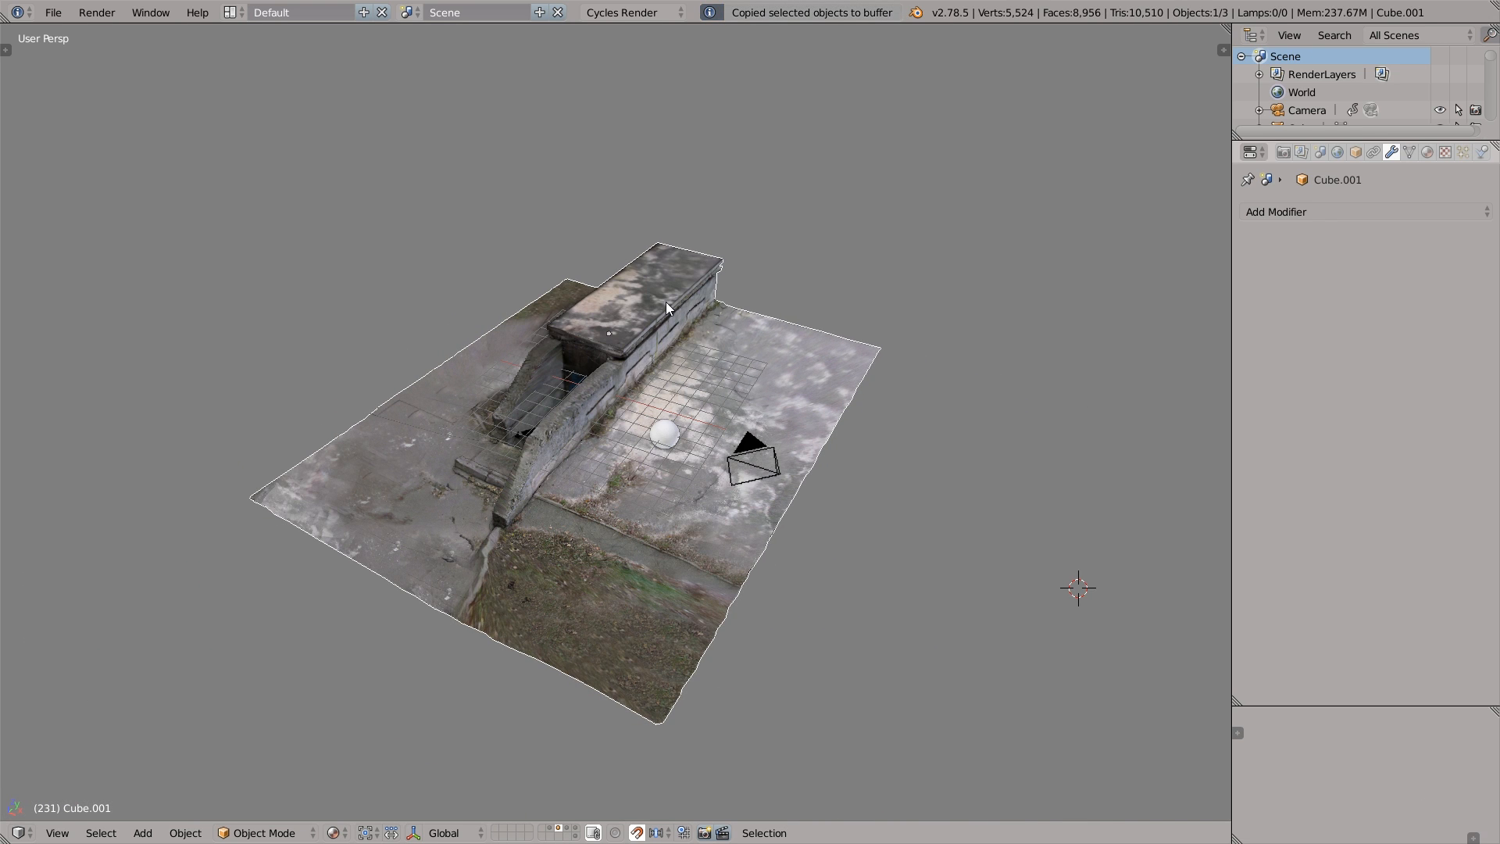
mouse_move(394, 809)
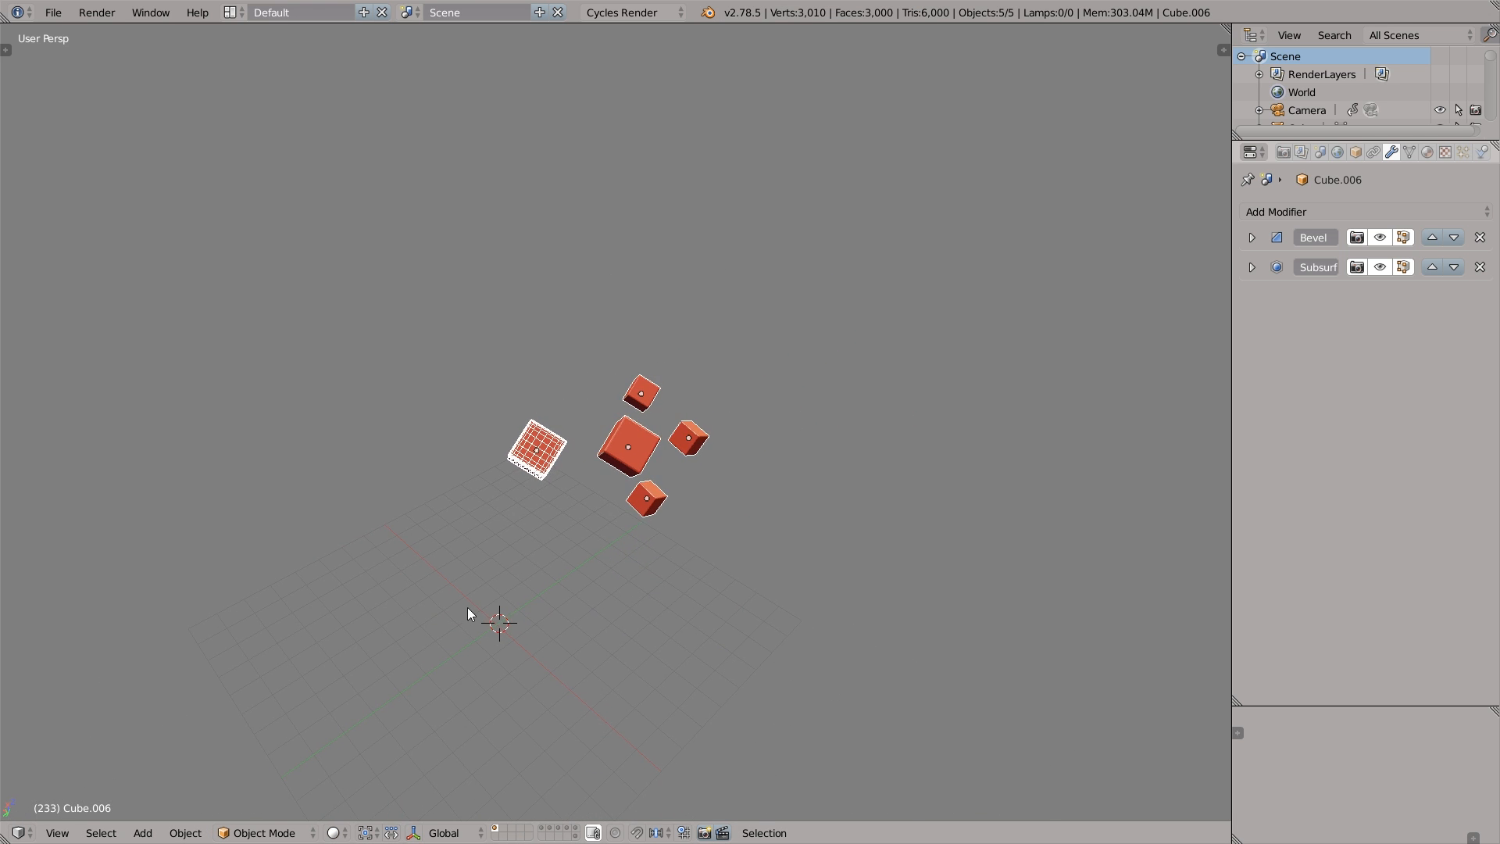
key("ctrl+v")
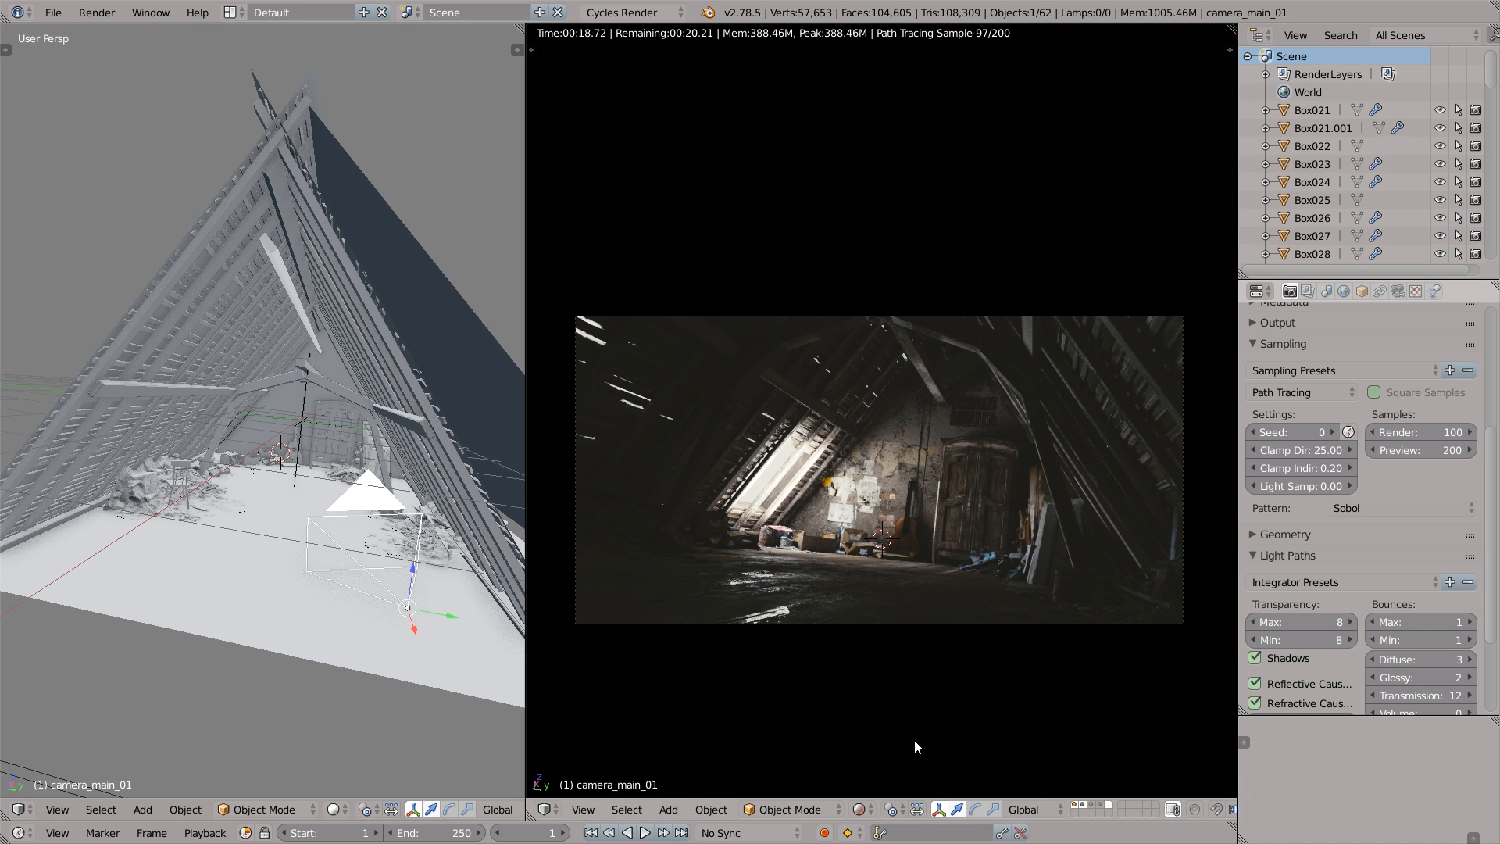
Mirror the rendered attic view horizontally
left_click(967, 809)
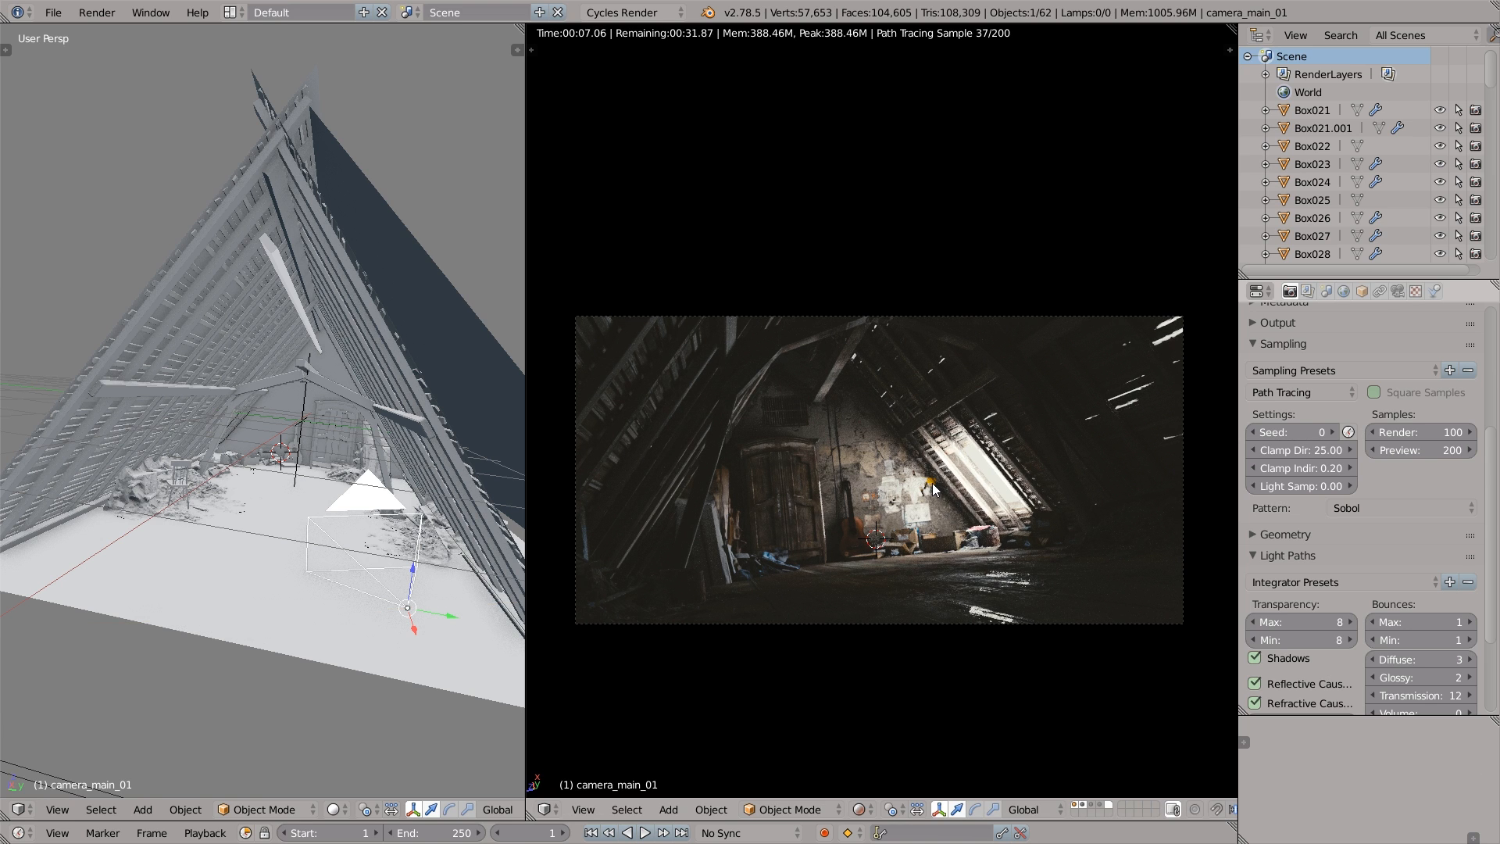
key("Ctrl+M")
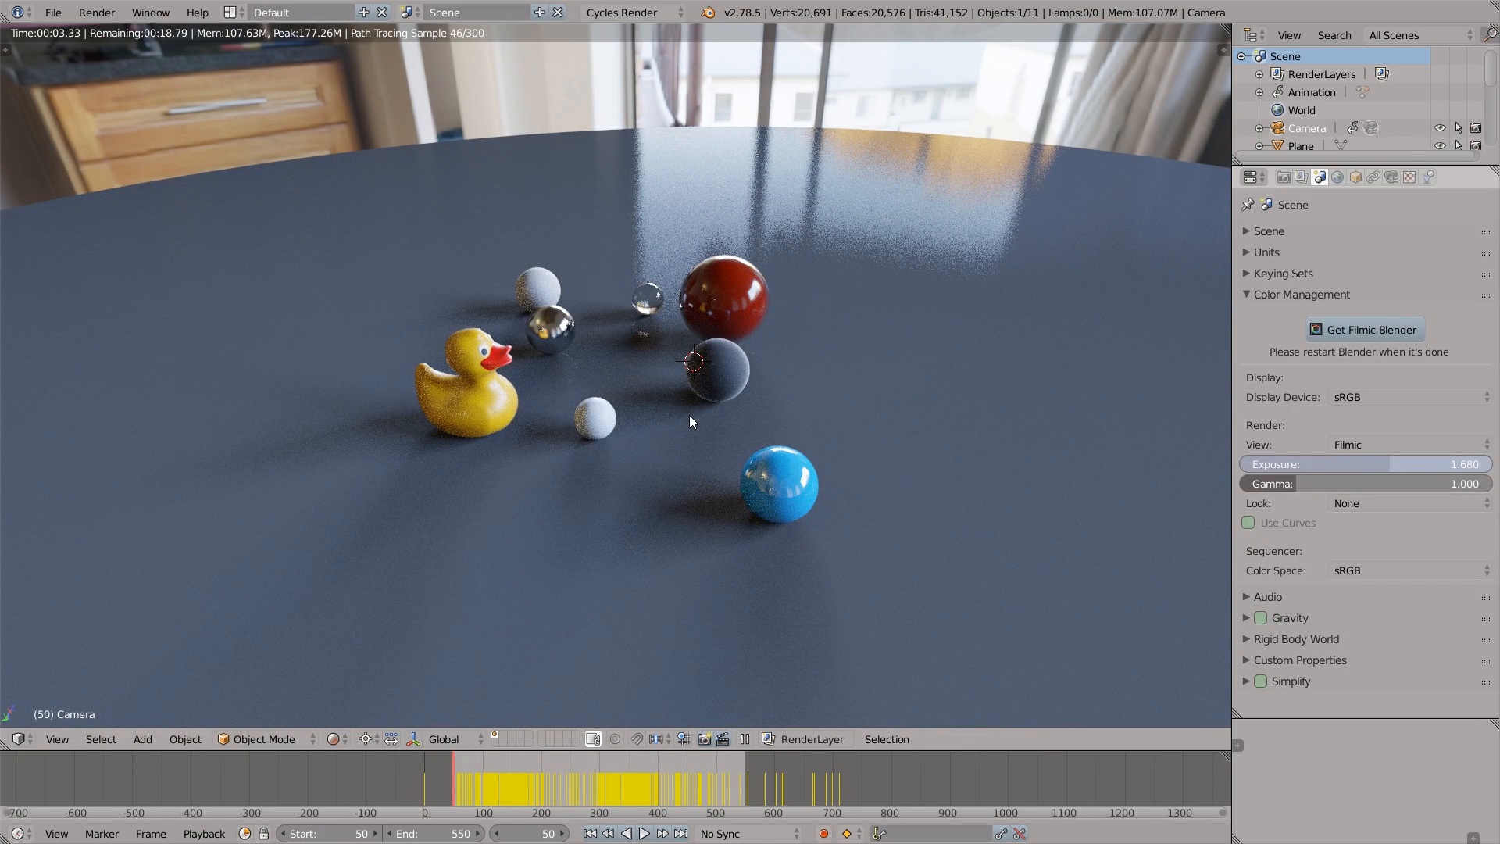
Switch the view transform to False Color, then back to Filmic
left_click(1405, 444)
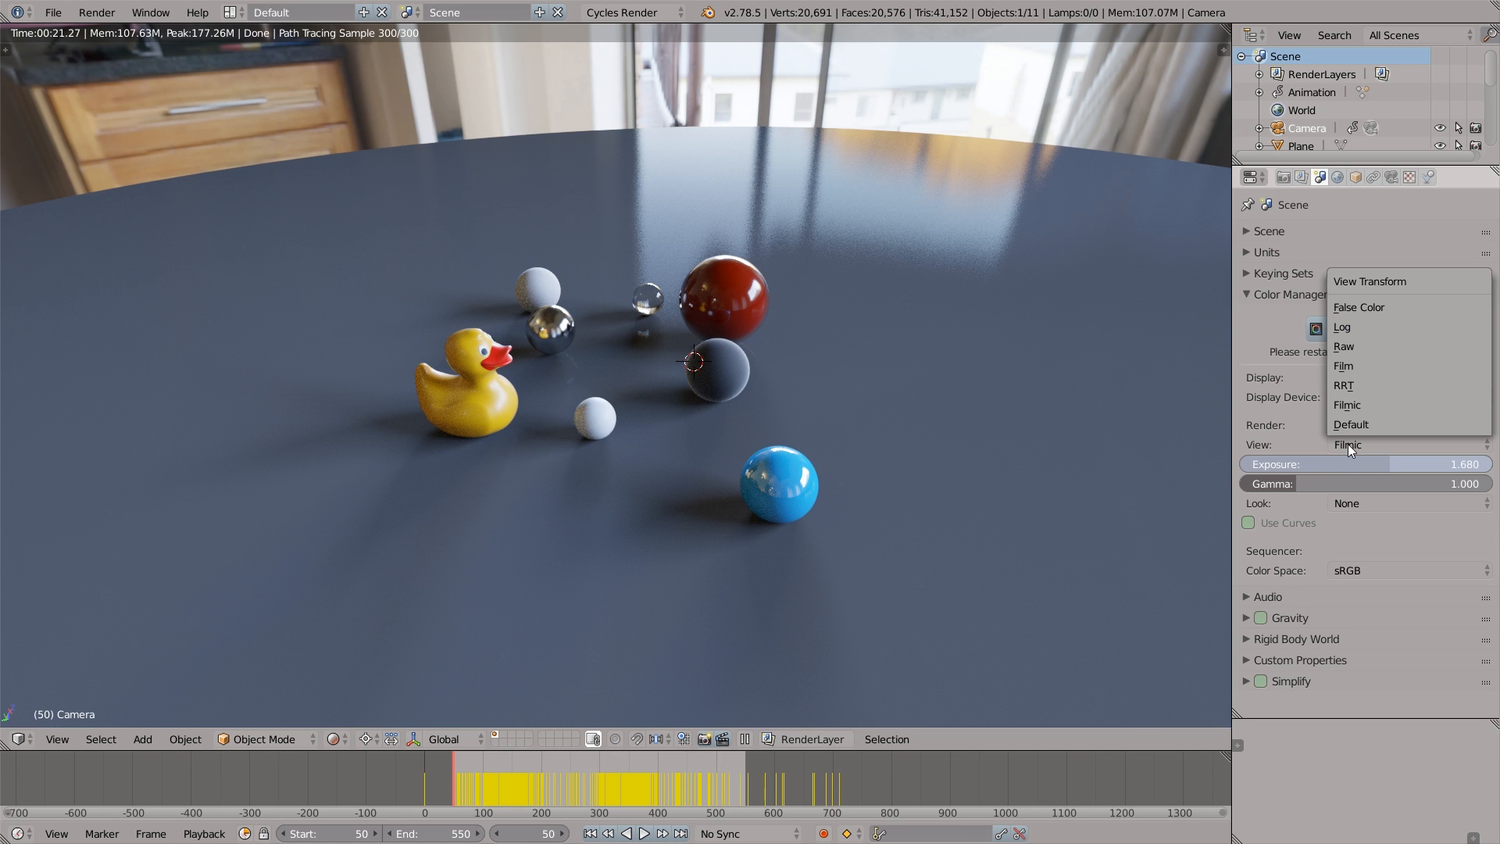
mouse_move(1358, 307)
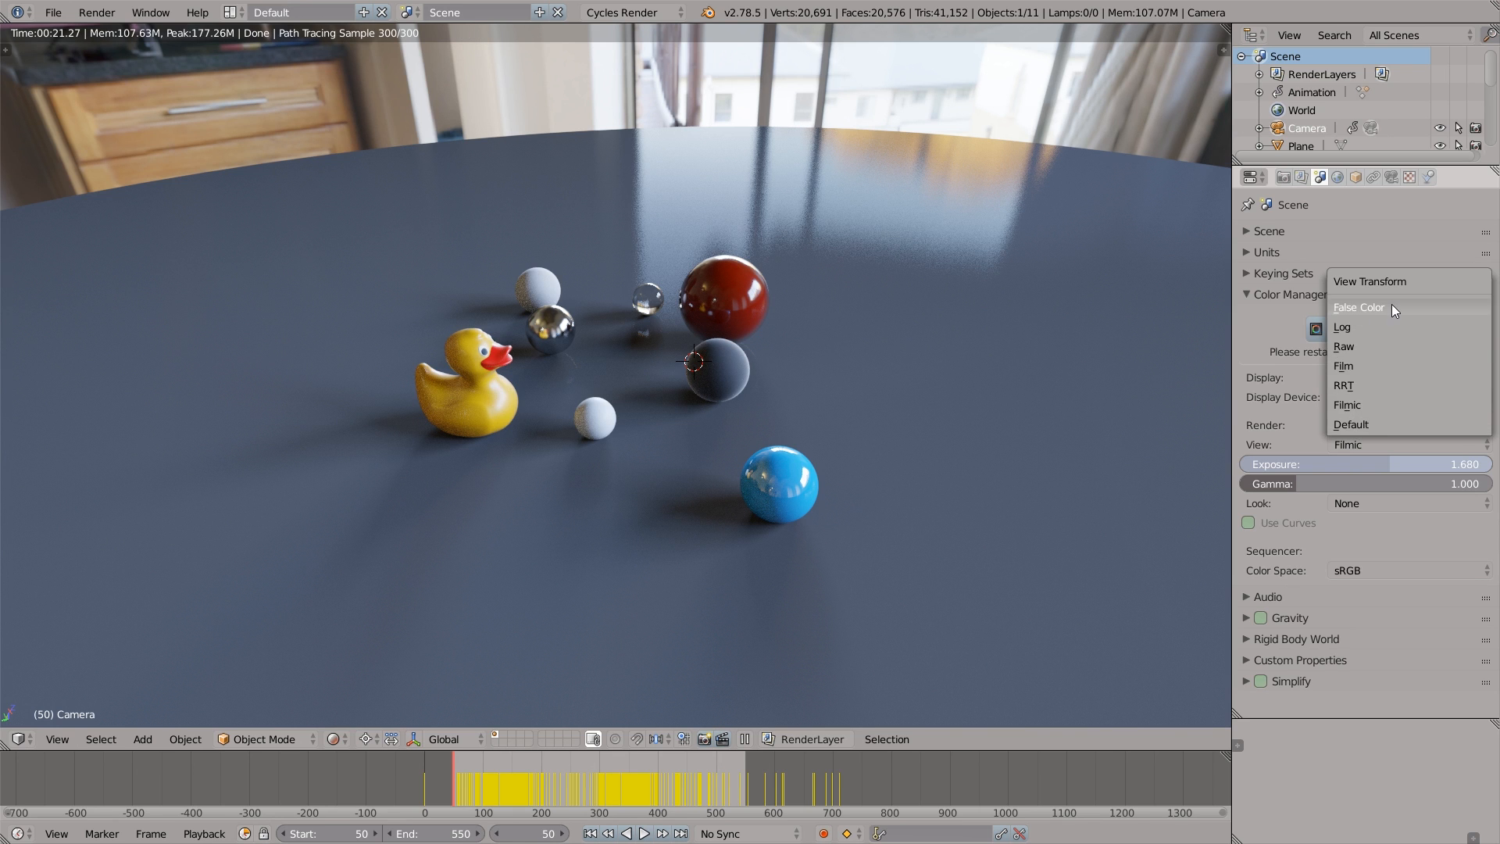
left_click(1358, 307)
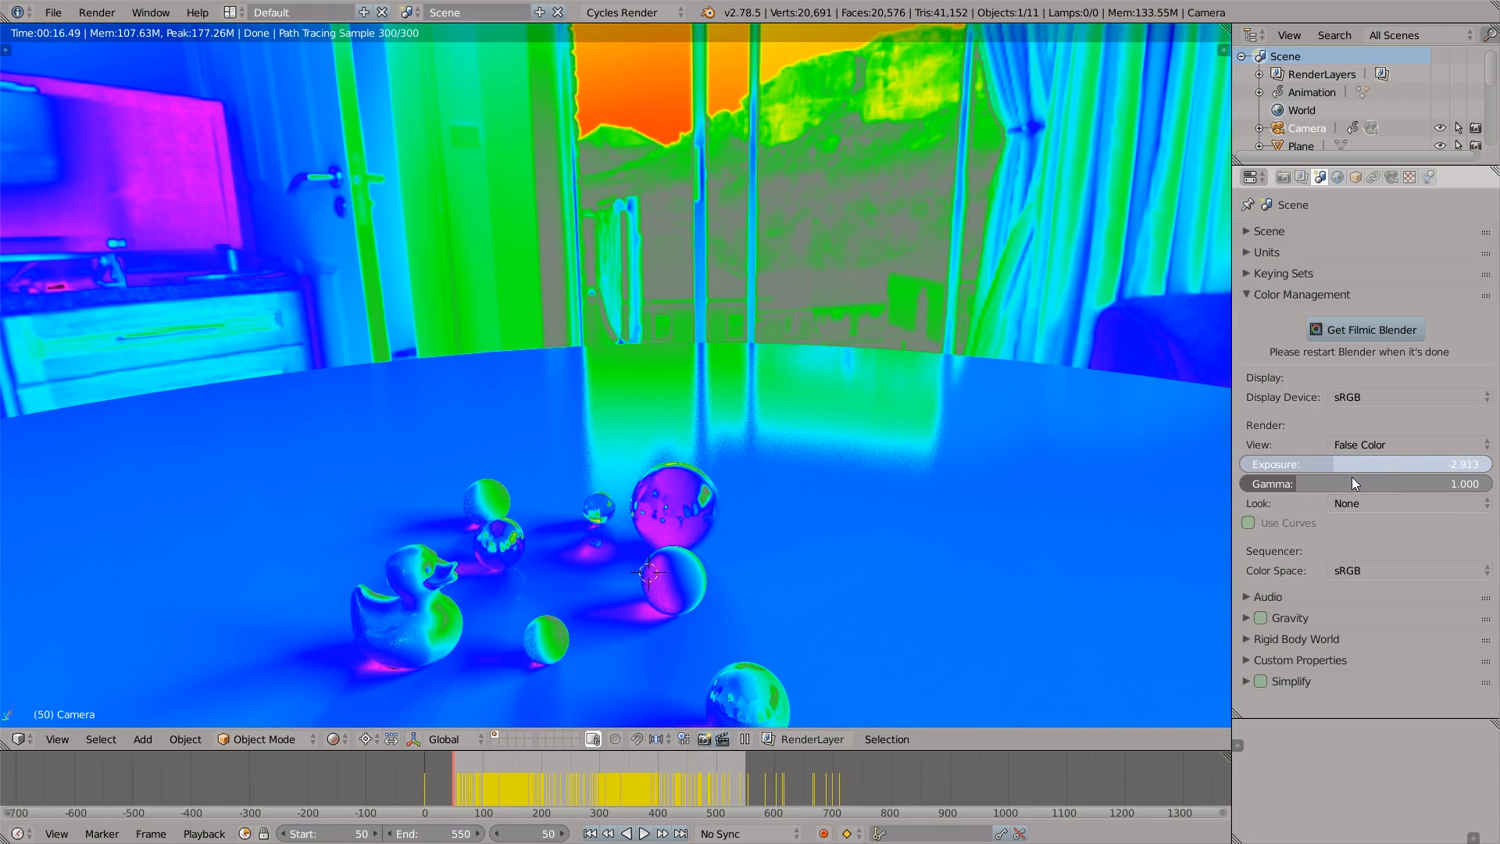
left_click(1406, 443)
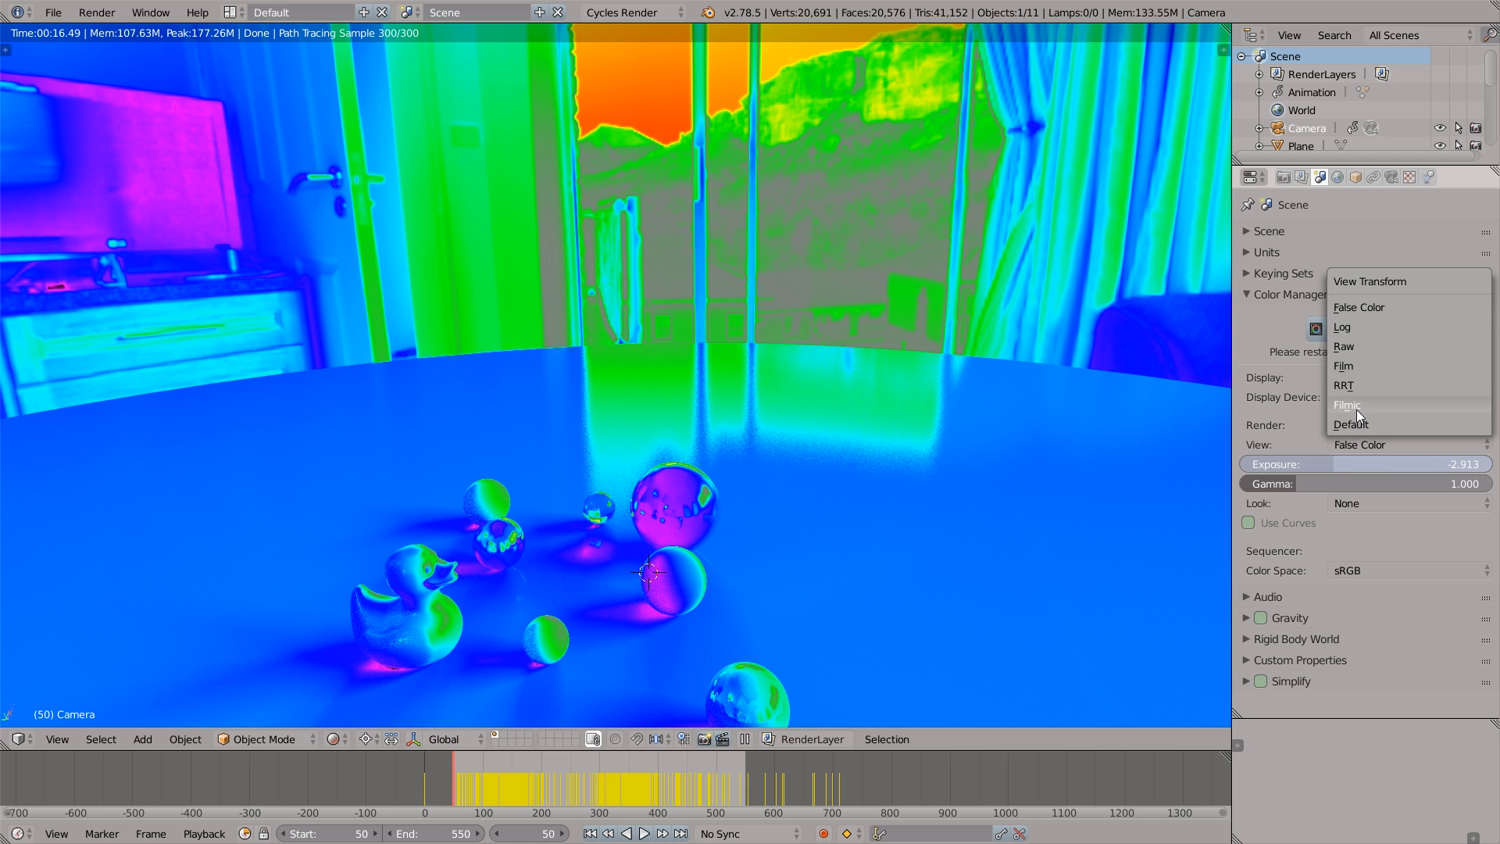
left_click(1347, 405)
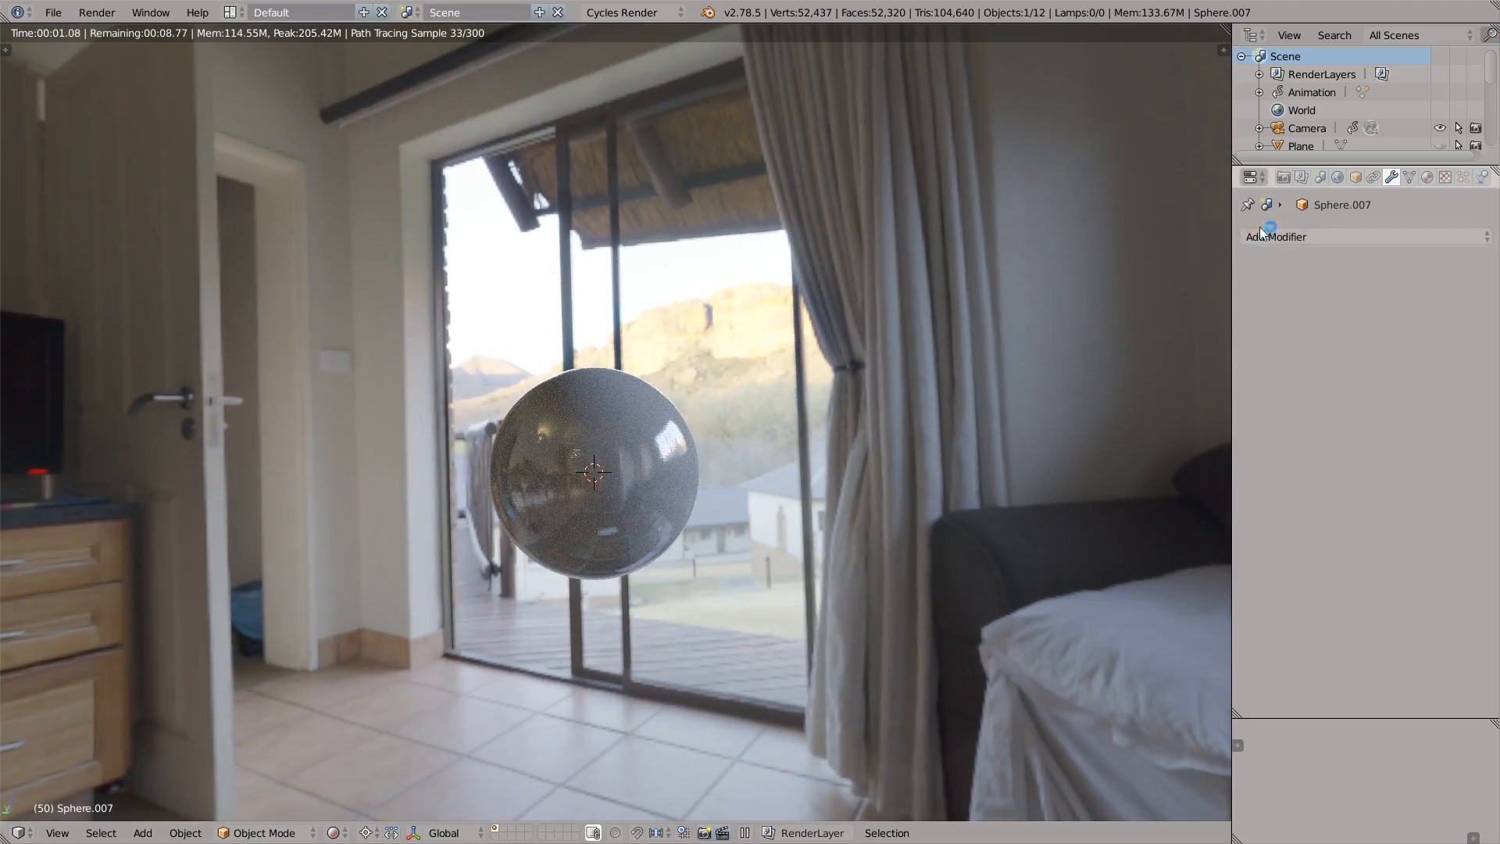
Under Render Performance, tick Persistent Images for Final Render
left_click(1249, 178)
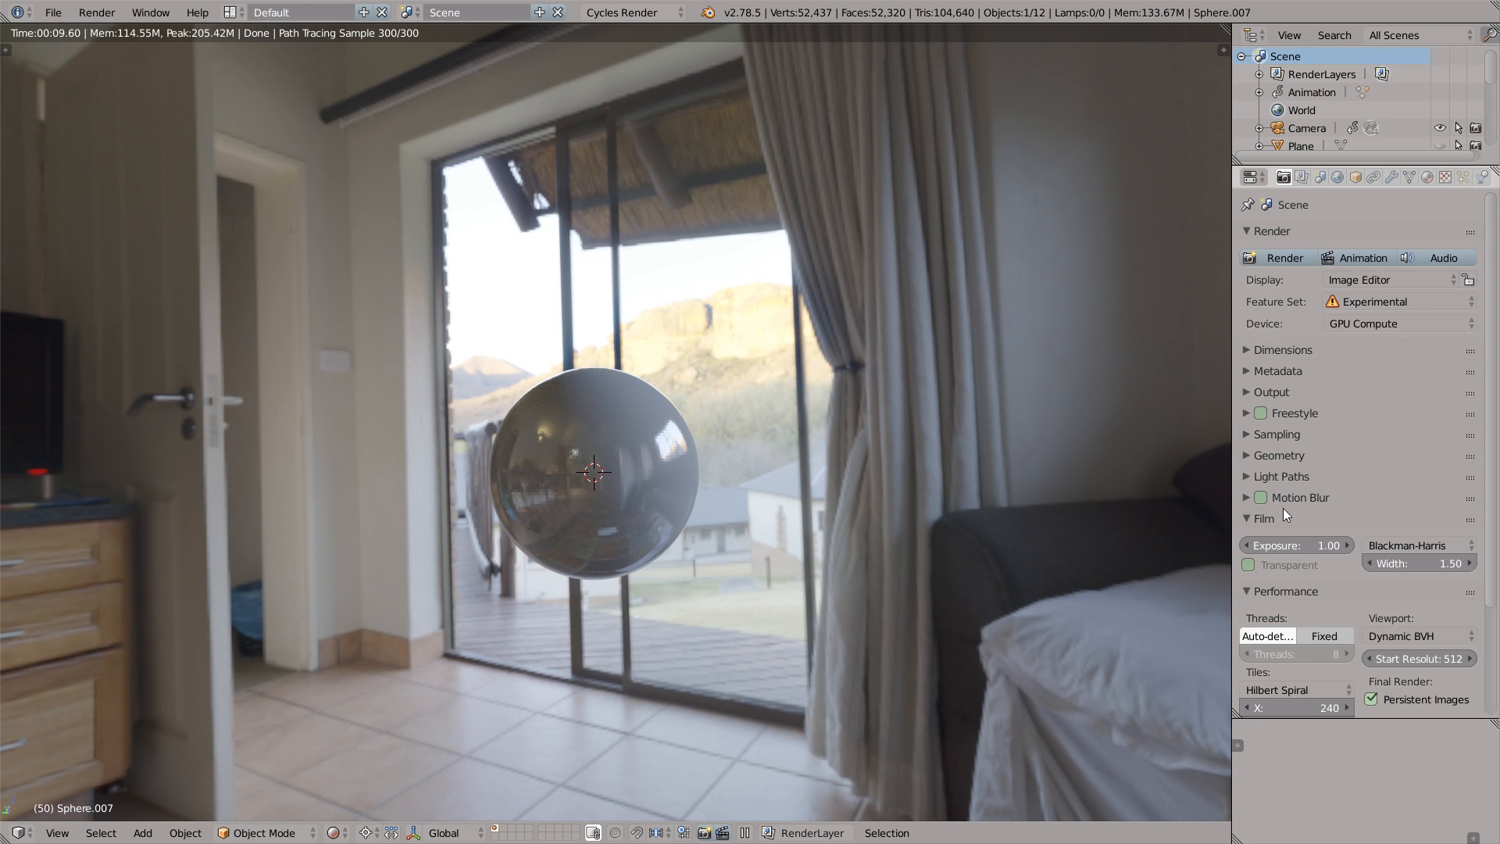
left_click(1249, 564)
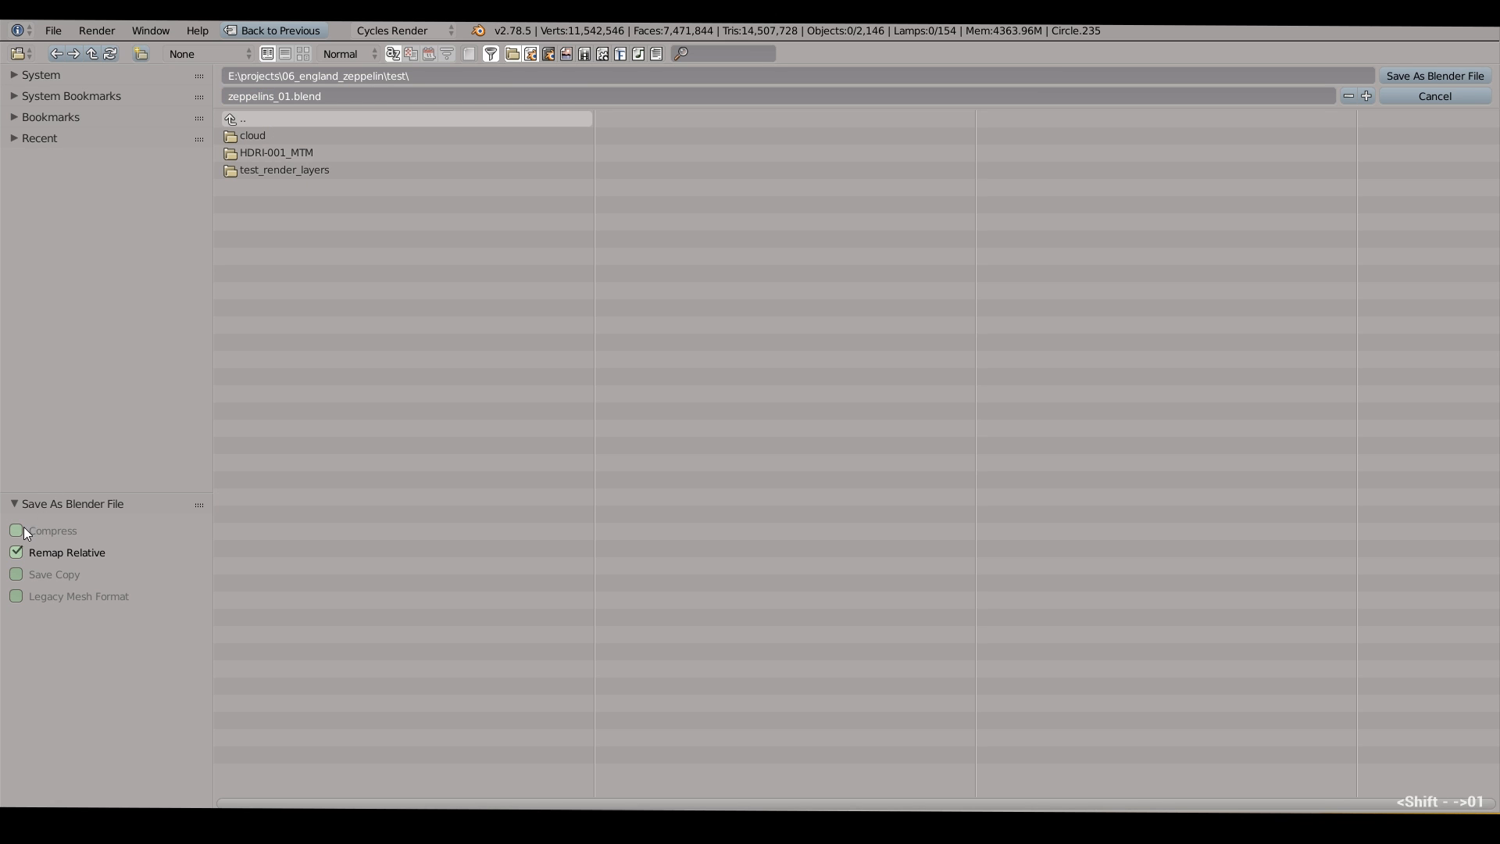
Tick Compress and save the file as zeppelins_01.blend
left_click(17, 530)
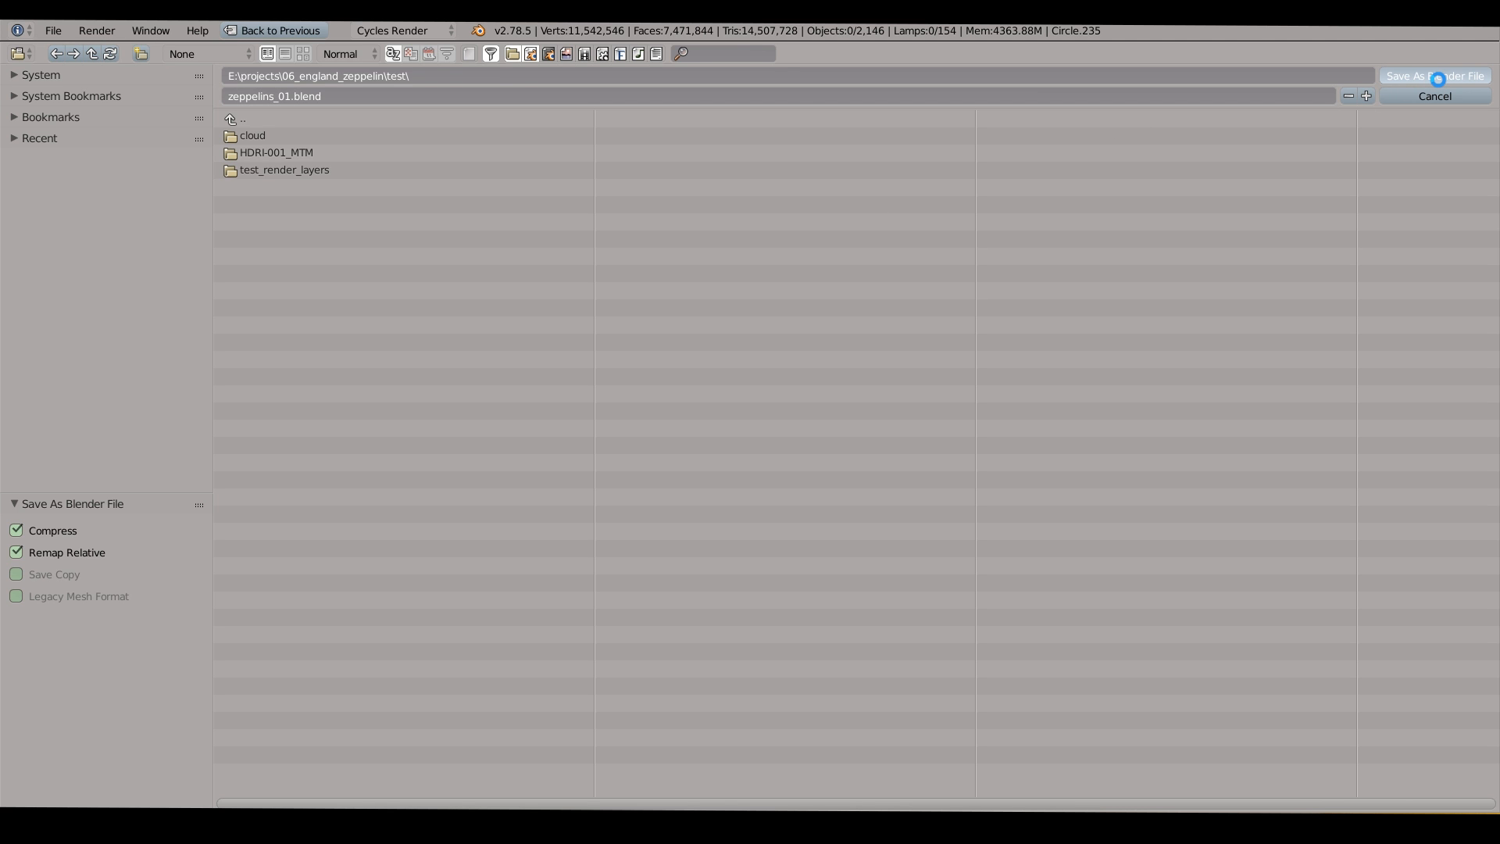
left_click(1433, 95)
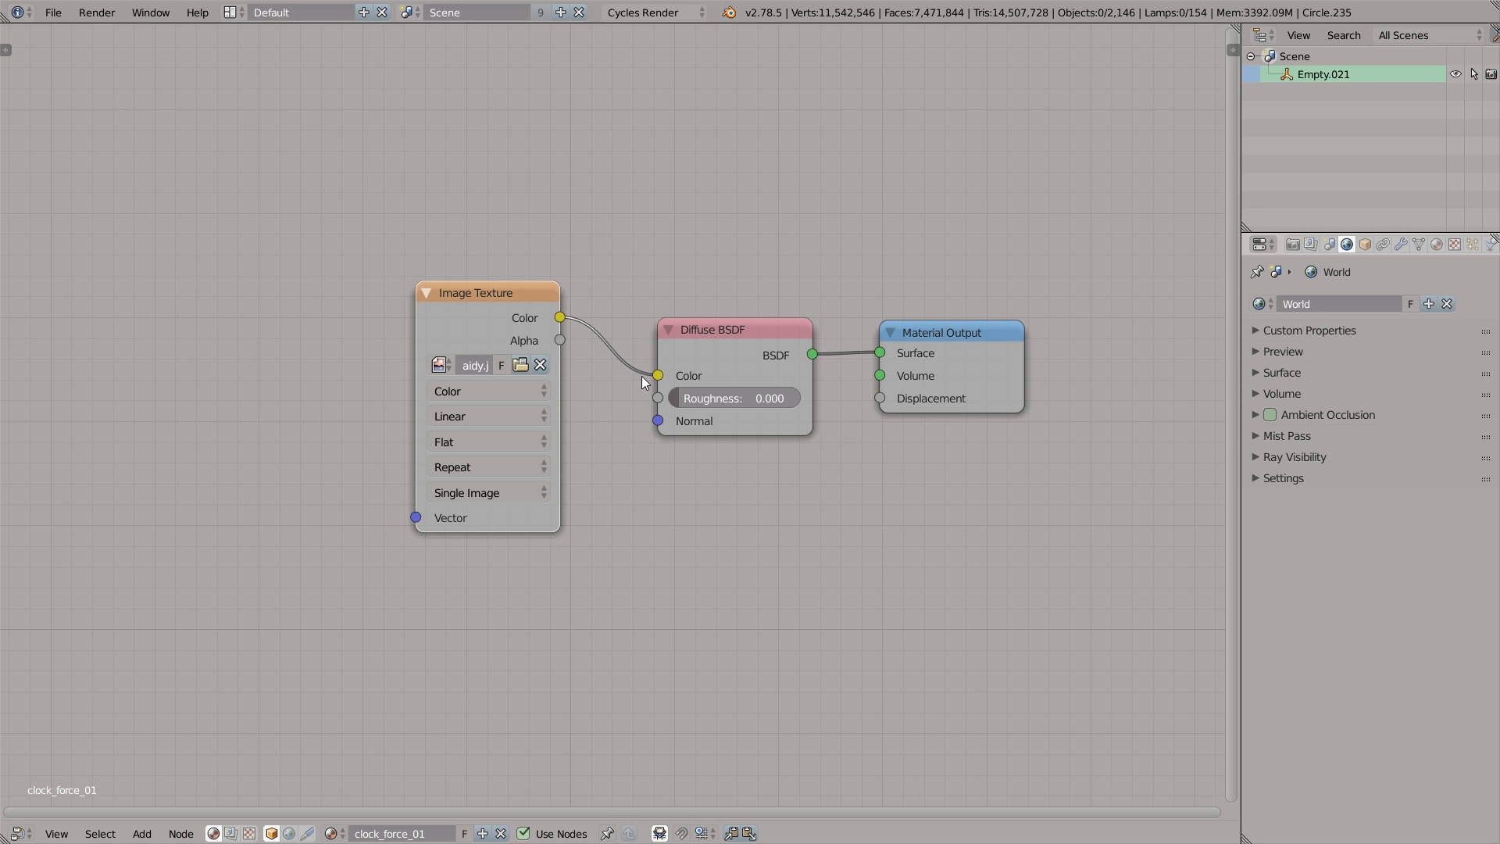
Show aidy.jpg in the UV/Image Editor instead of the Node Editor
left_click(16, 834)
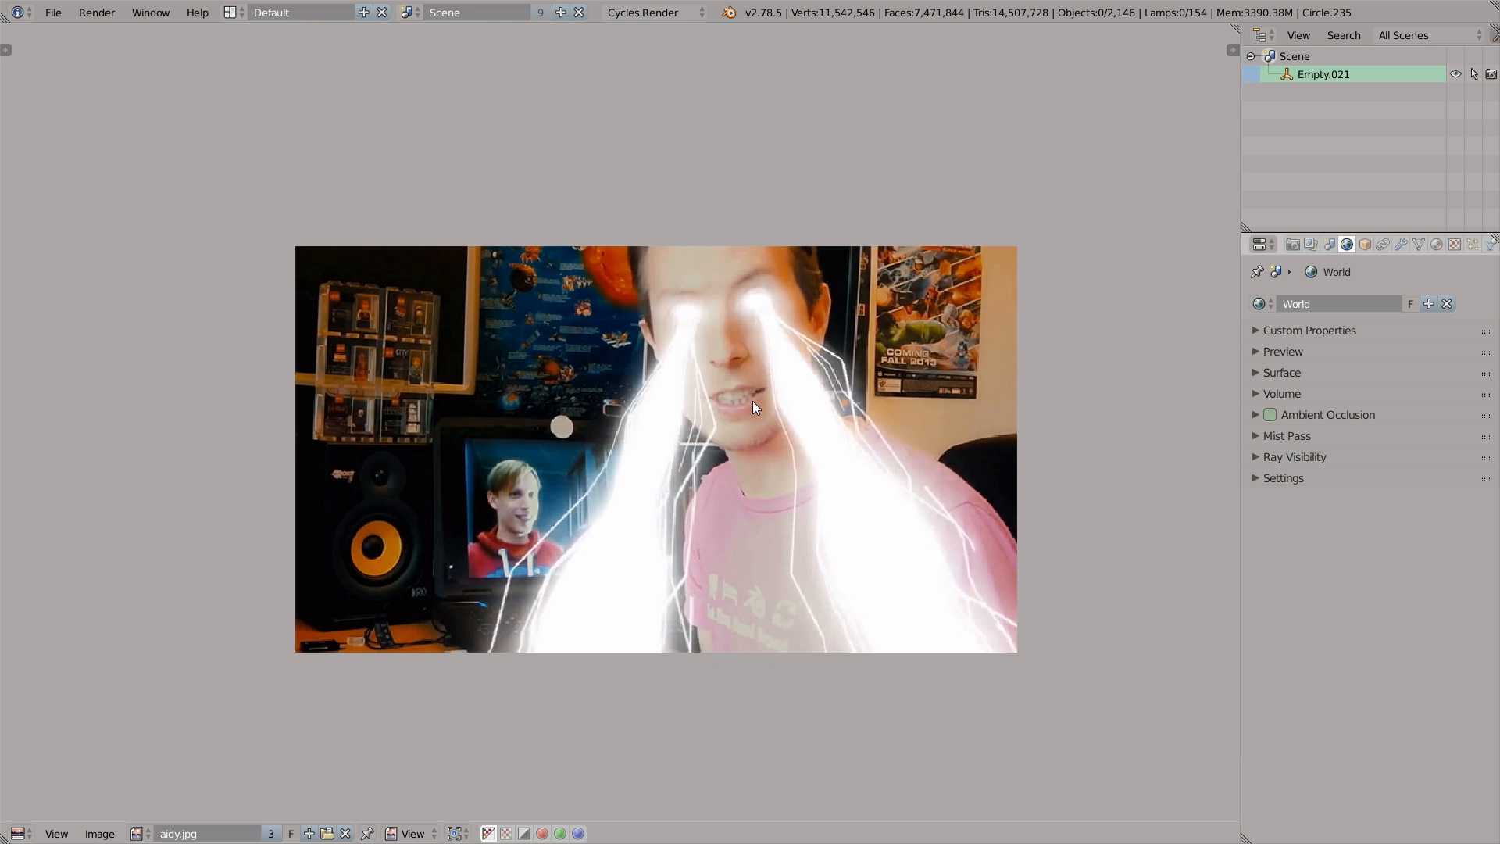
mouse_move(53, 12)
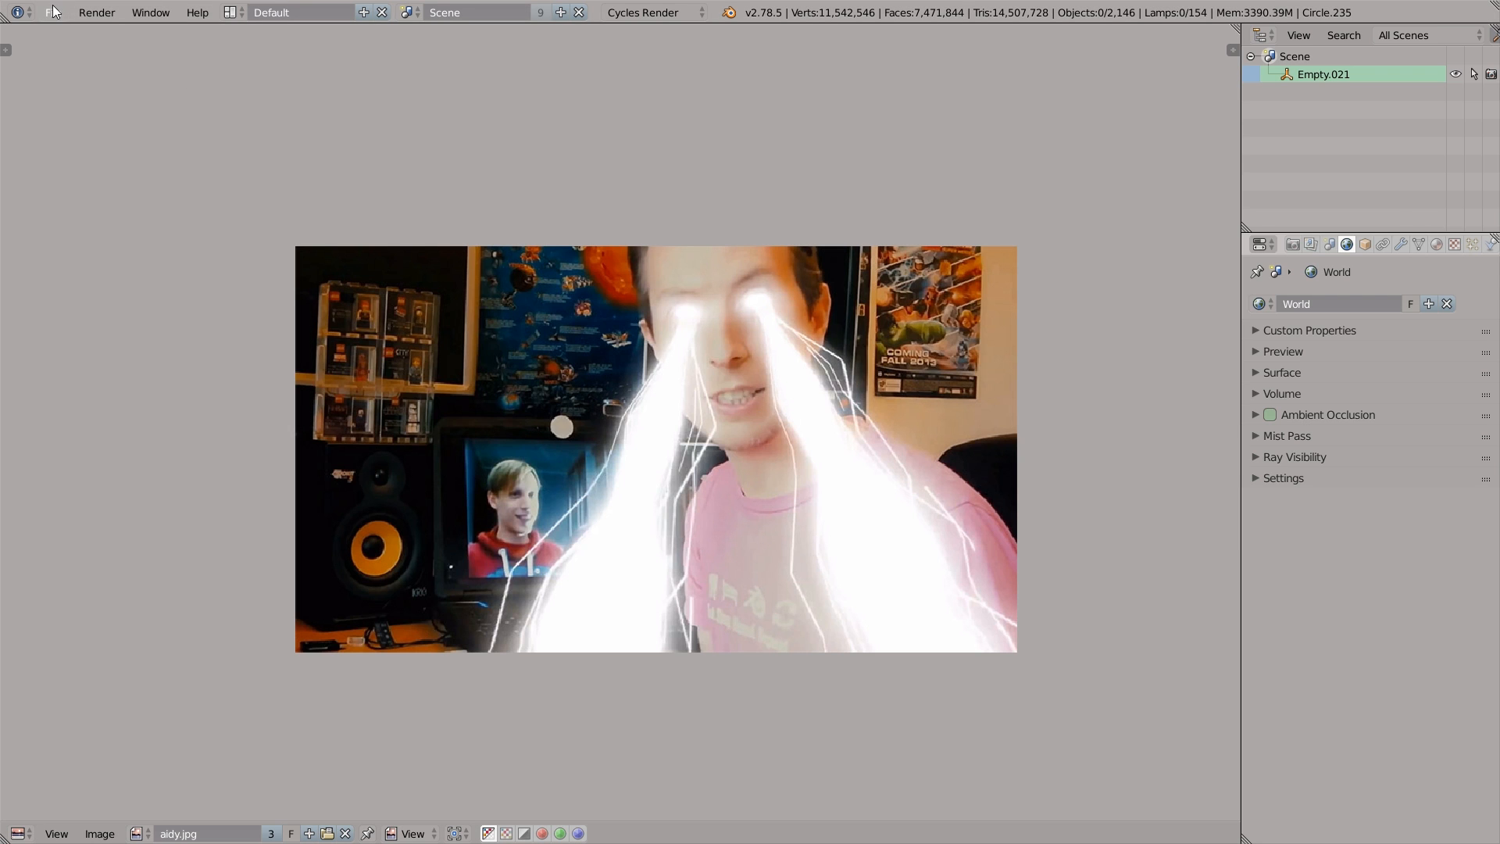
left_click(54, 13)
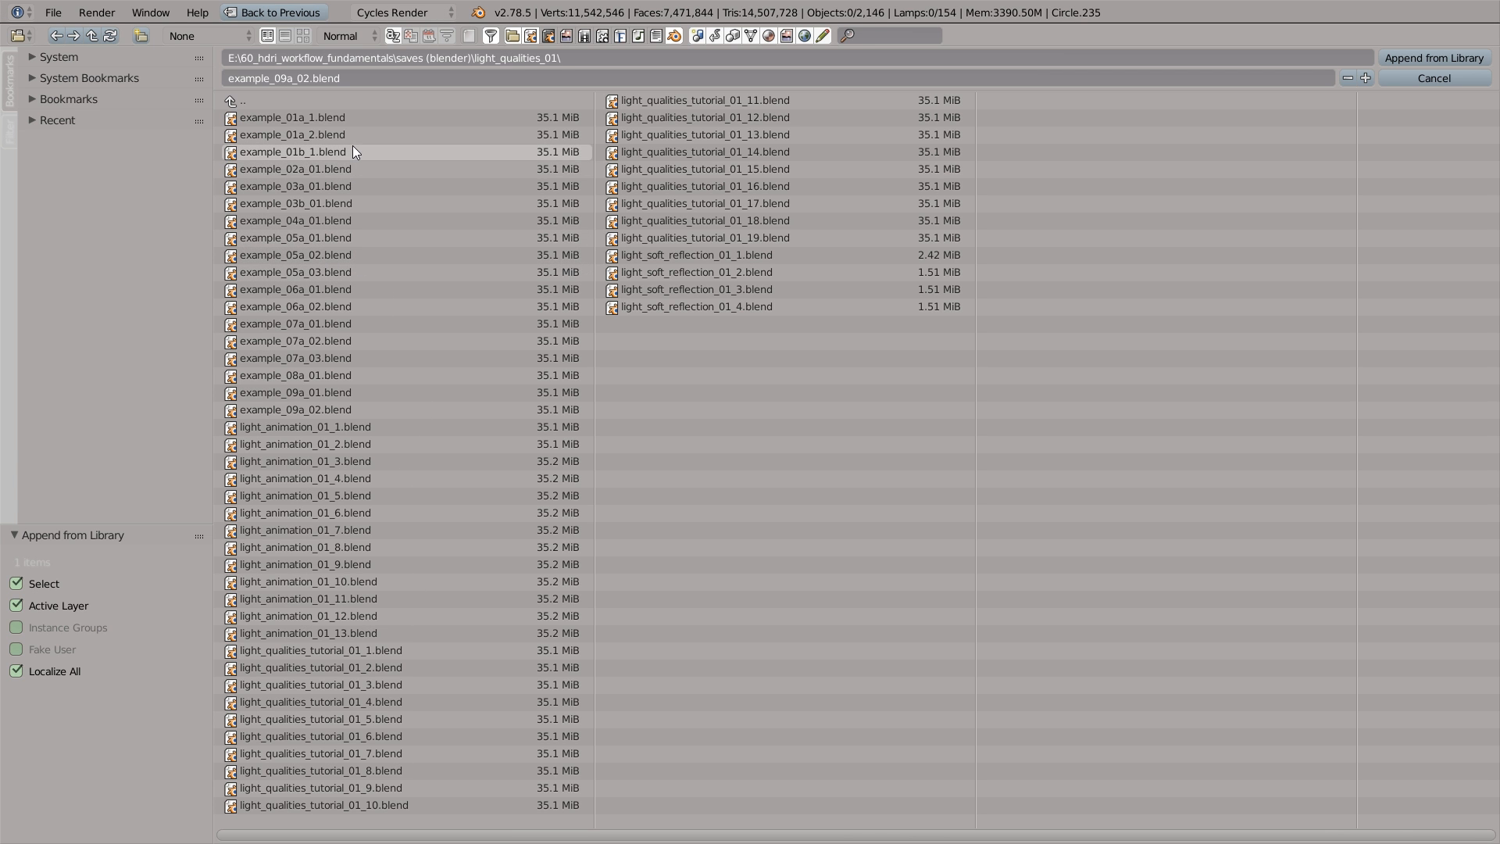
Append from example_01b_1.blend and drop aidy.jpg into the node tree as an image node
left_click(1435, 57)
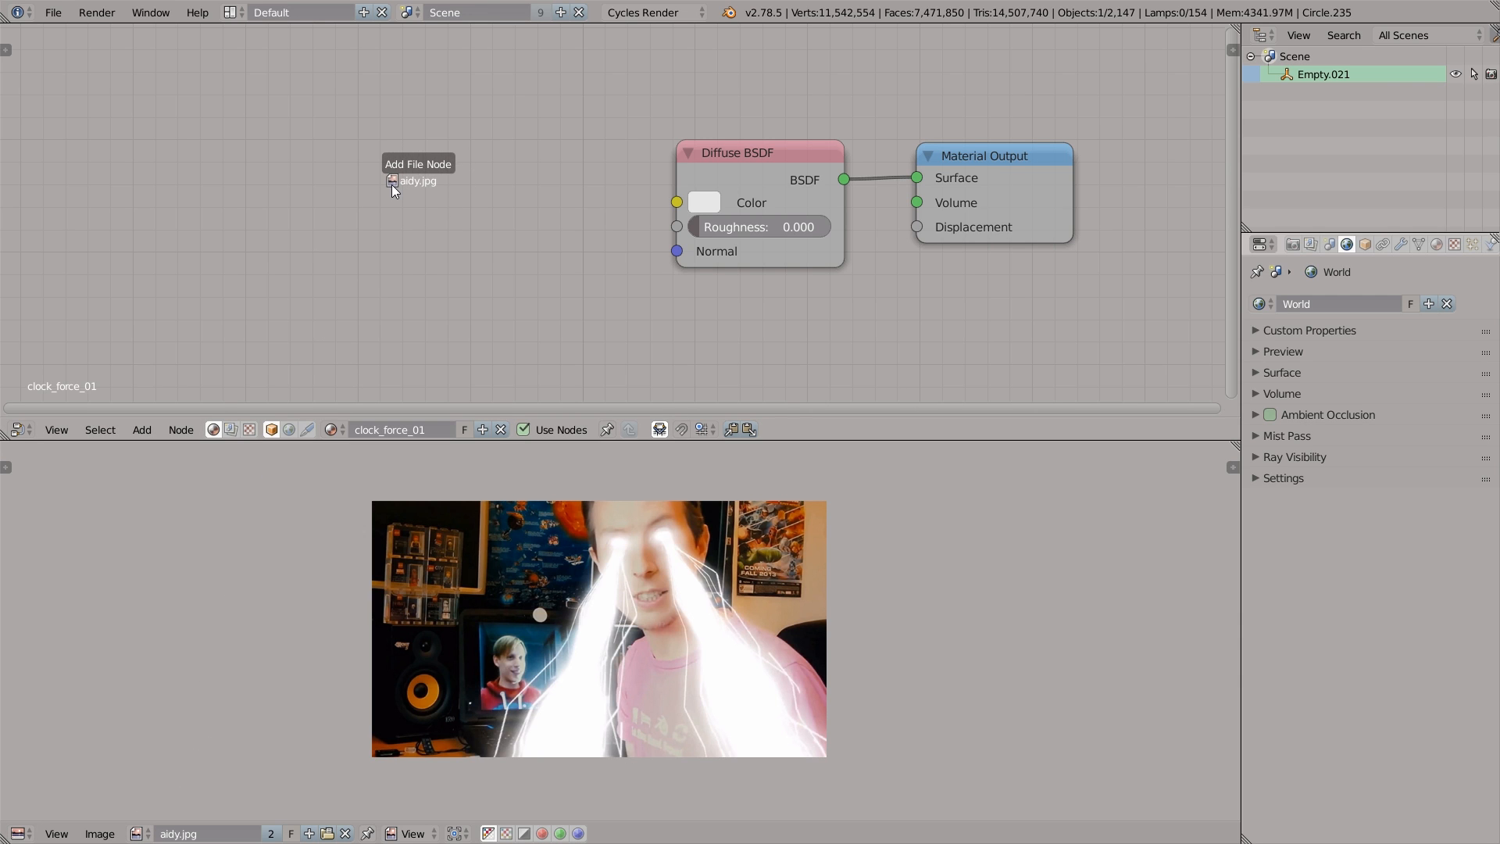
left_click(418, 181)
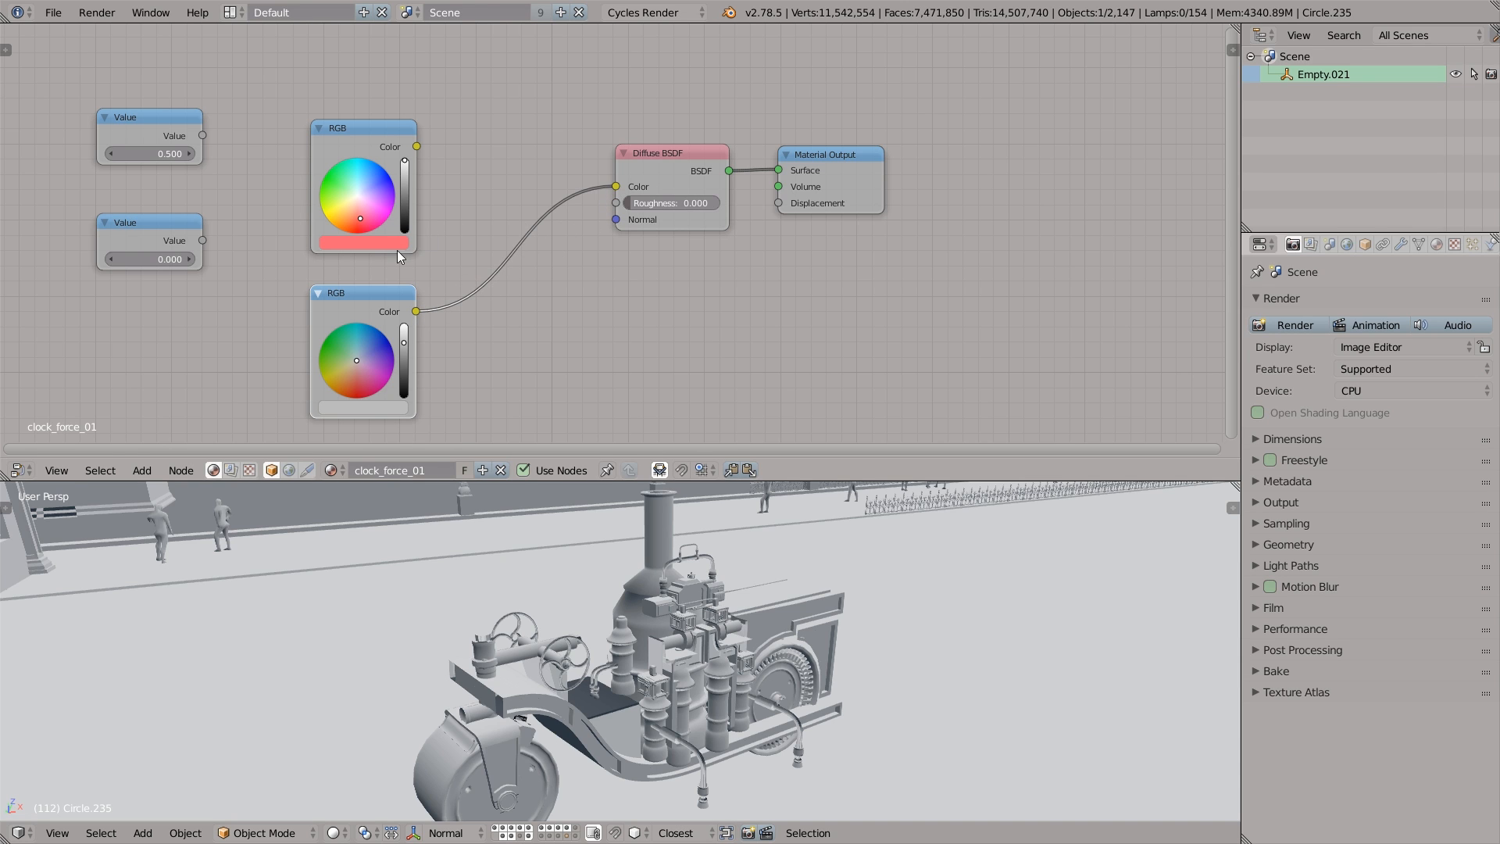
Copy the top RGB node's red swatch colour with Ctrl+C
left_click(362, 243)
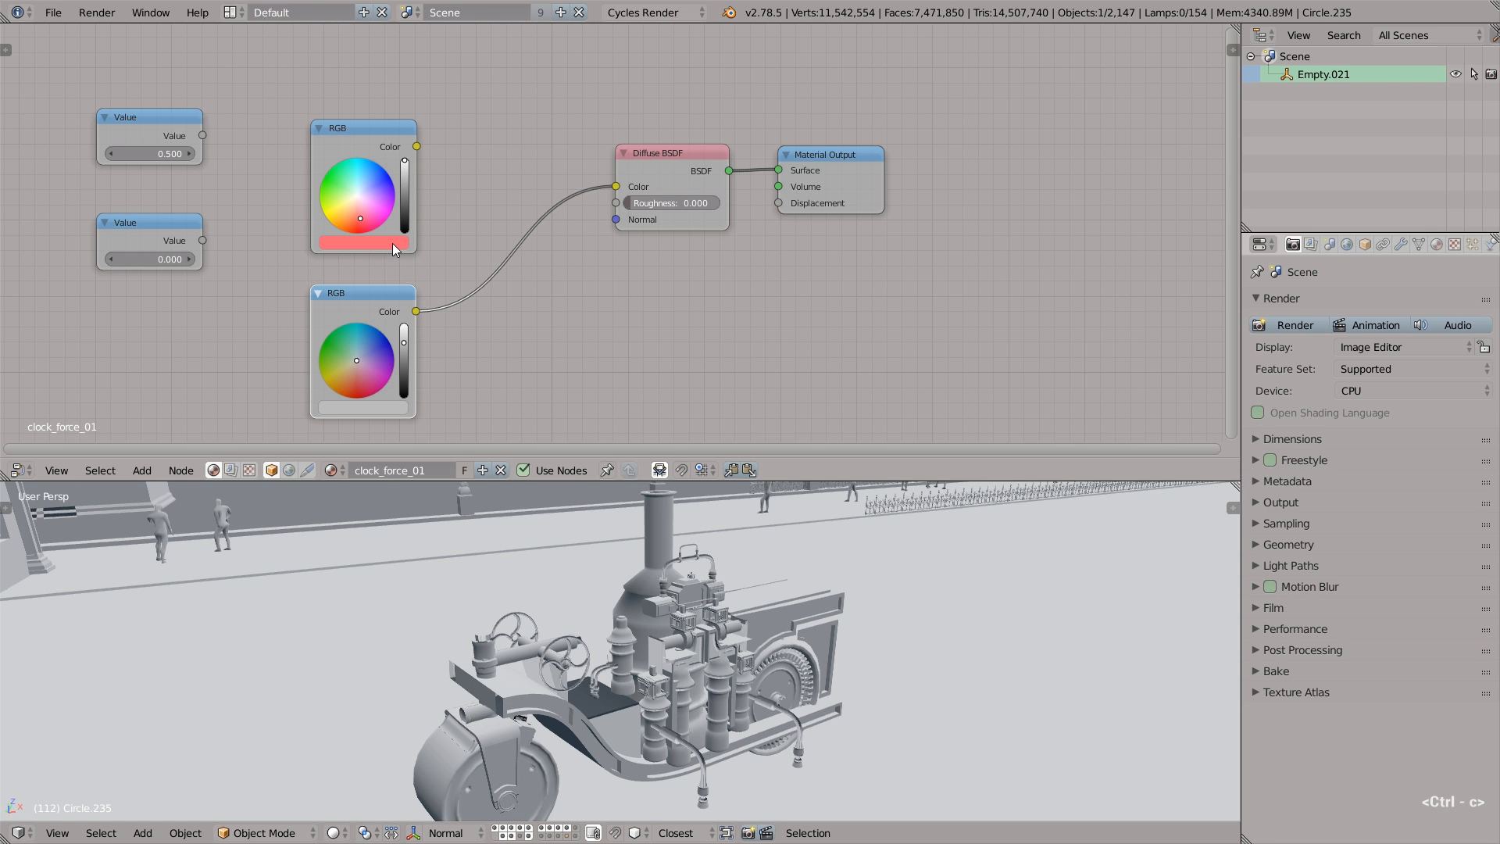
mouse_move(390, 414)
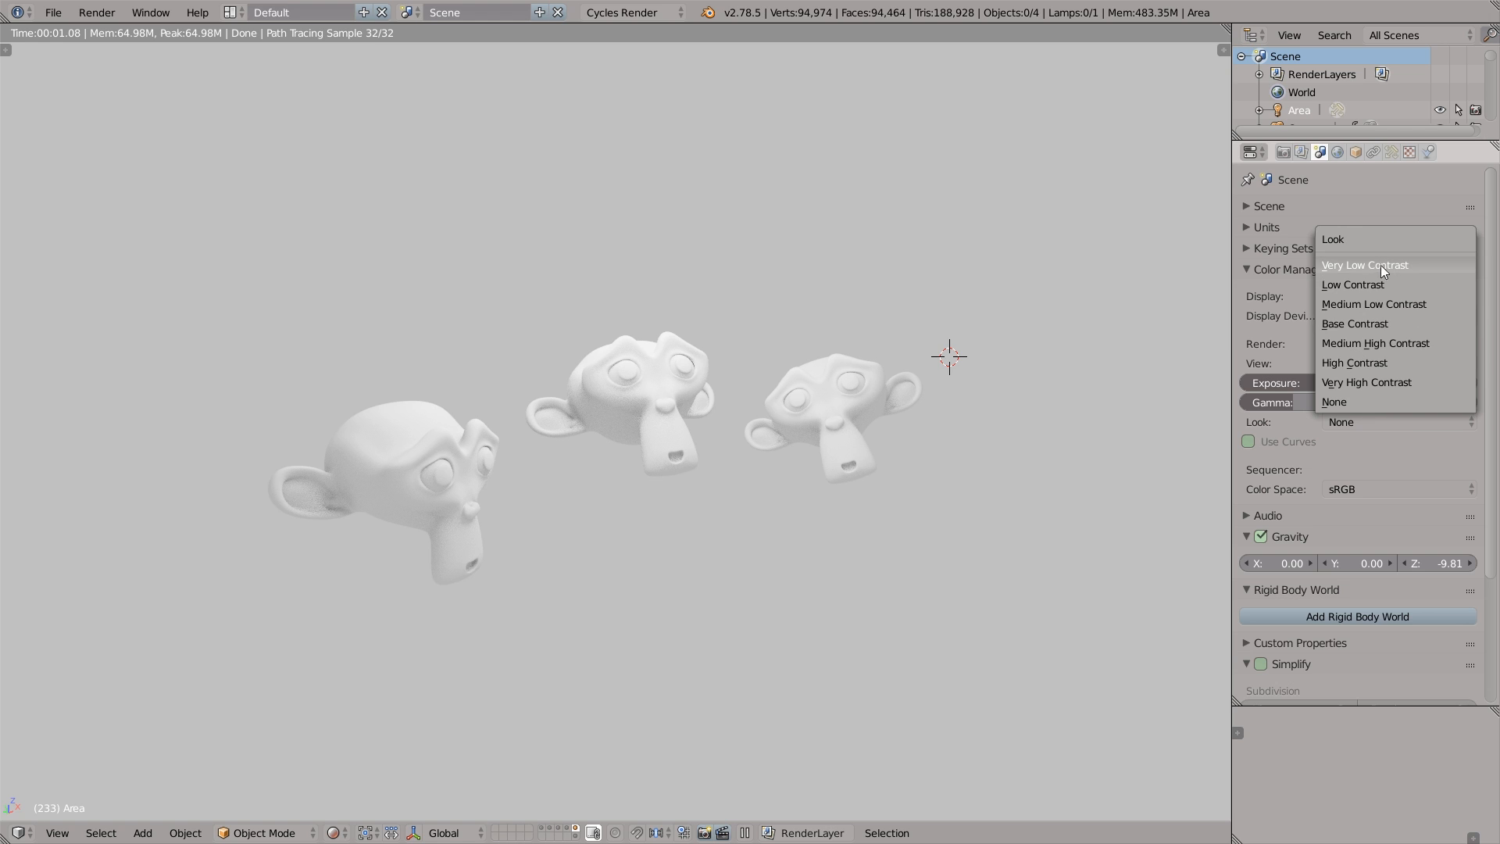
Cycle the Look through Very Low, Base, Low, None and Medium High Contrast
left_click(1364, 265)
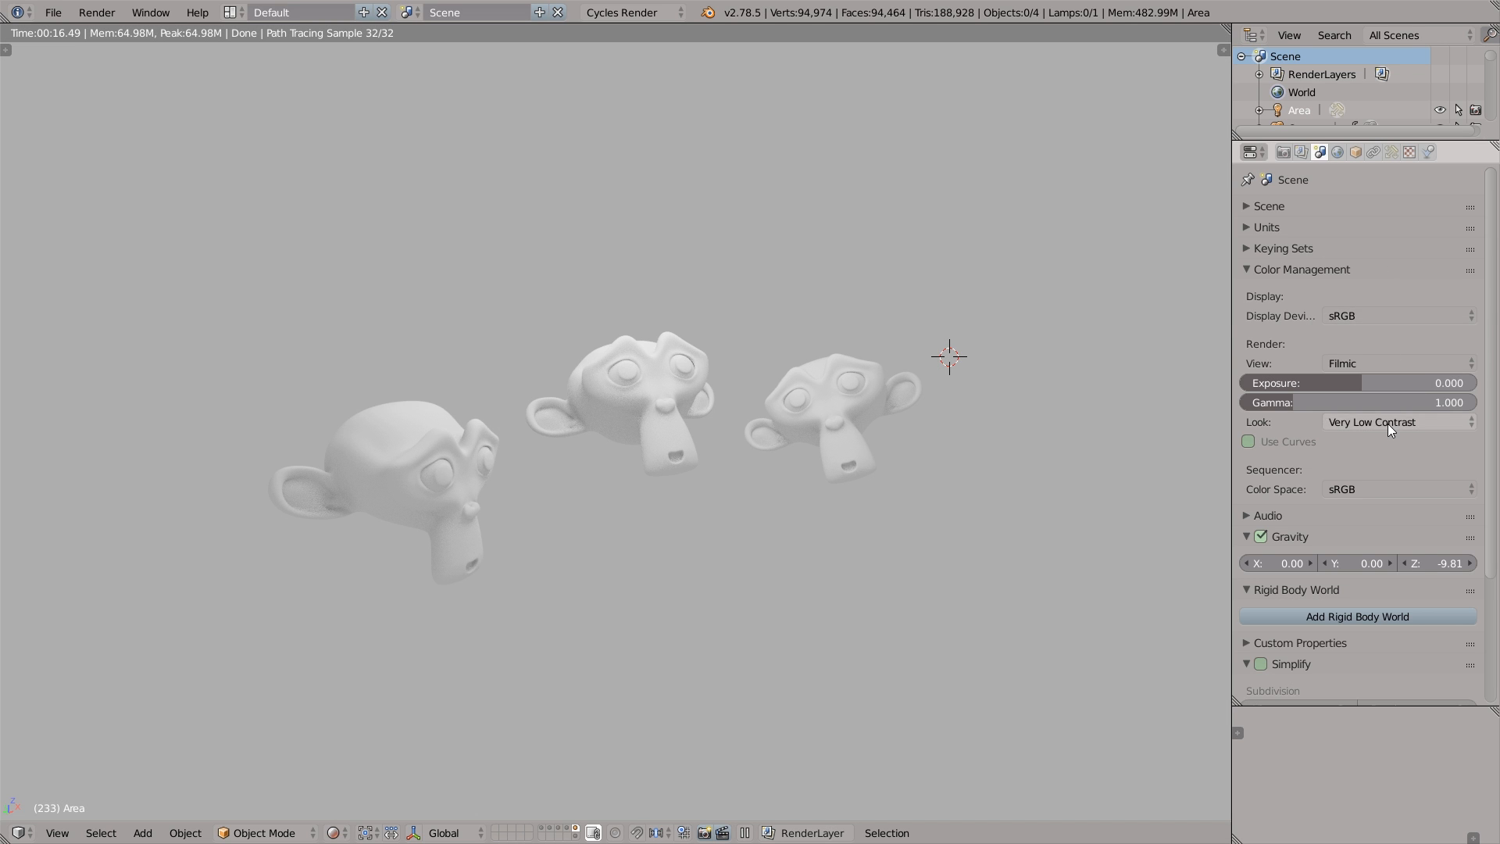
left_click(1397, 422)
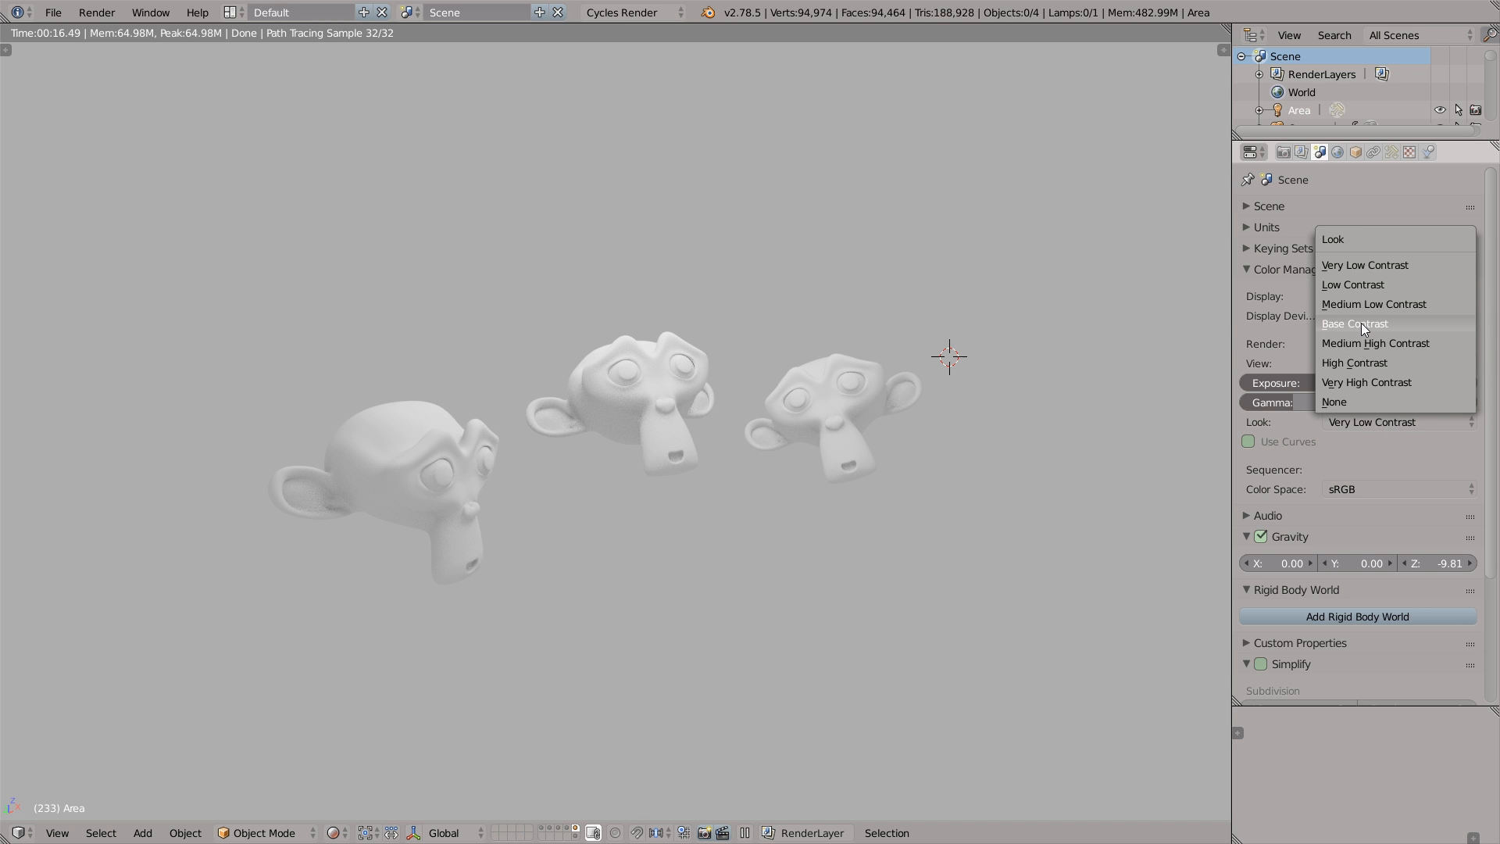
left_click(1353, 323)
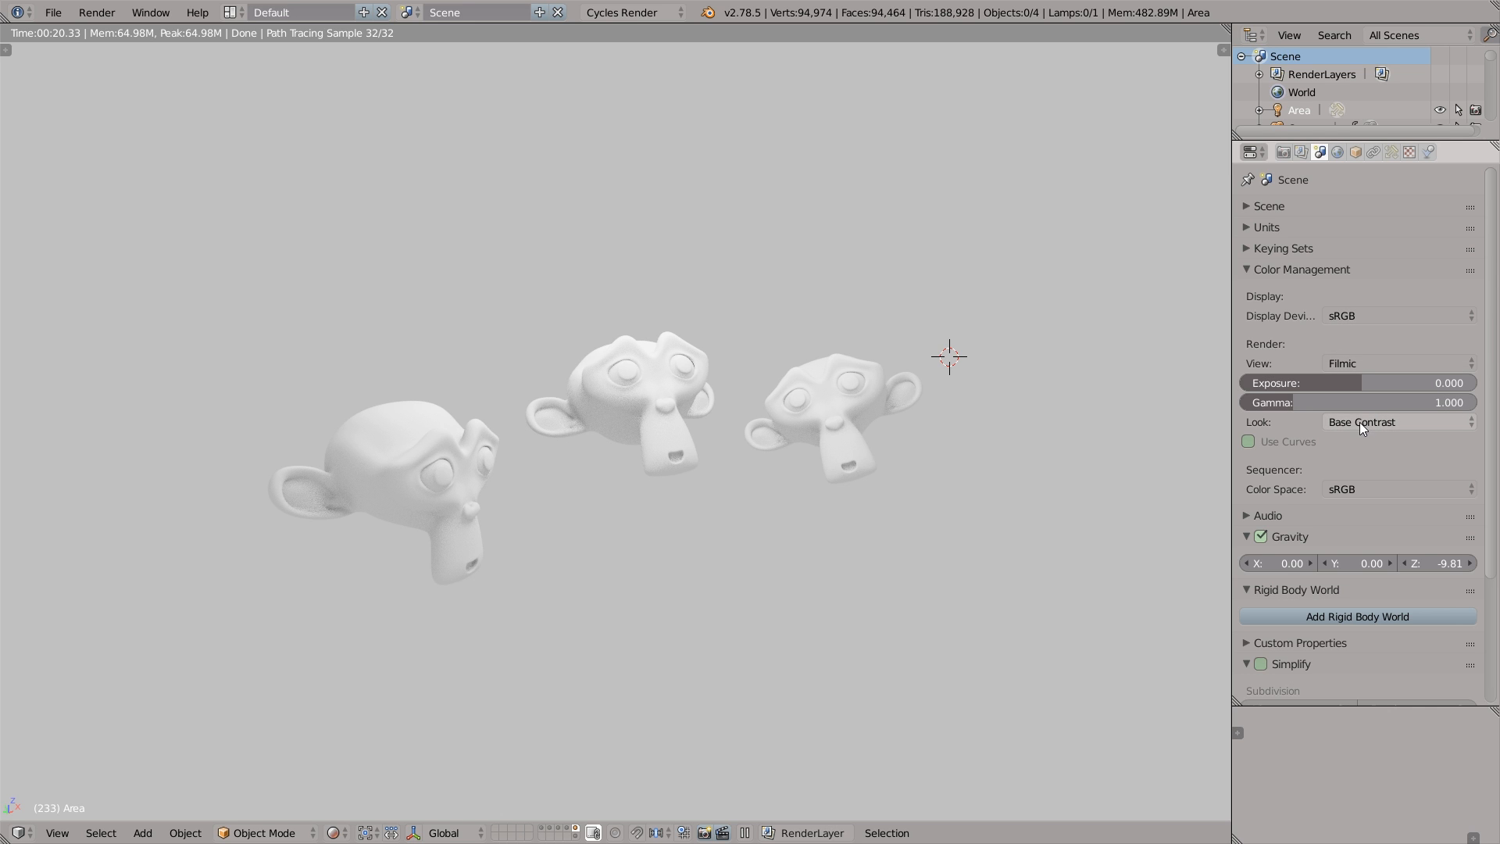
left_click(1397, 422)
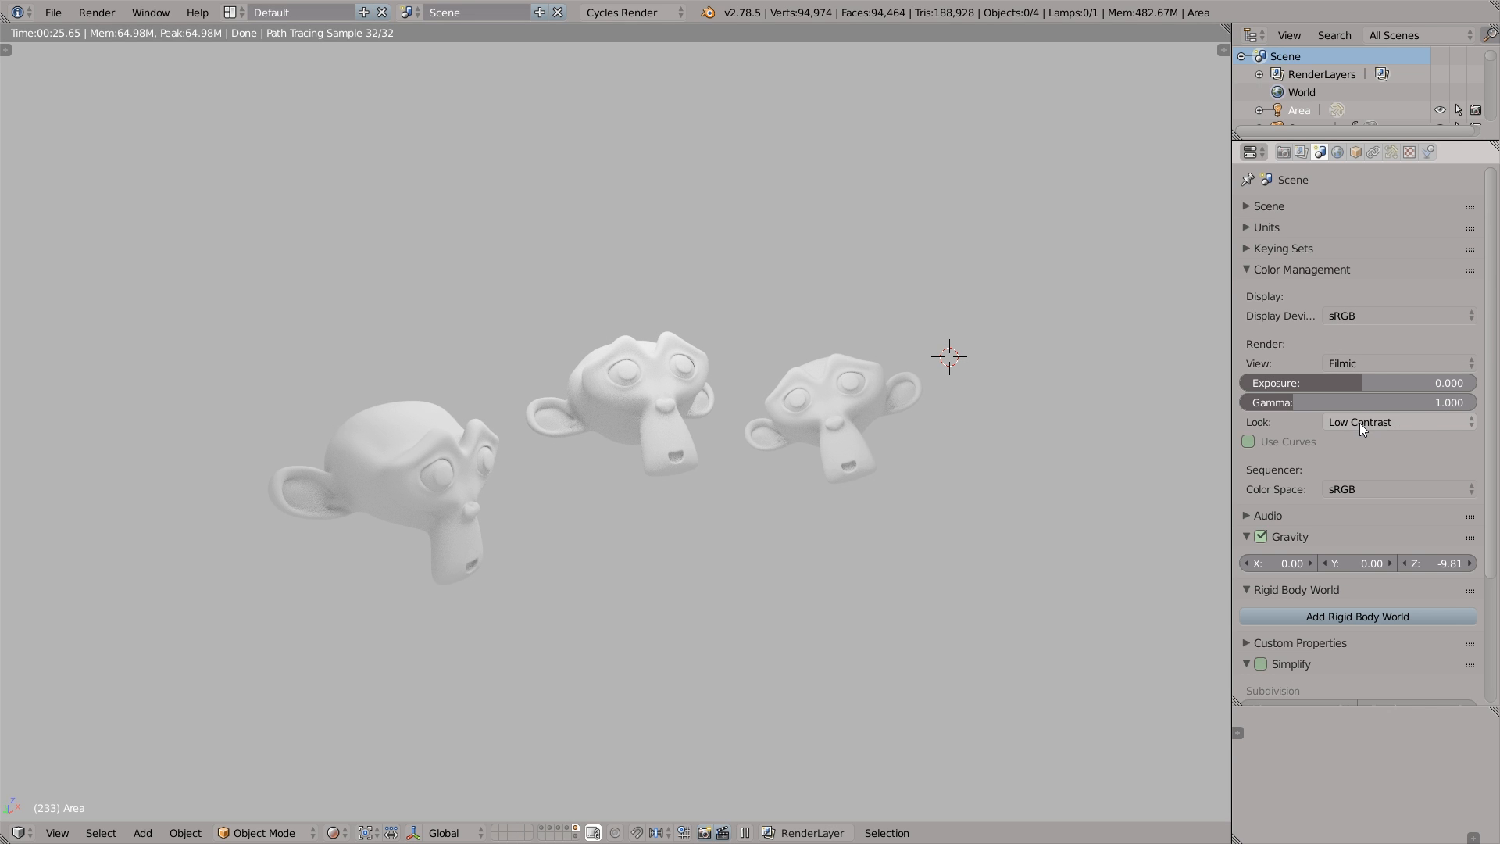
left_click(1397, 422)
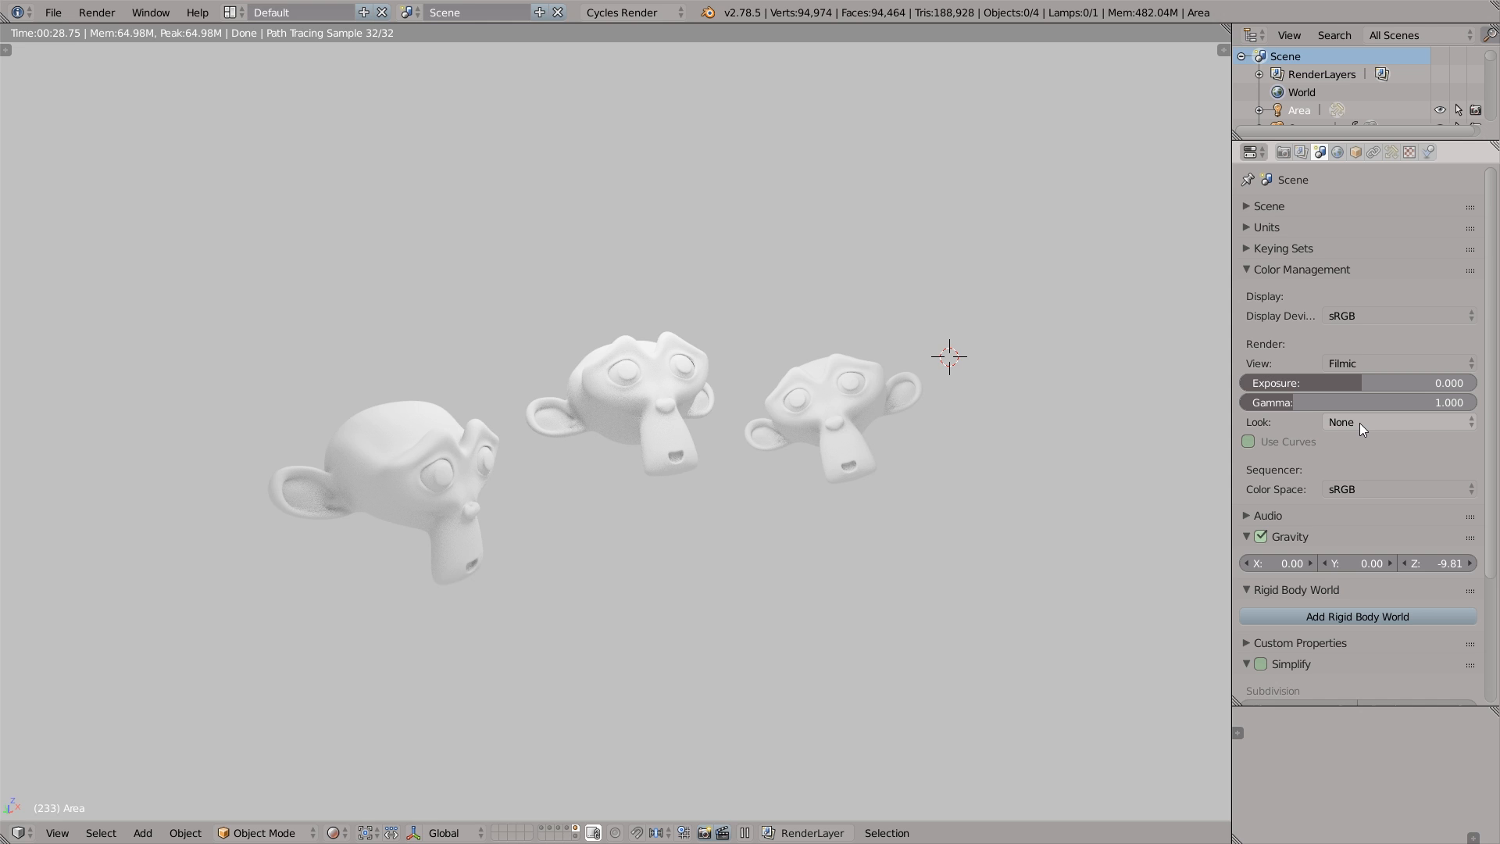
left_click(1397, 422)
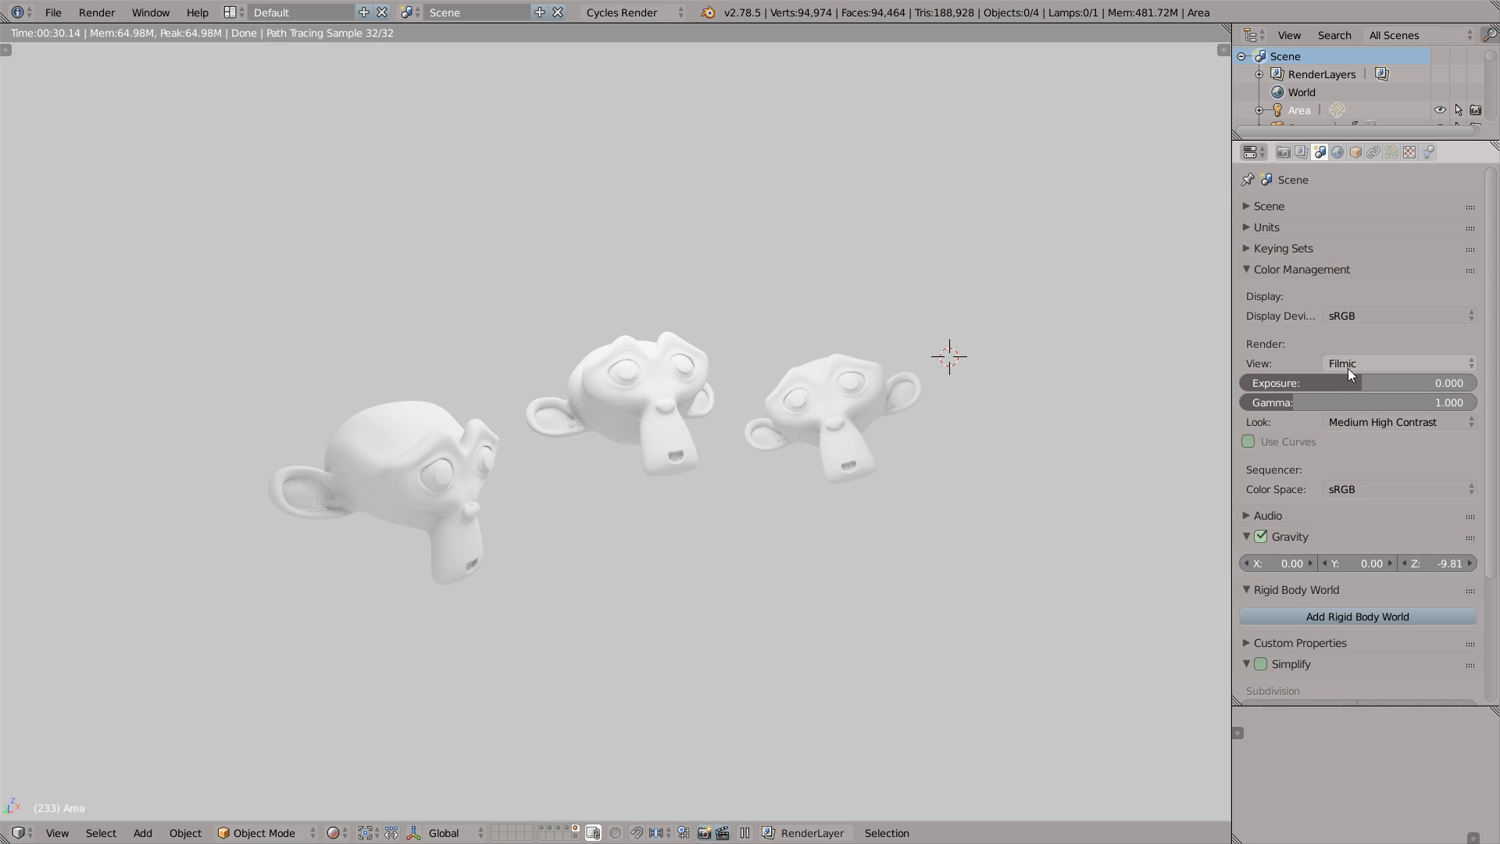
Switch the colour-management View transform to RRT, then to Film
left_click(1397, 362)
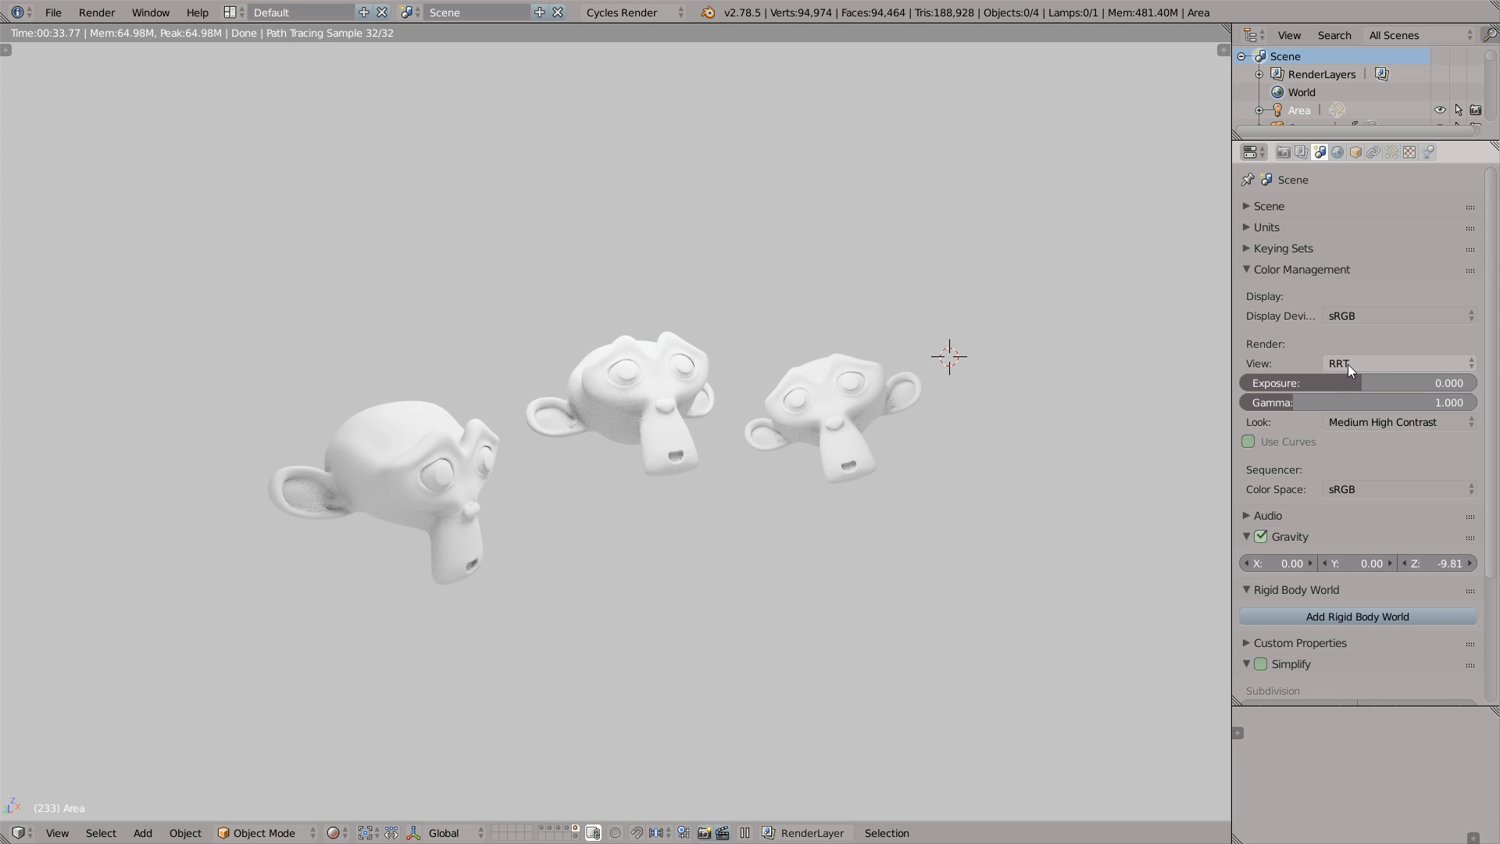
left_click(1398, 363)
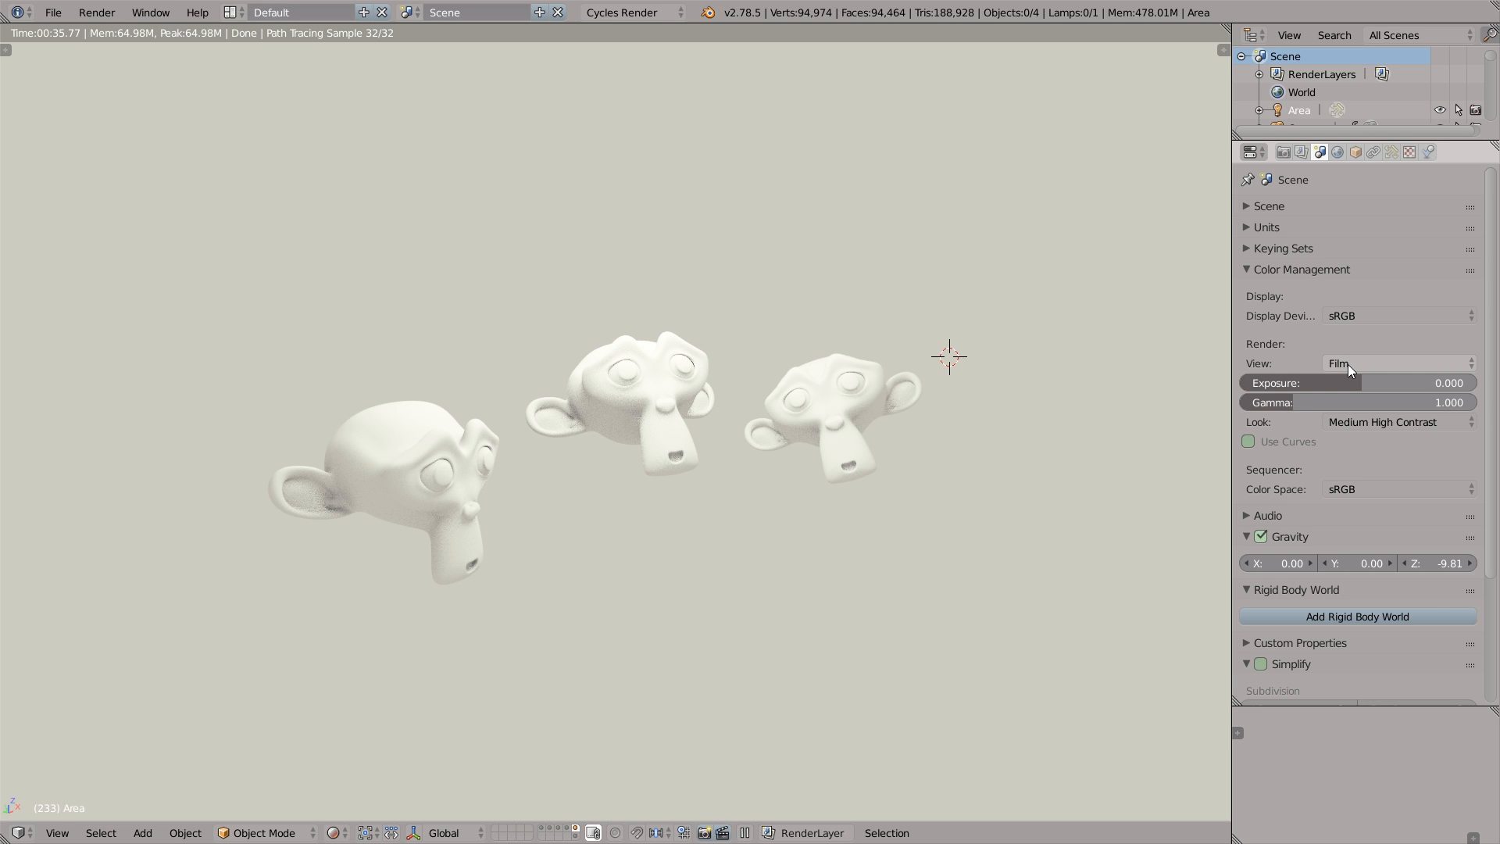
left_click(1283, 151)
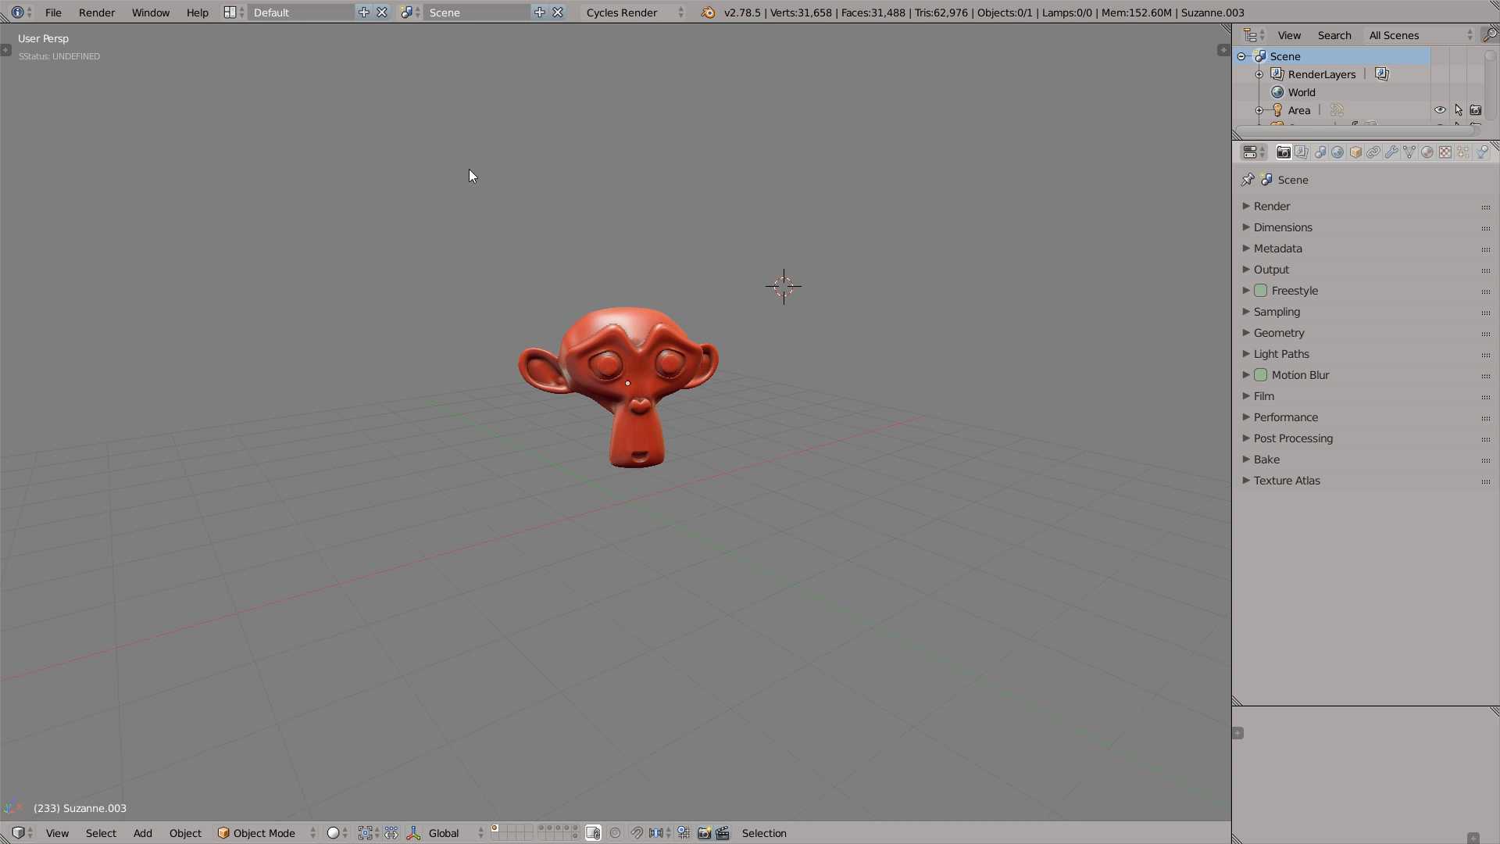
Tick Emulate 3 Button Mouse in Input preferences and save user settings
left_click(52, 12)
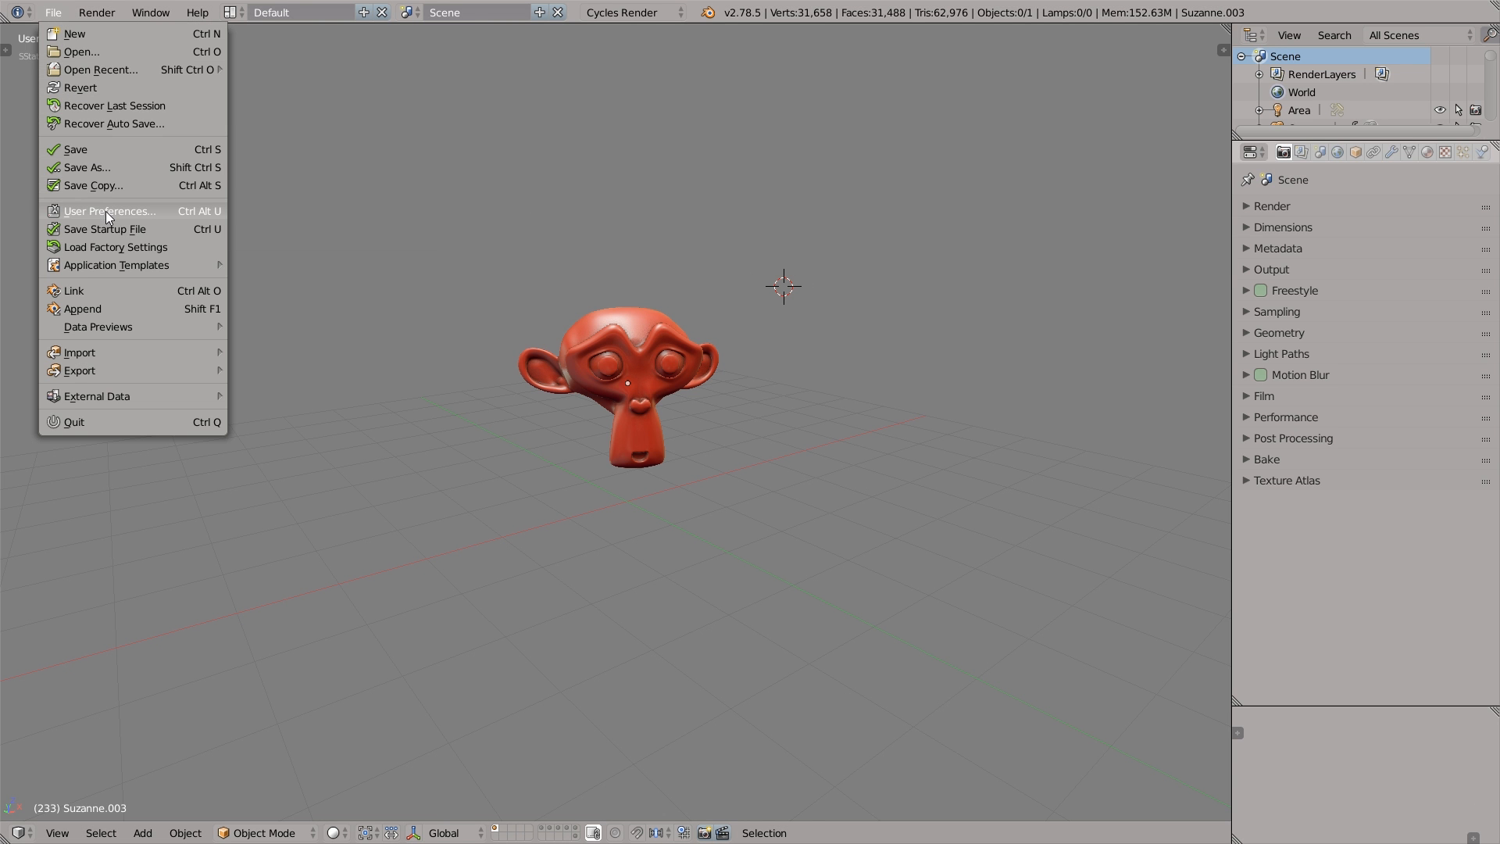
left_click(110, 211)
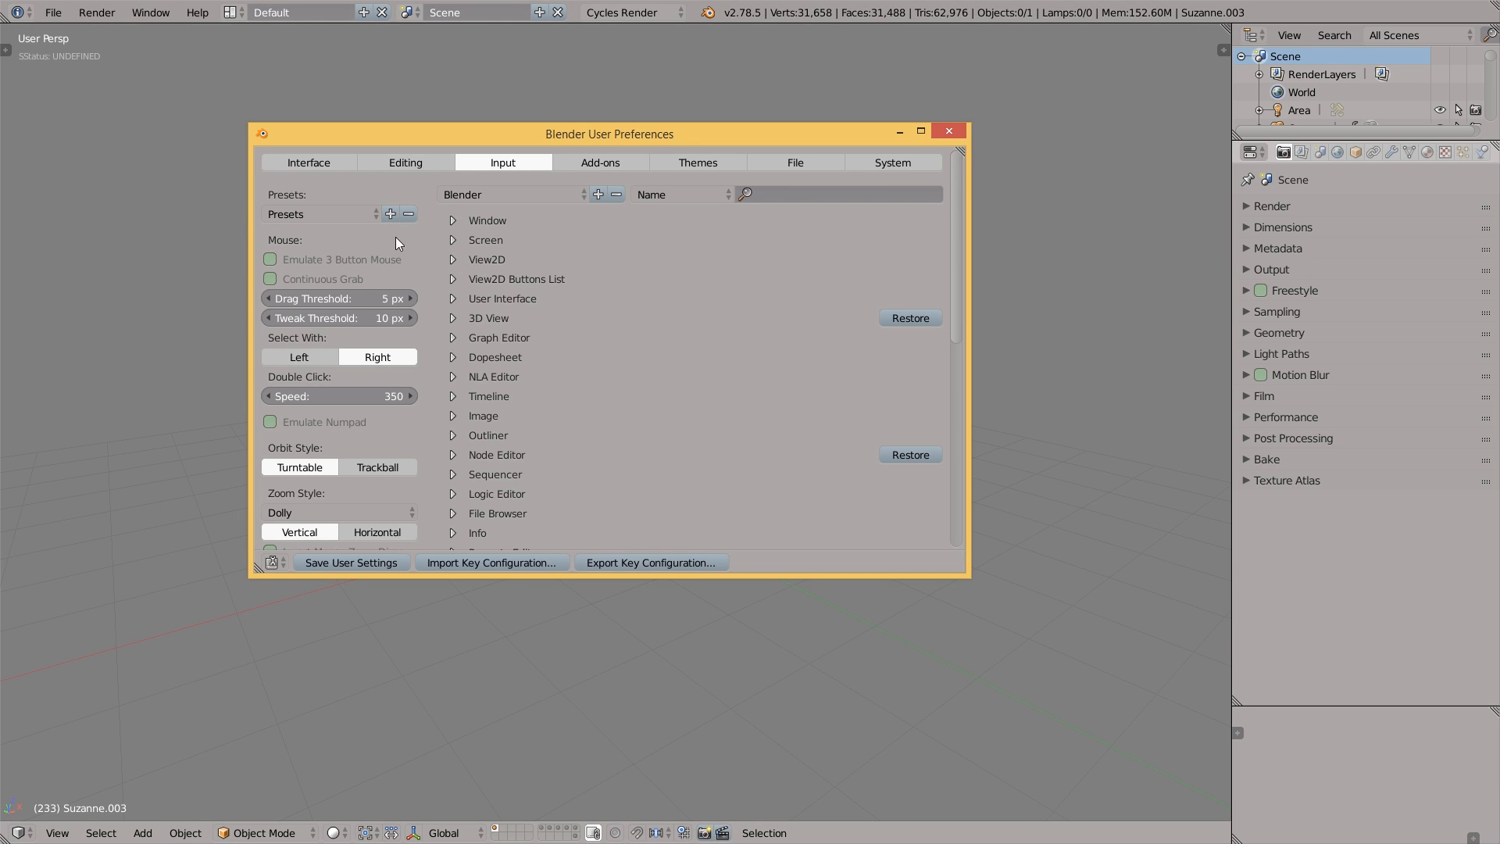
left_click(270, 260)
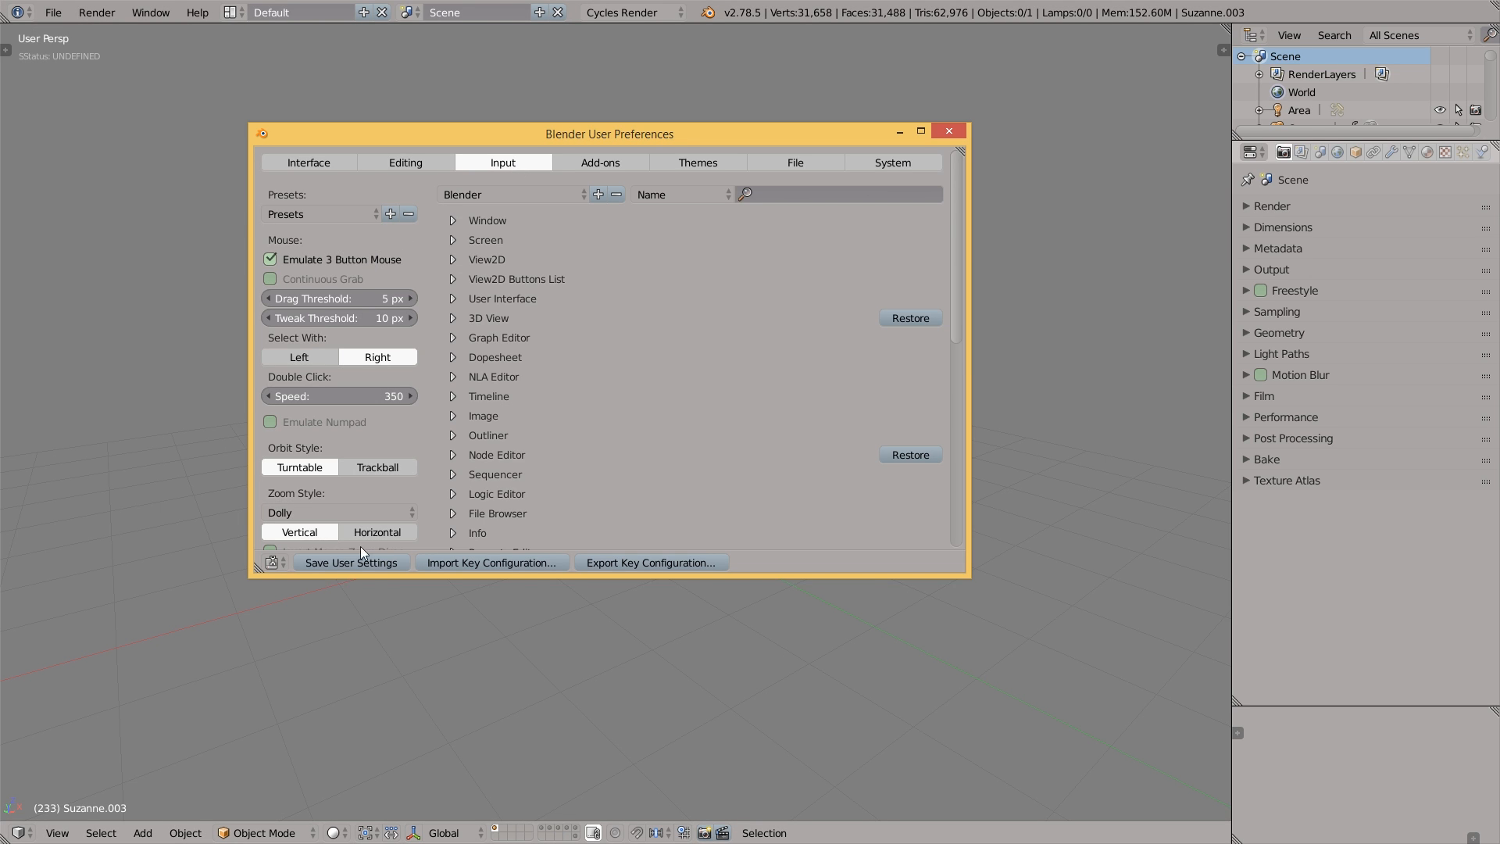
left_click(947, 131)
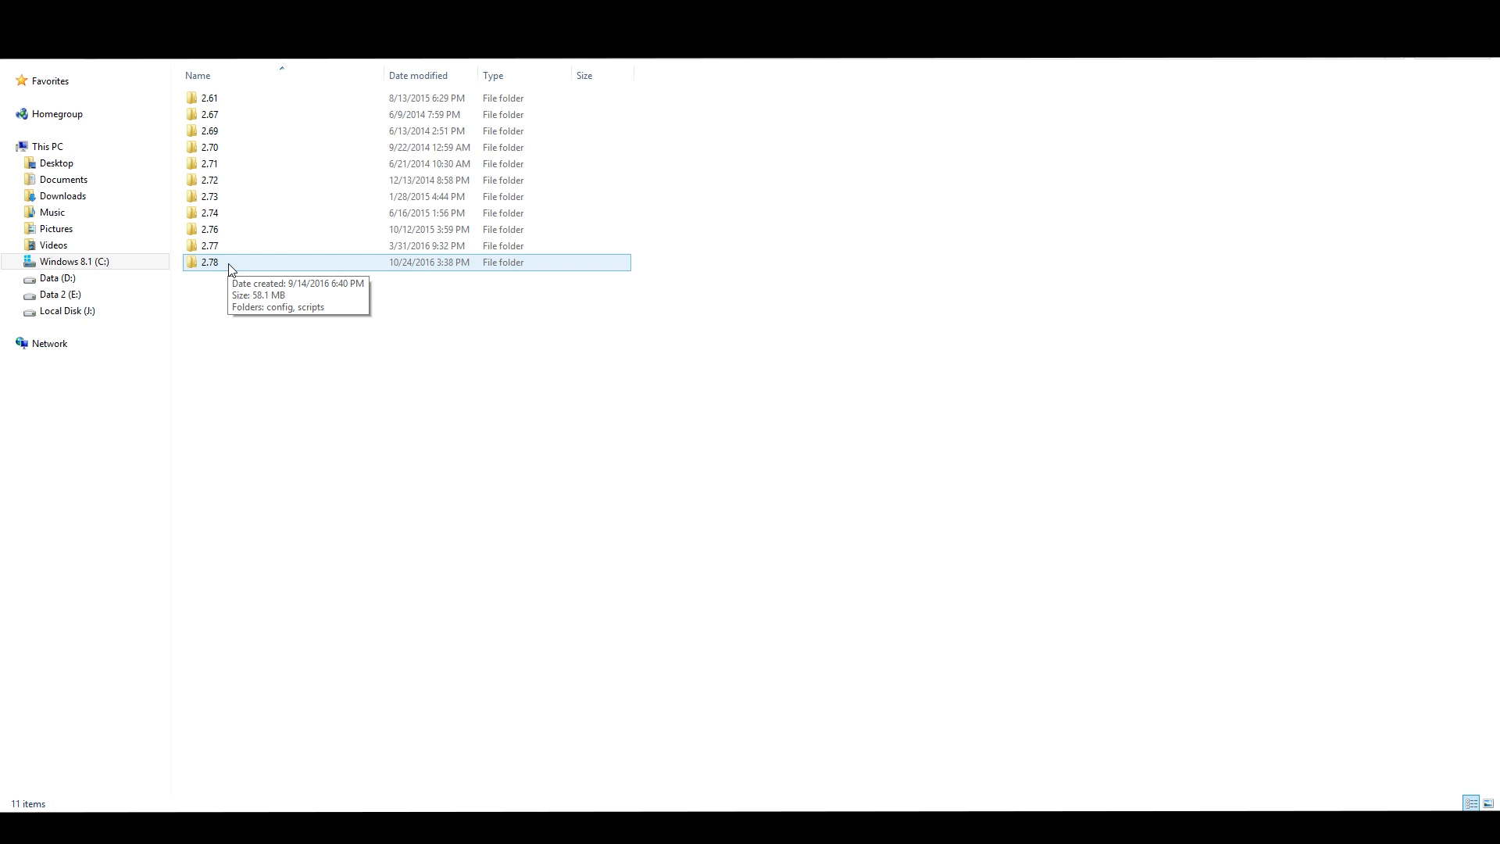
Browse into the Blender 2.78 config folder holding startup.blend and userpref.blend
double_click(209, 262)
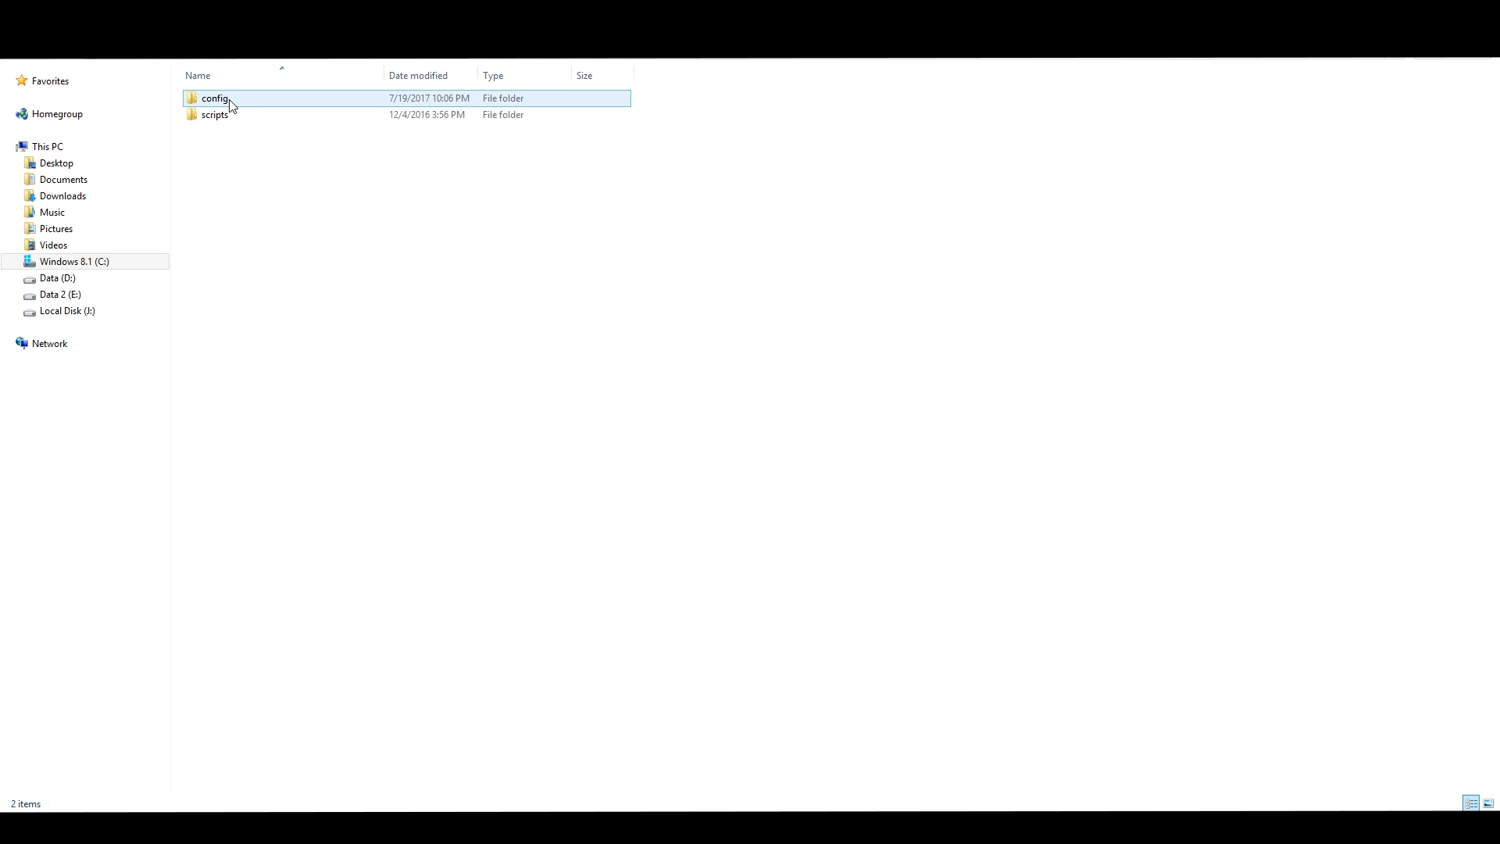
double_click(214, 98)
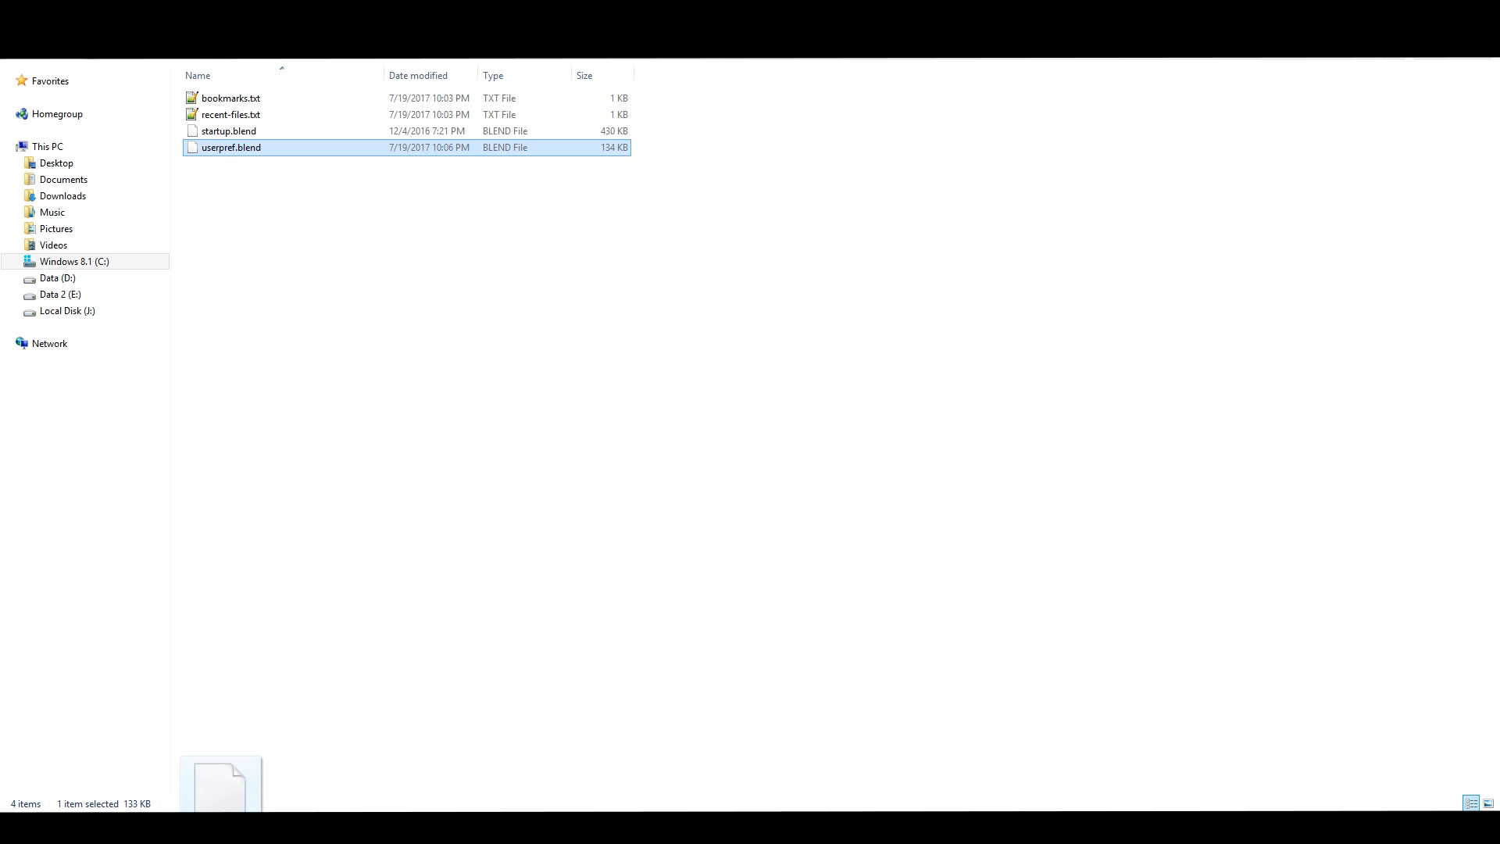
double_click(231, 148)
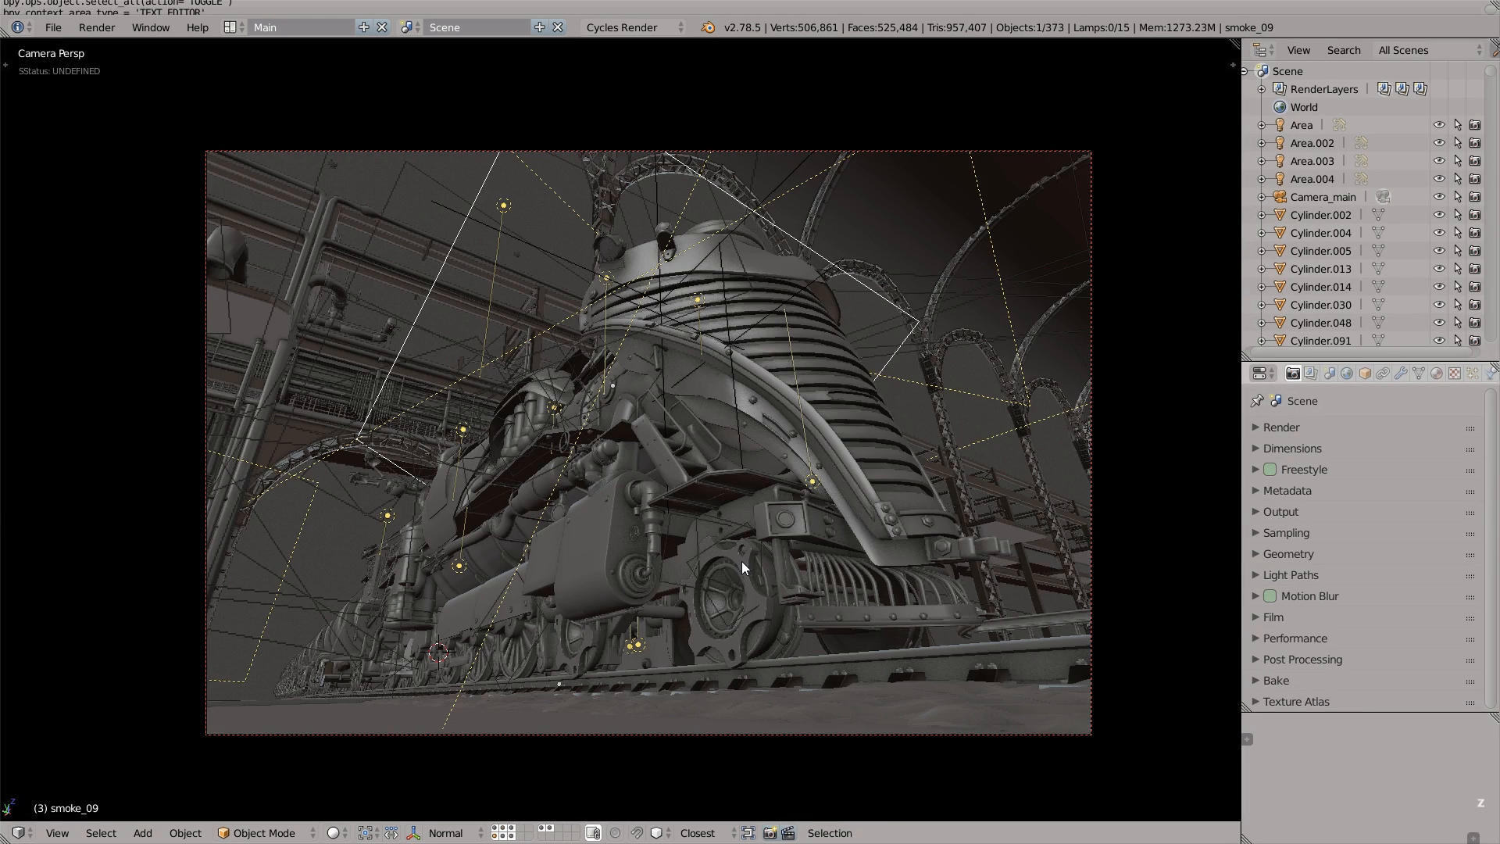
Pick train_wheel_detail_02 from the Alt+right-click list of overlapping locomotive parts
right_click(742, 567)
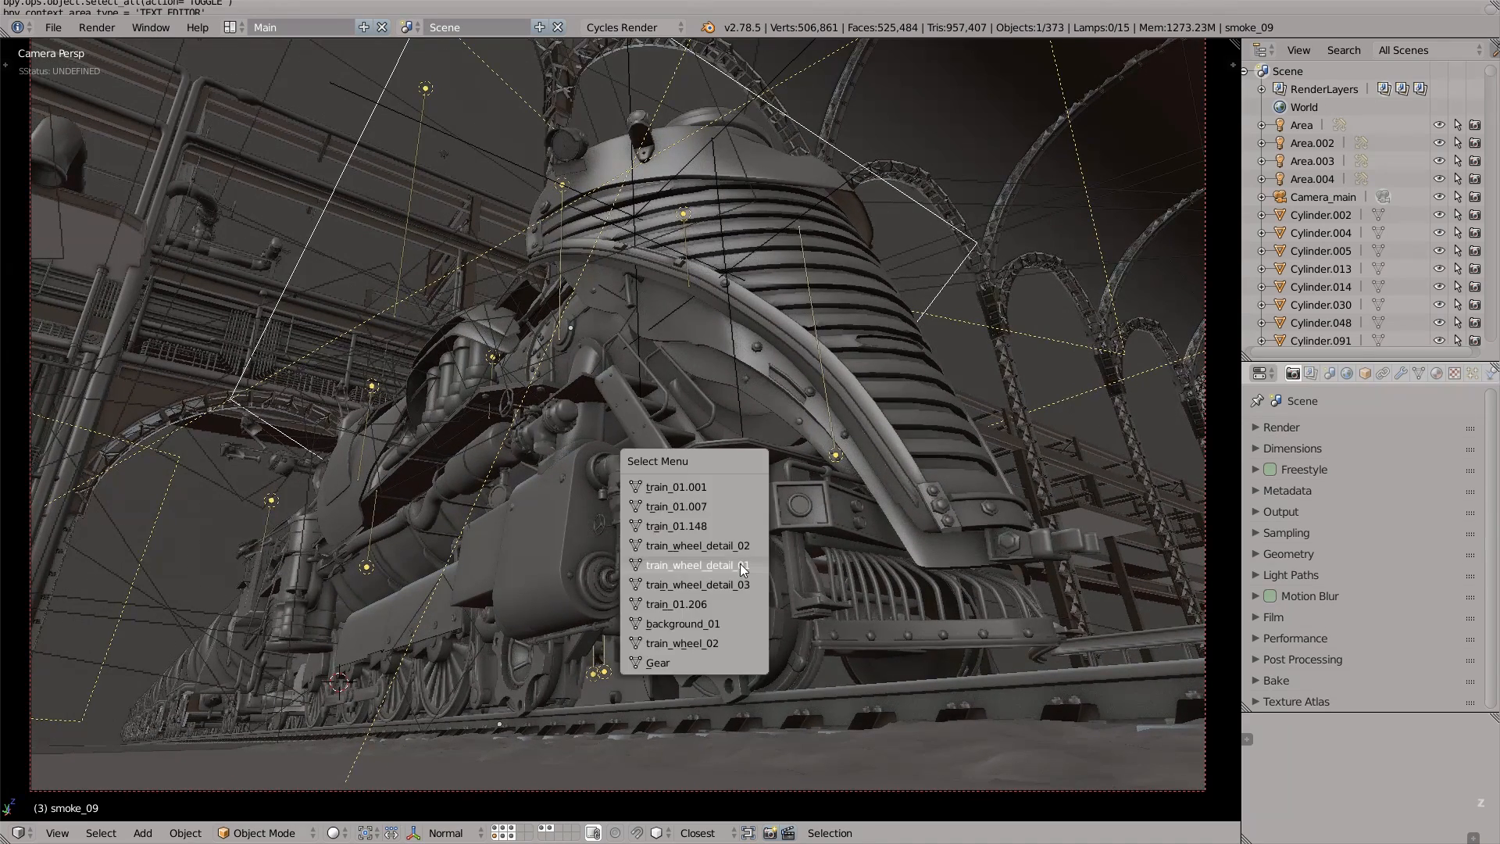
mouse_move(732, 570)
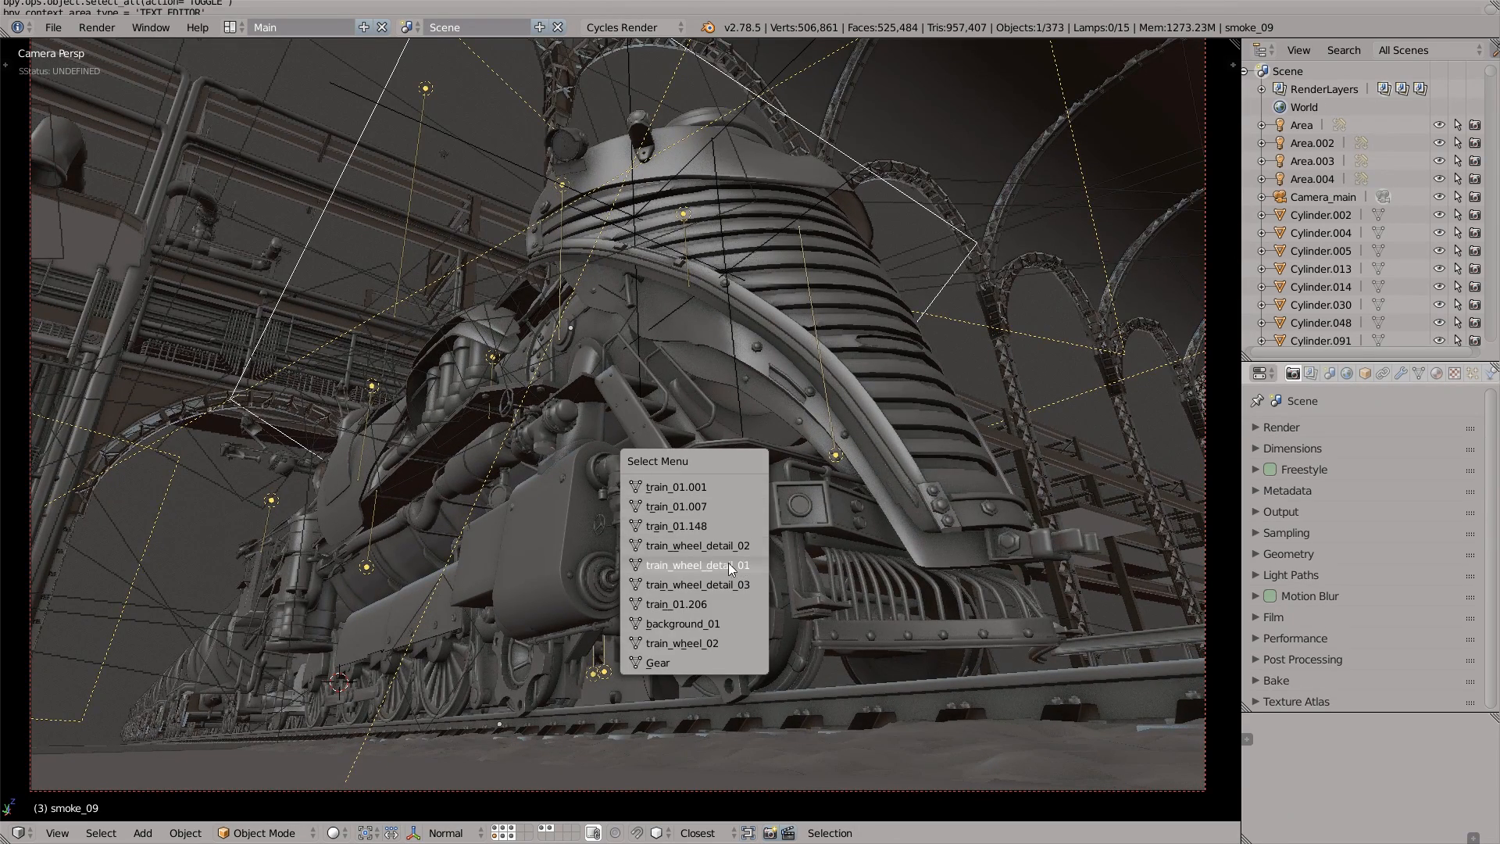
left_click(698, 545)
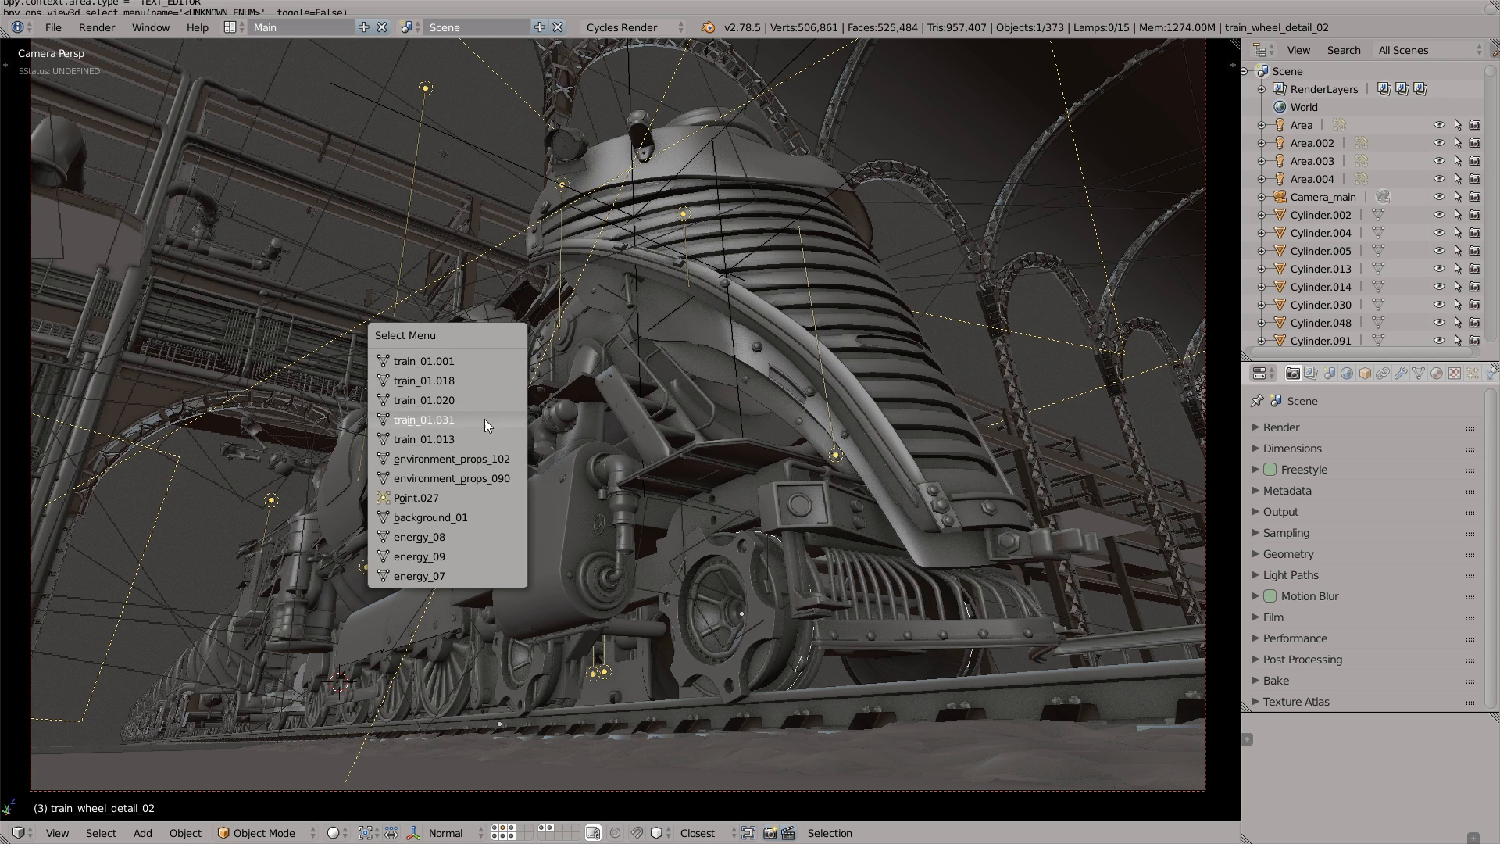
mouse_move(444, 498)
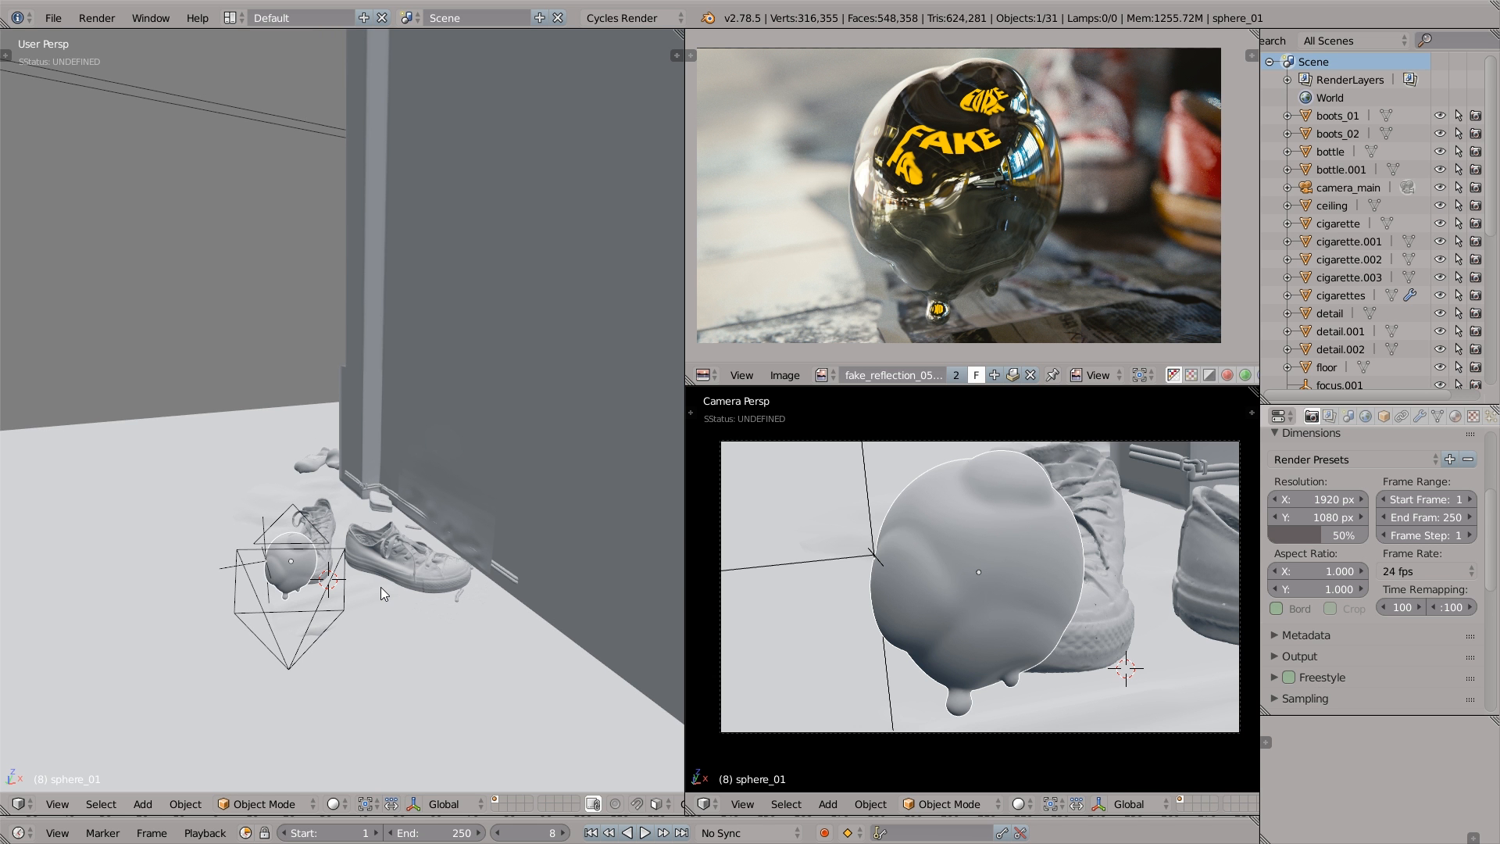
Save the fake reflection scene as fake_reflection_02.blend
left_click(52, 18)
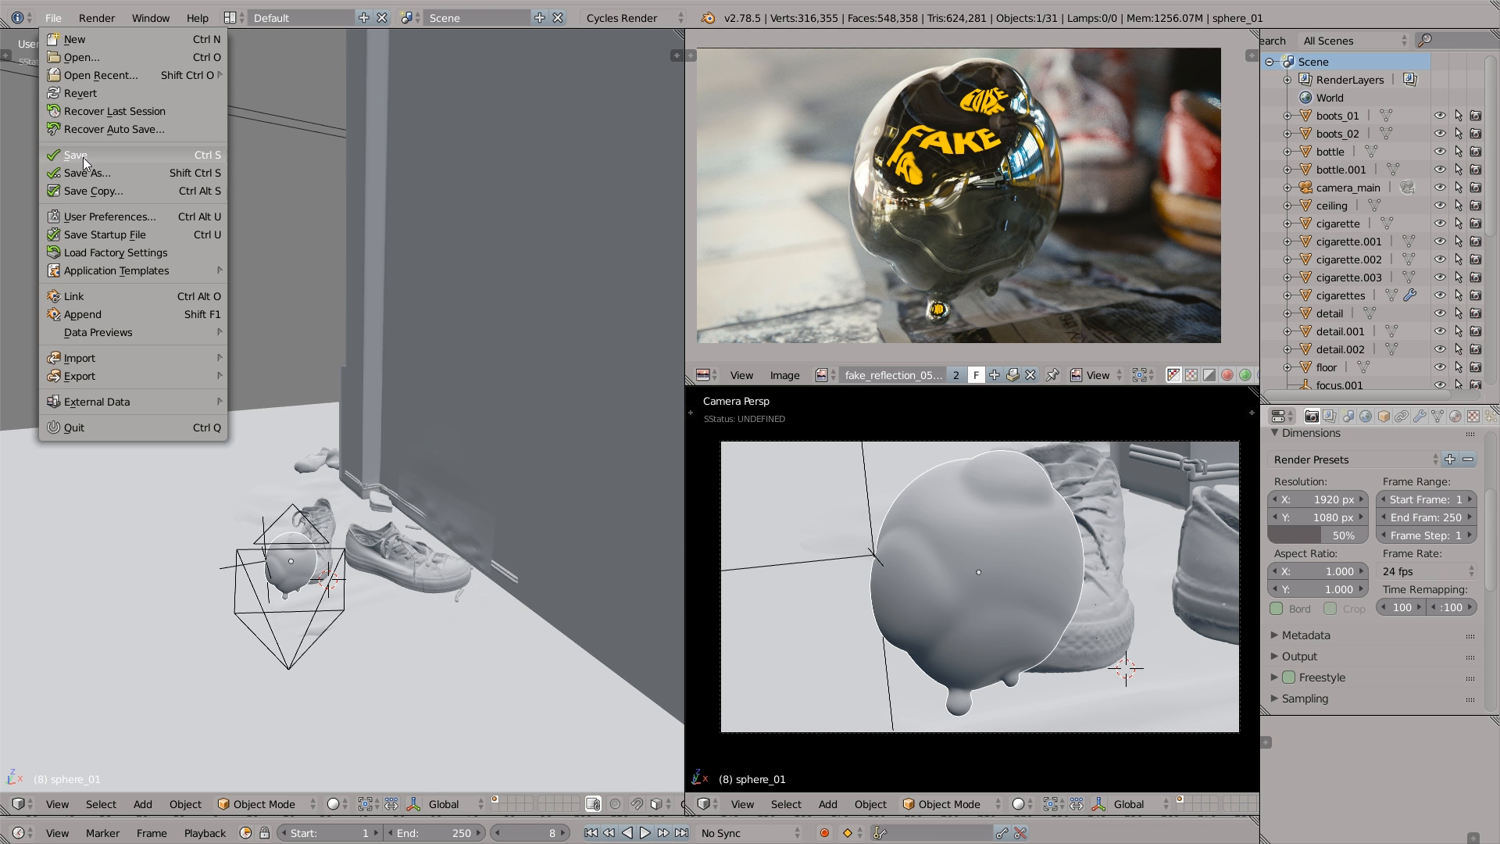
mouse_move(86, 173)
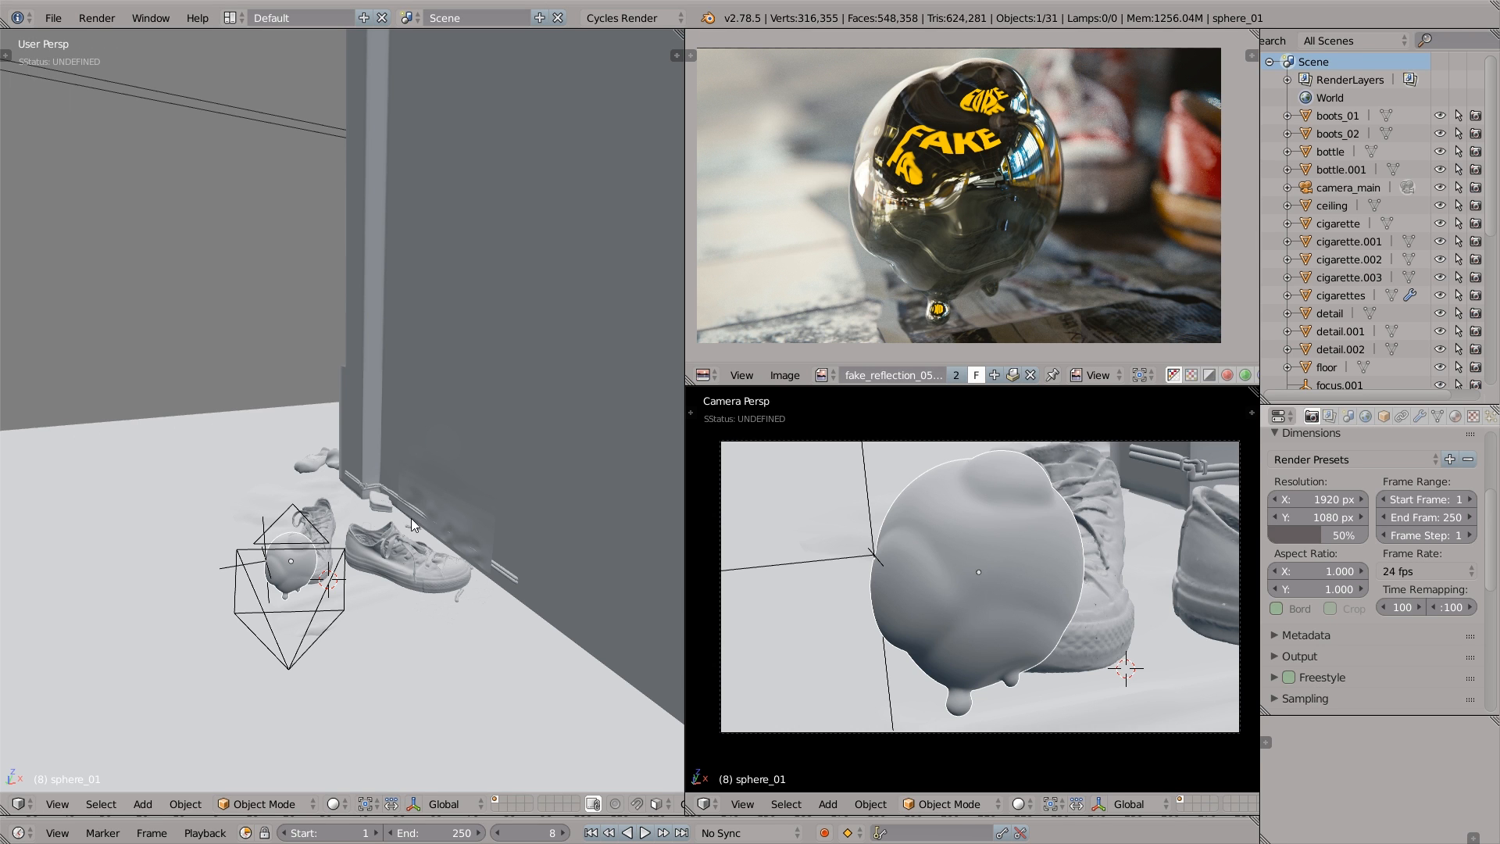
key("ctrl+shift+s")
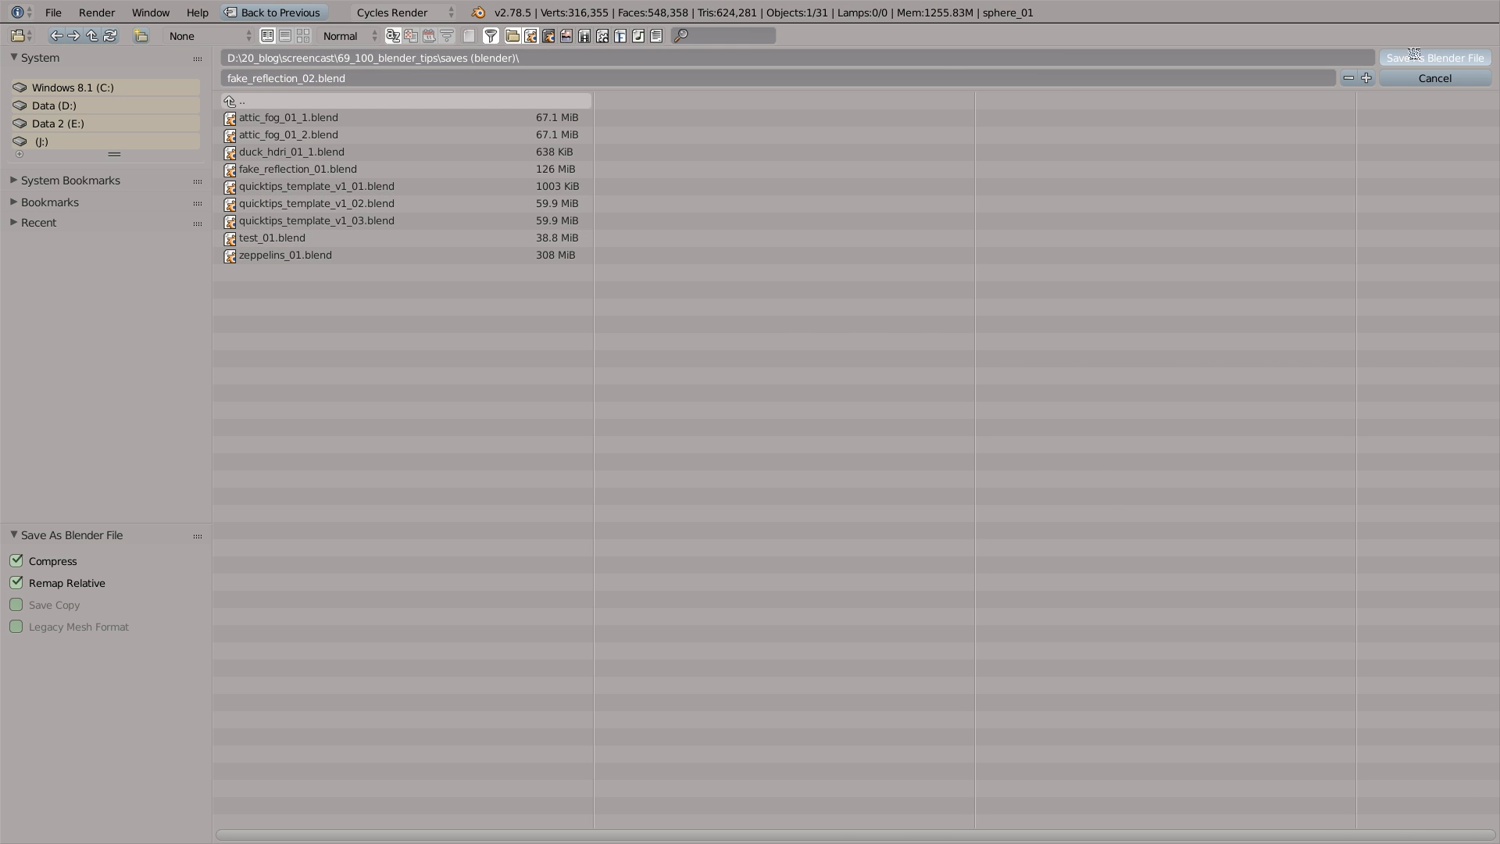
left_click(1437, 57)
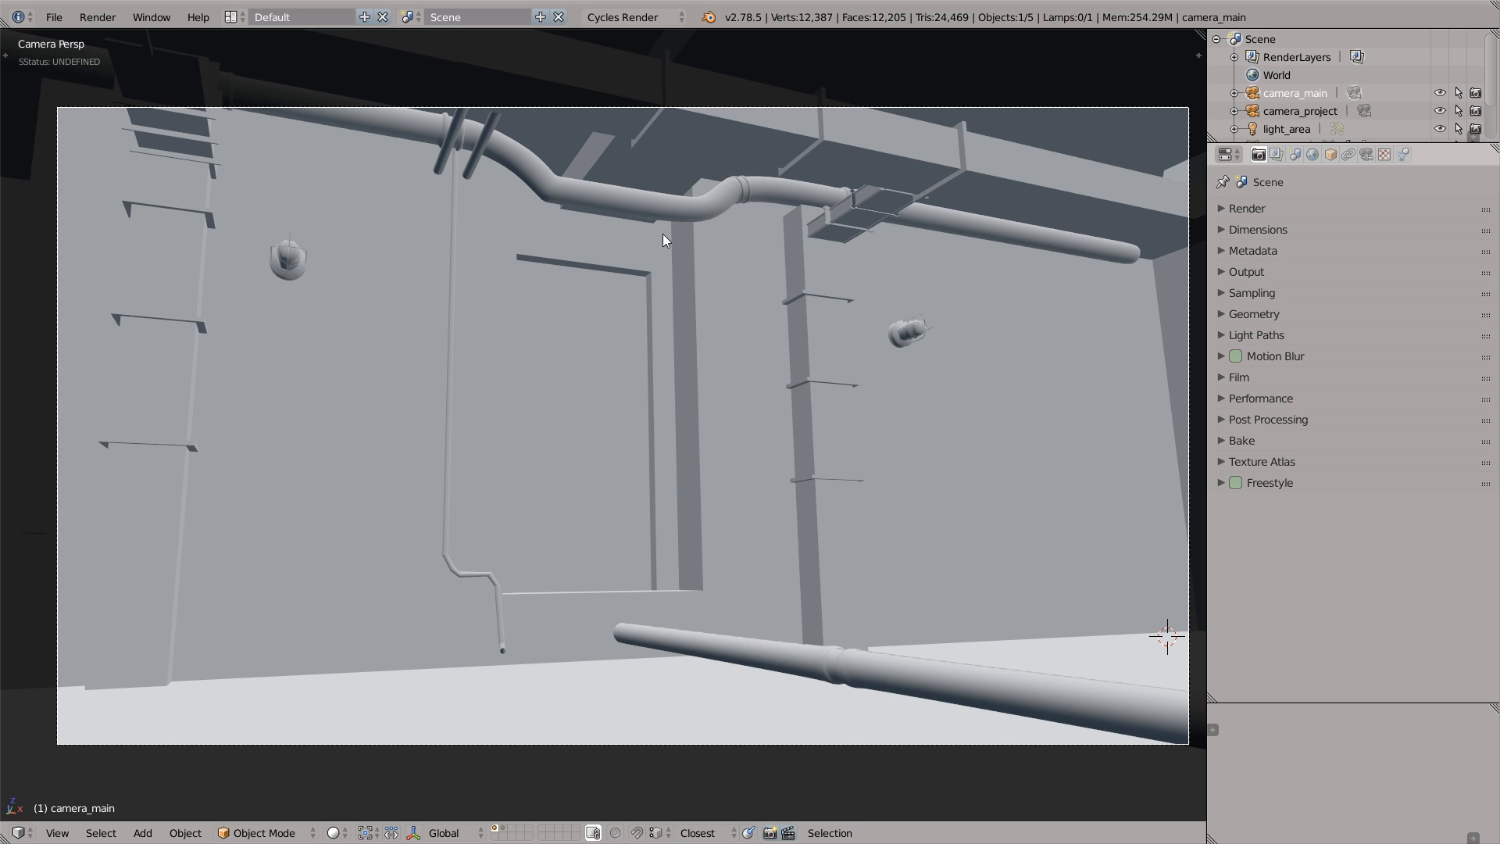
Enable Ambient Occlusion under Shading in the N Properties shelf
key("n")
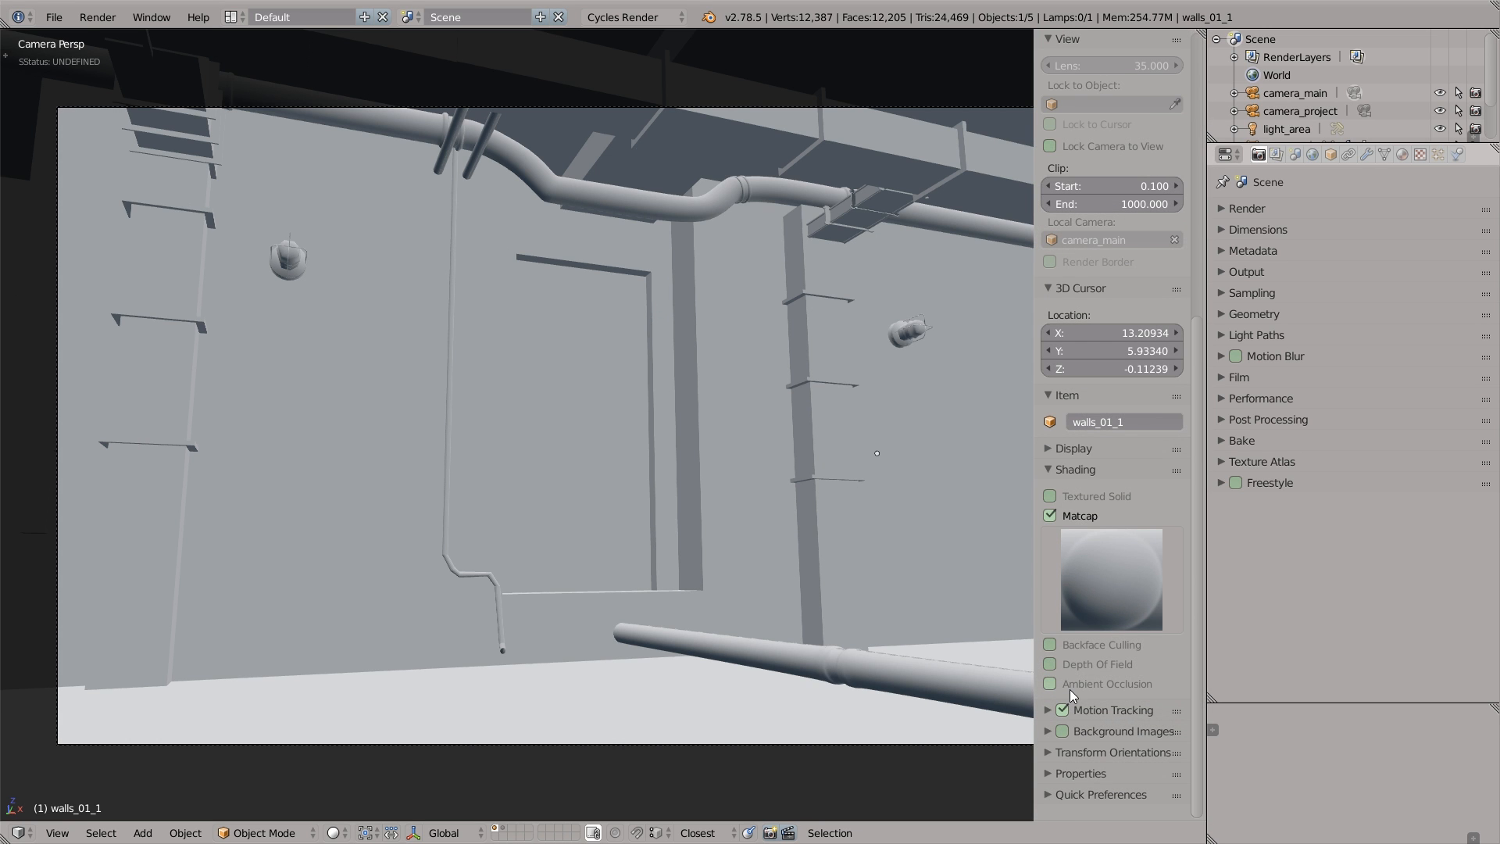
left_click(1050, 683)
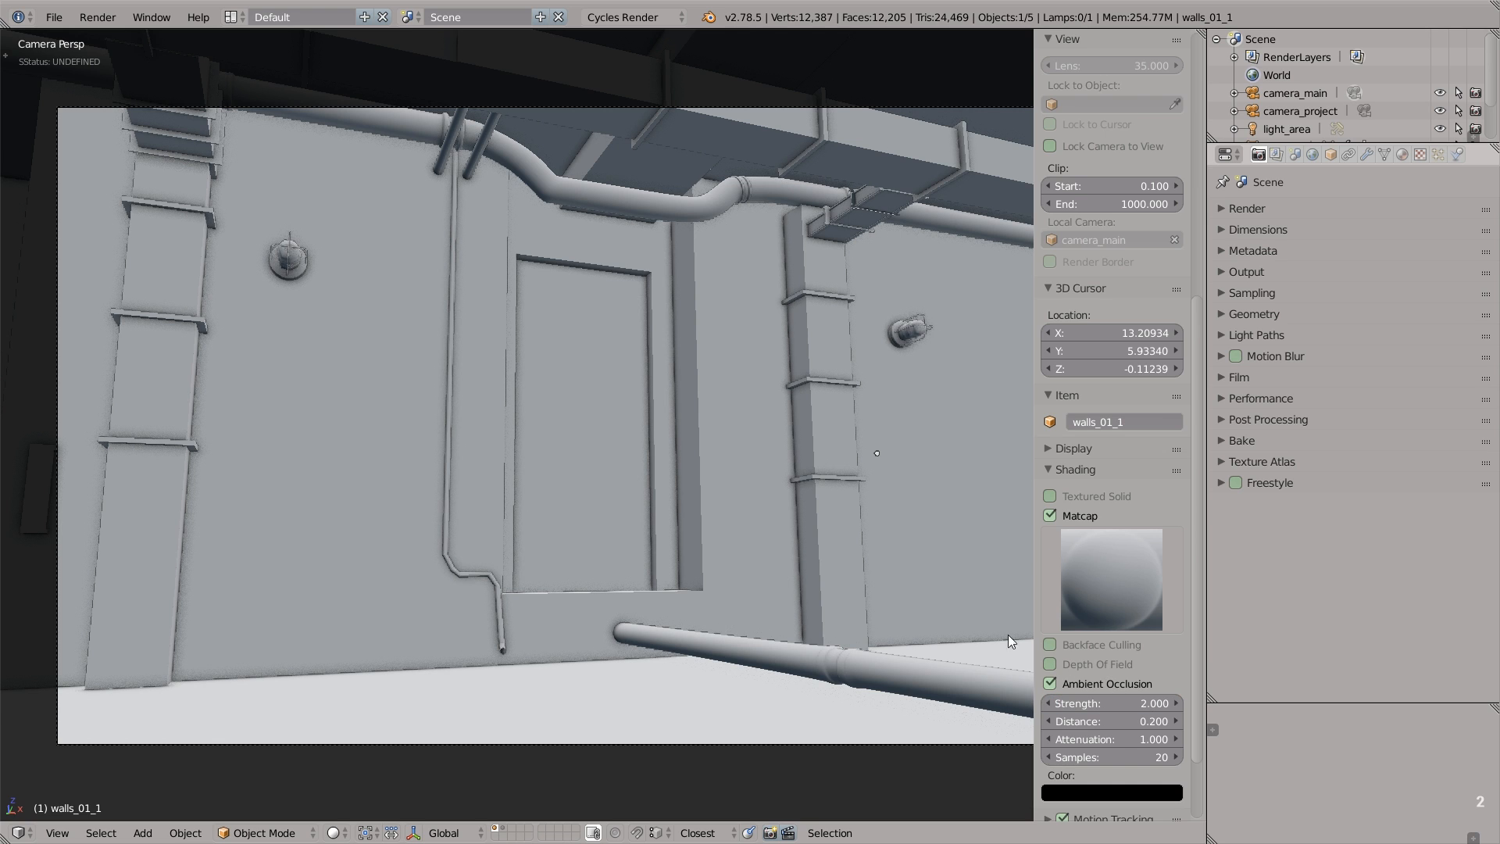
mouse_move(525, 363)
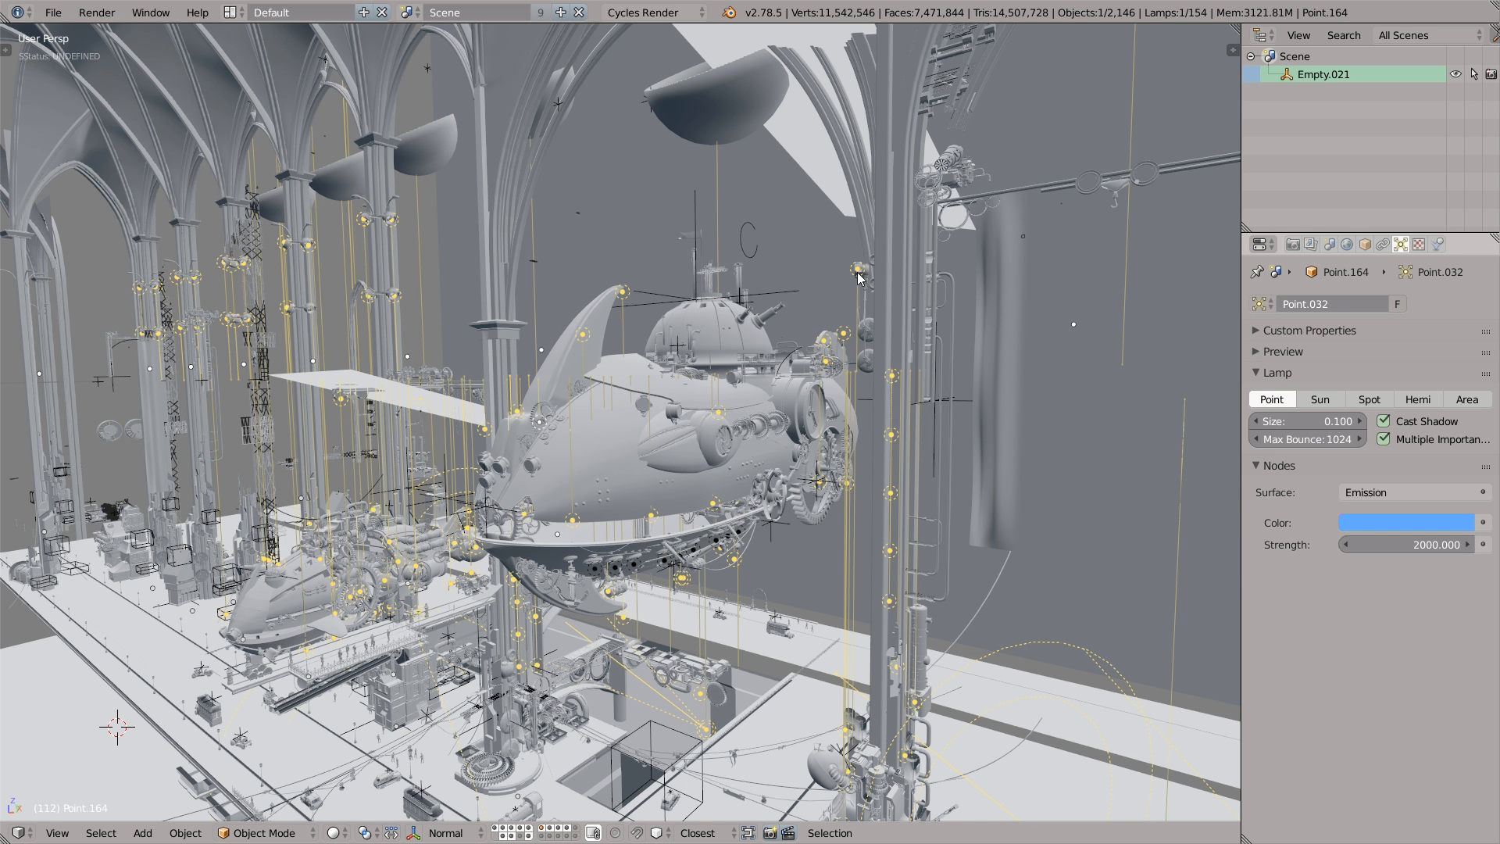
Use Shift+G to select similar objects by Lamp Type, then by Layer
key("shift+g")
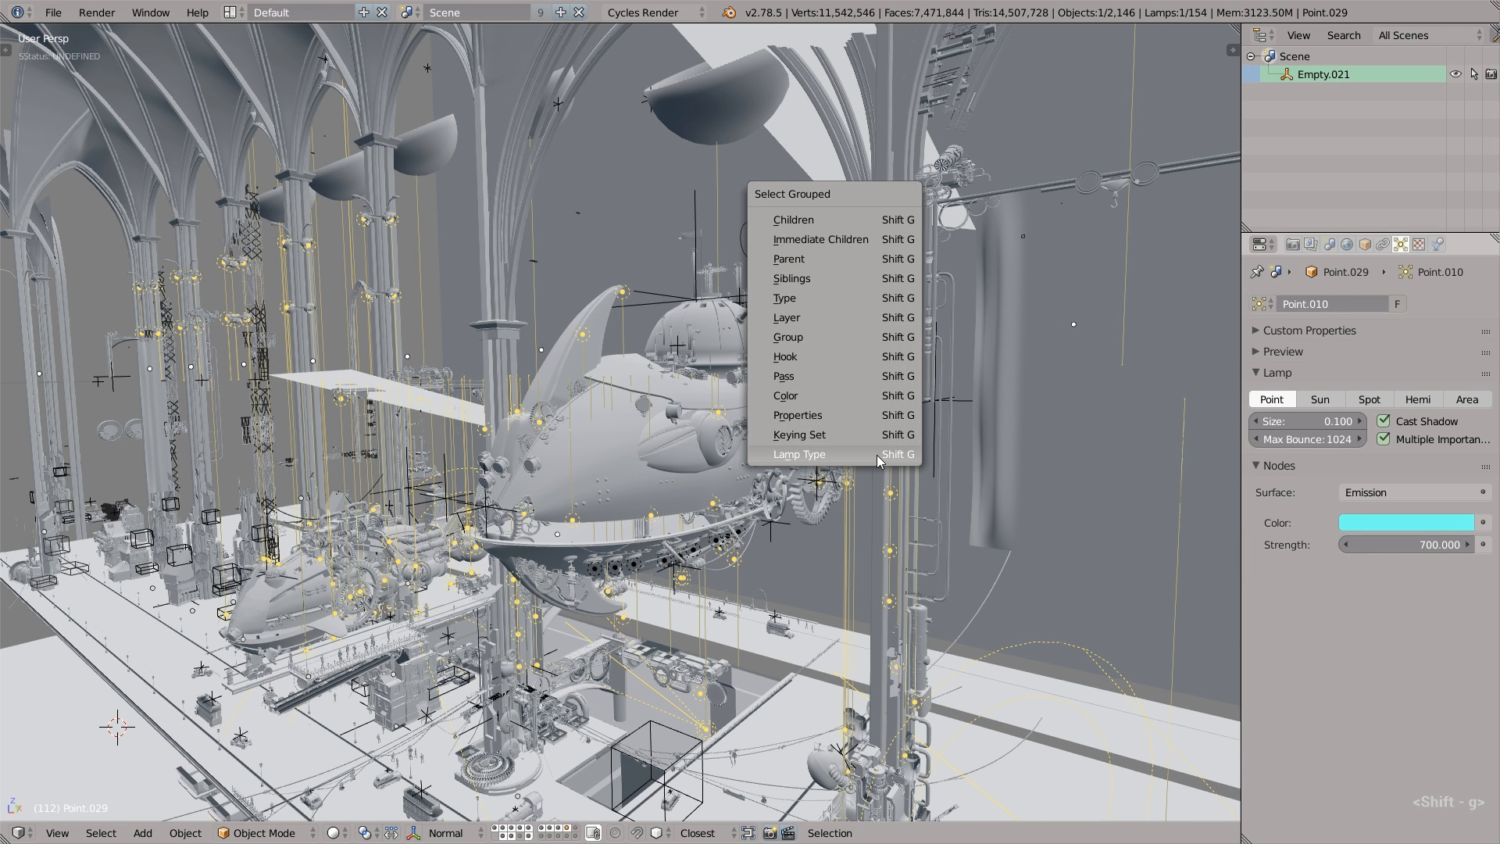
left_click(798, 453)
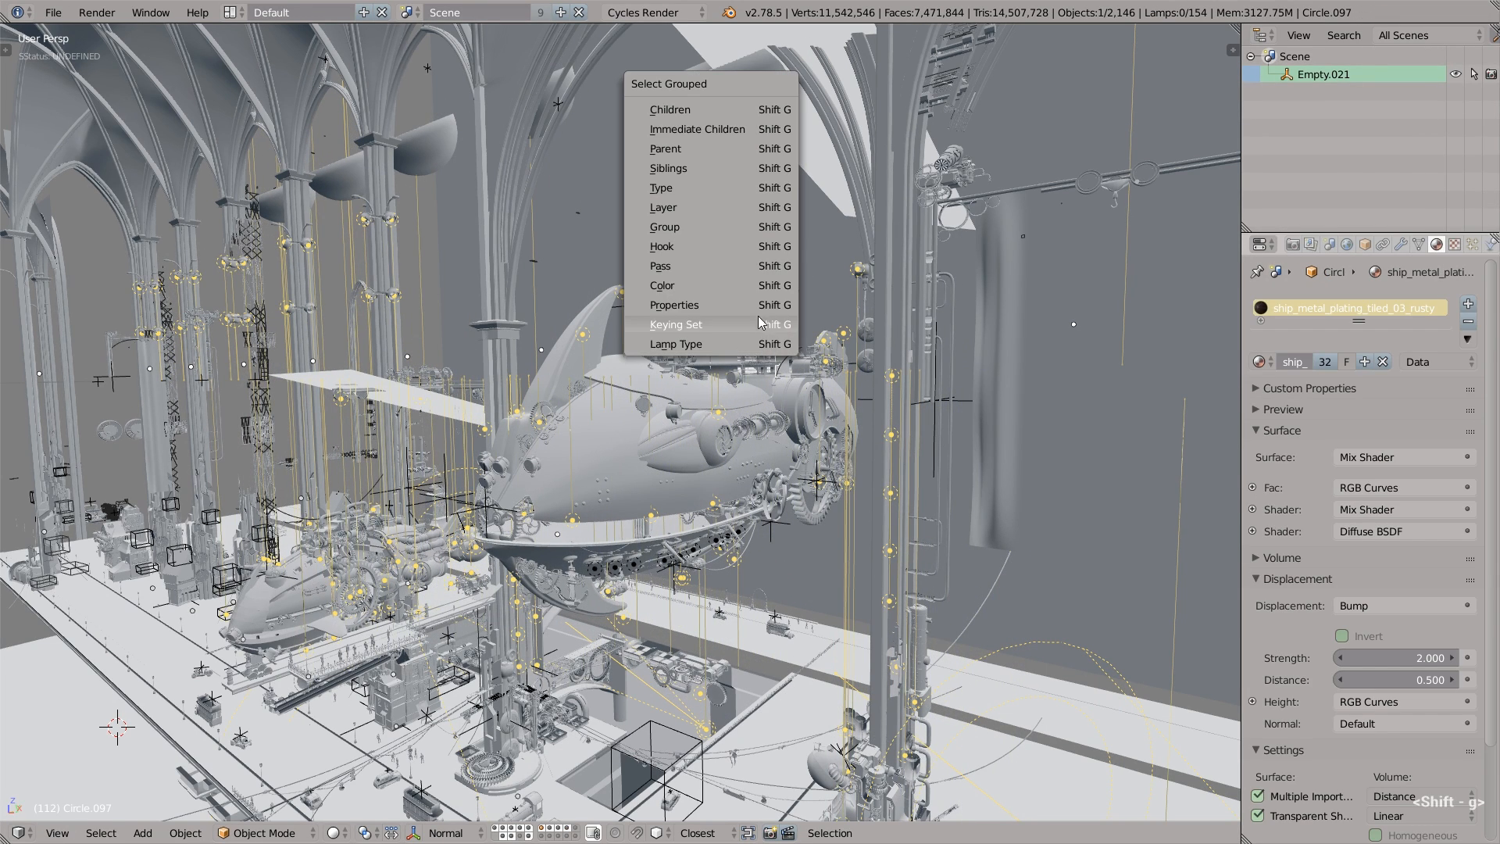
mouse_move(749, 208)
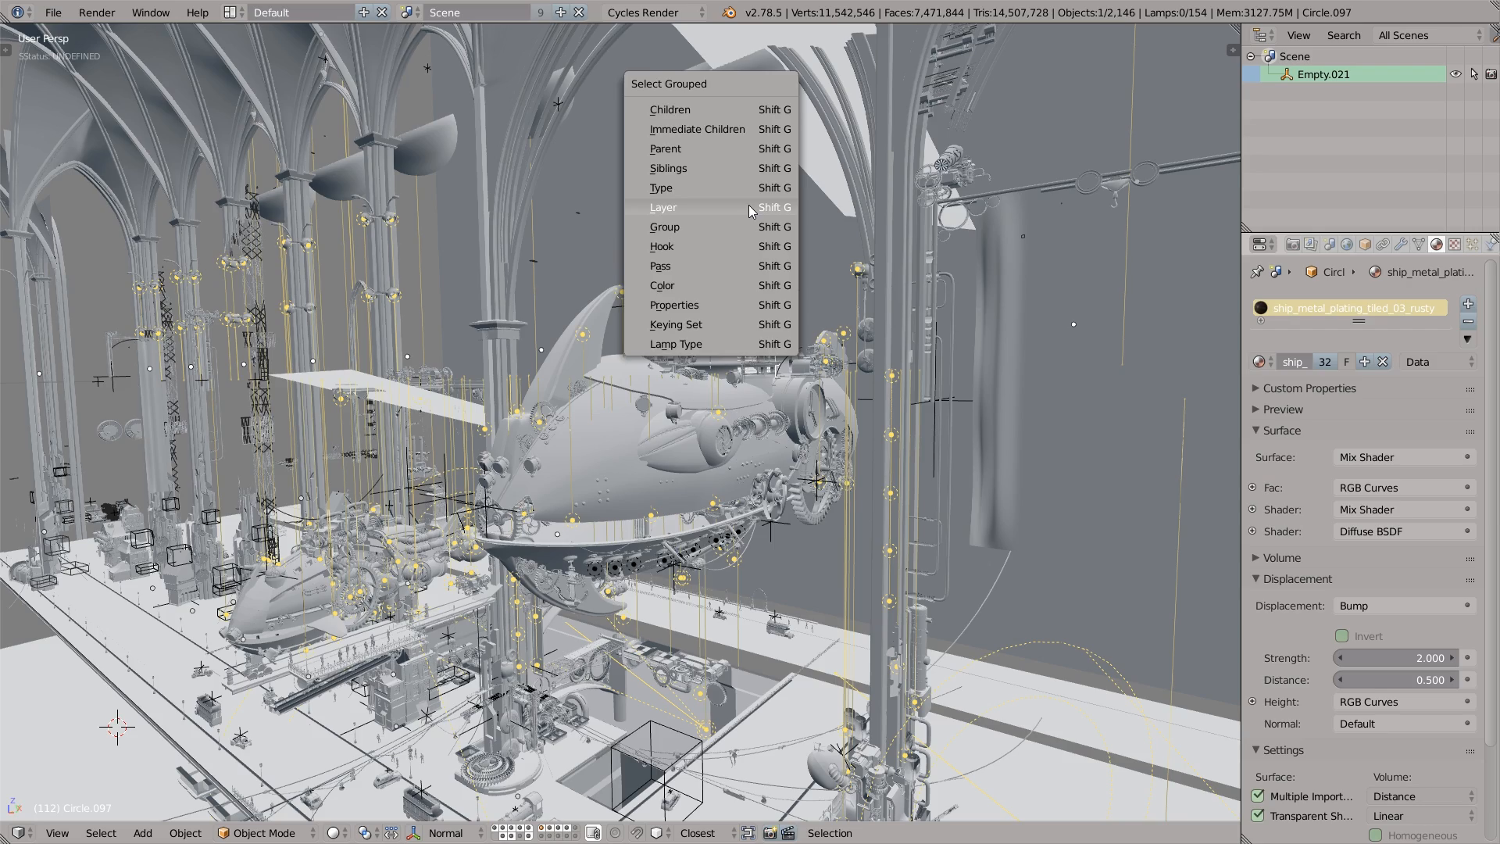
left_click(662, 206)
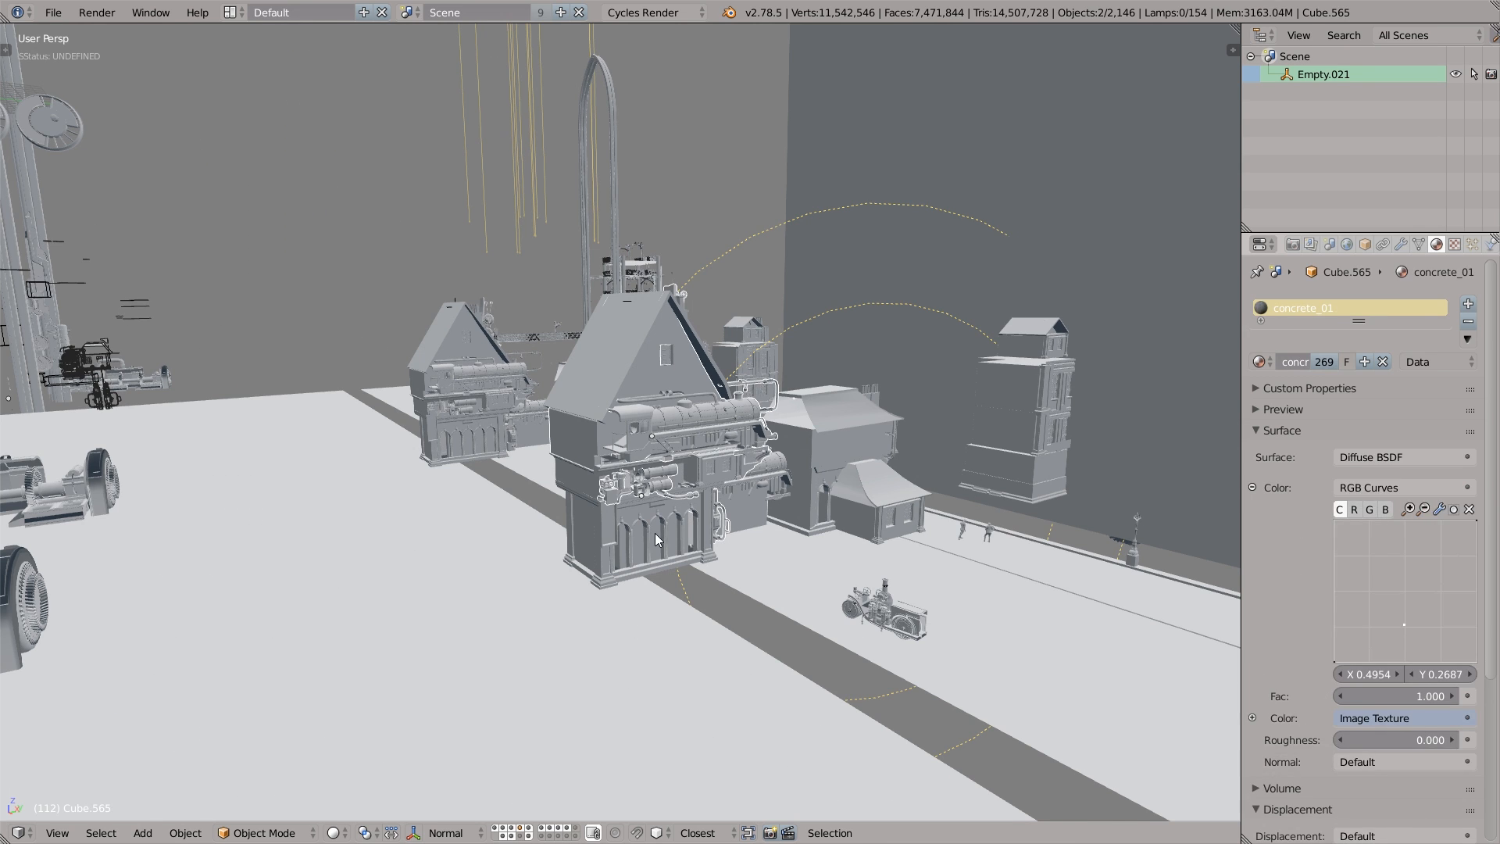
key("shift+g")
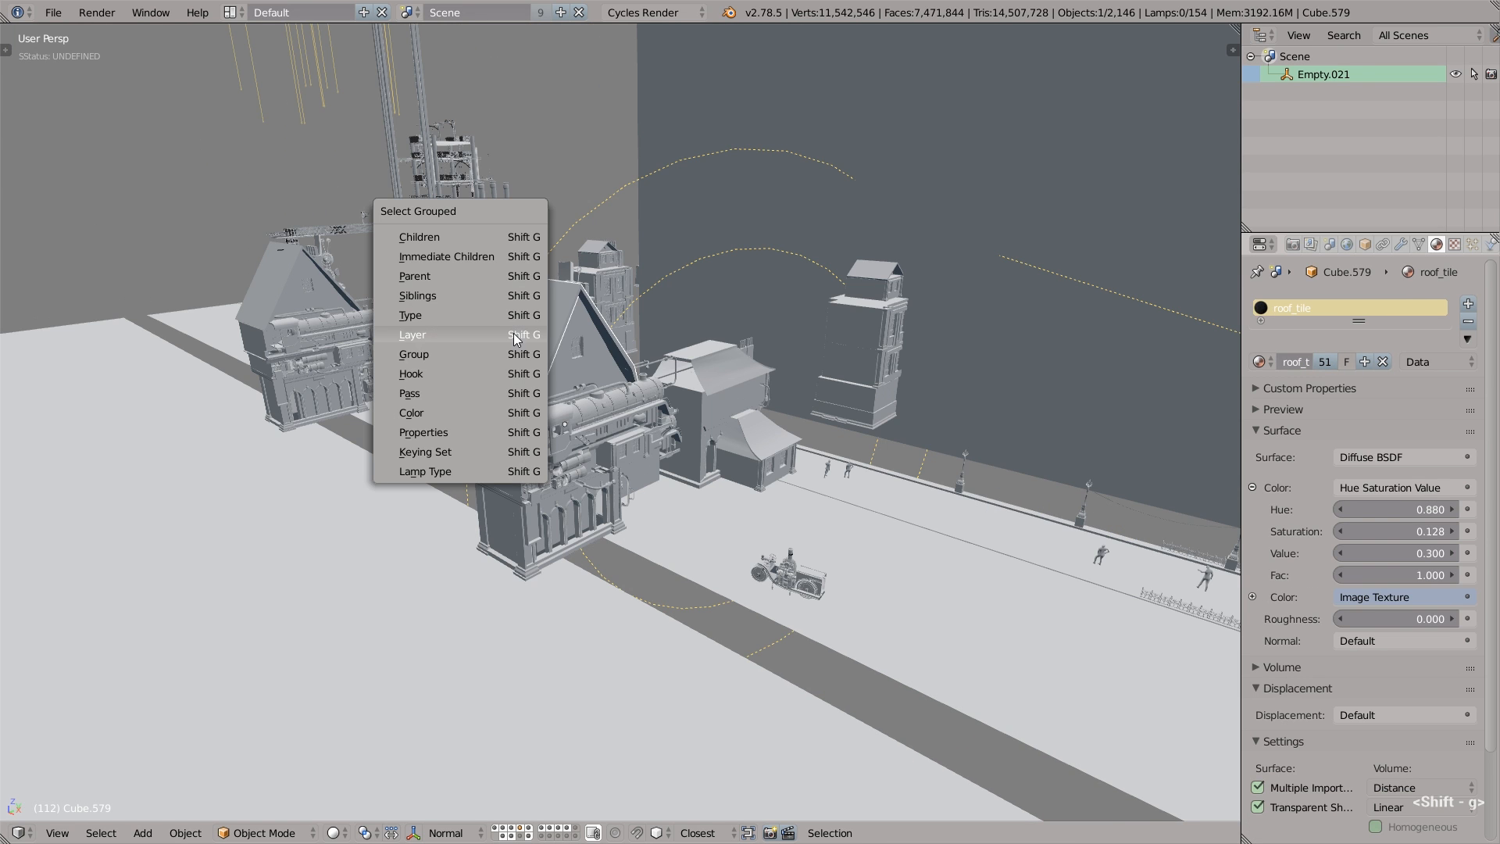
left_click(412, 333)
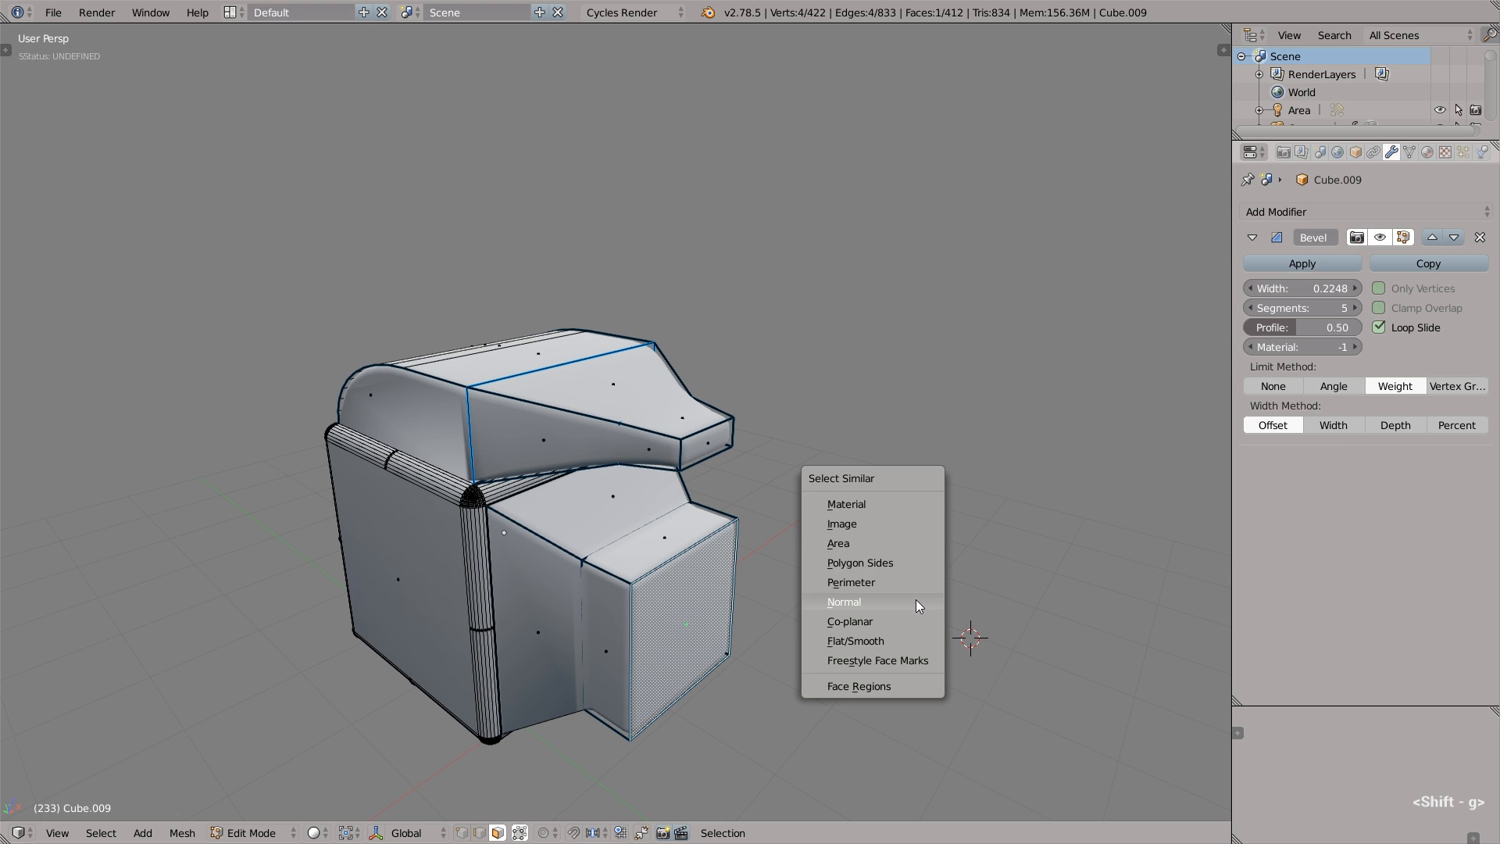
Choose Normal from Select Similar to grab all same-facing faces
left_click(844, 601)
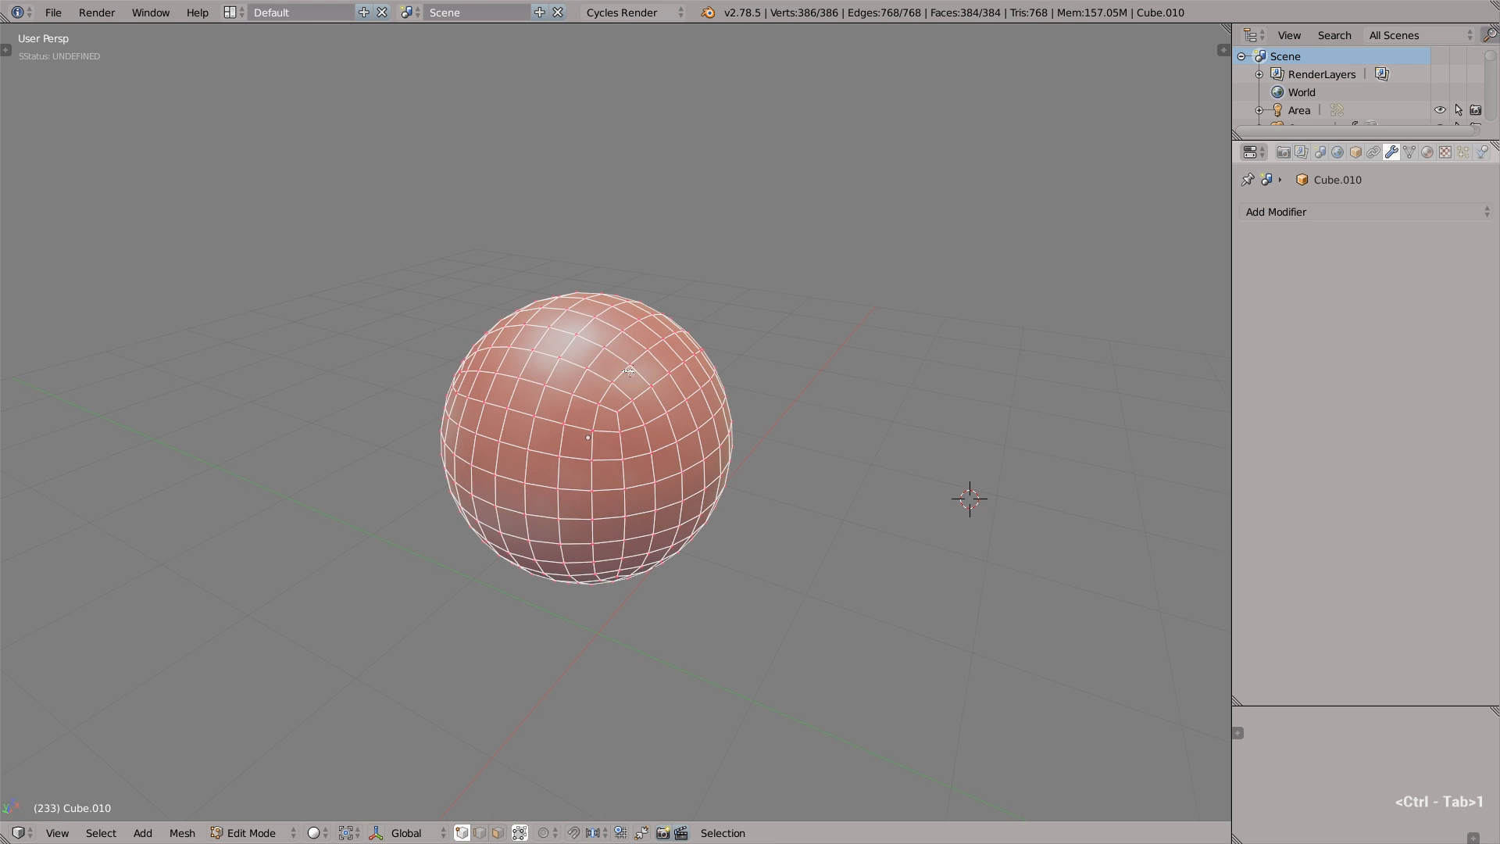
Round the top face patch with LoopTools Circle, delete it, and add level-2 subdivision
scroll("up", 3)
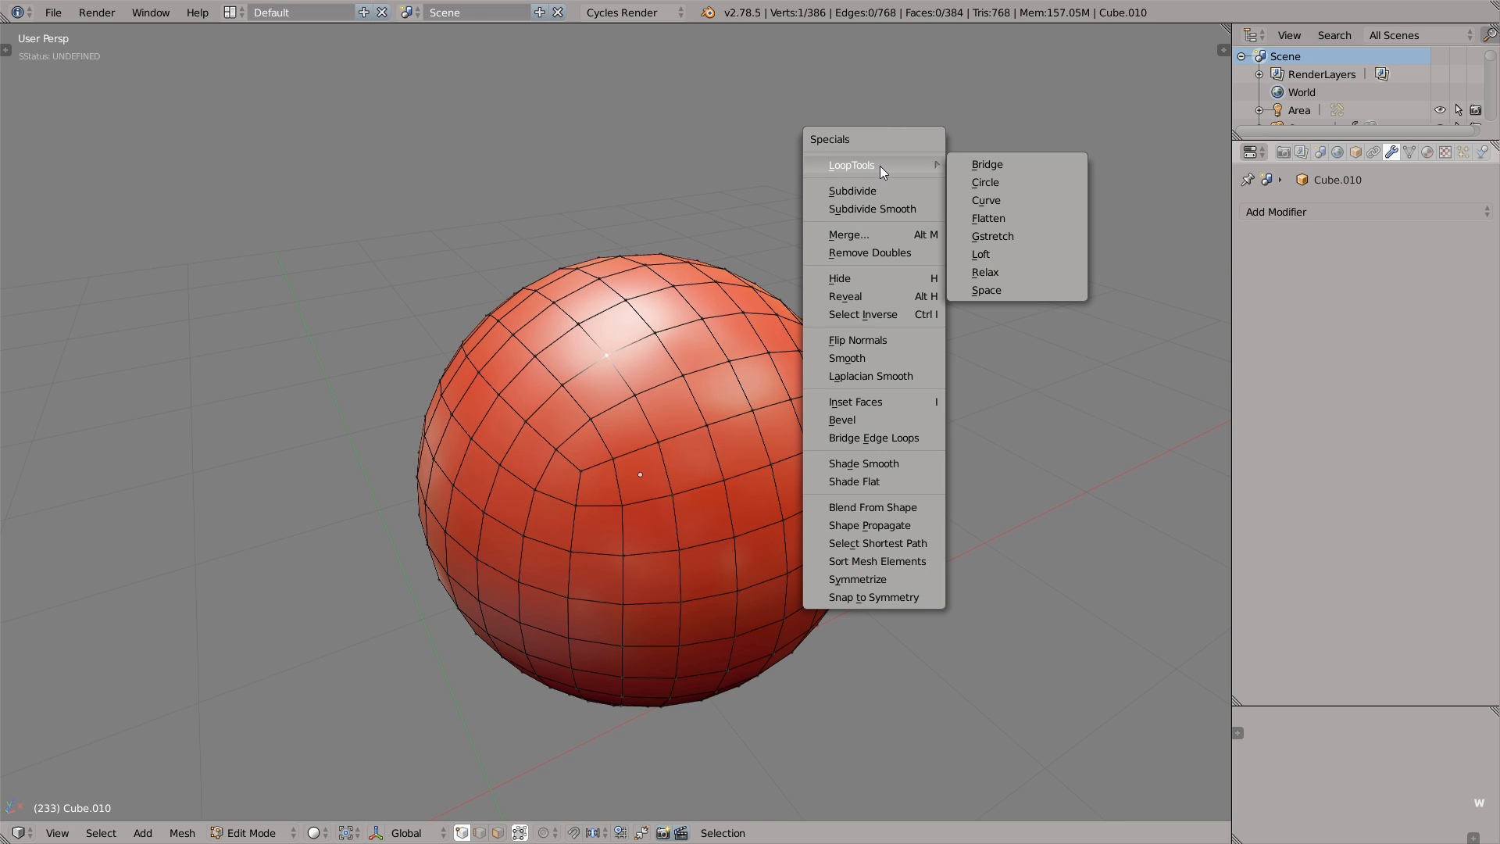
mouse_move(993, 182)
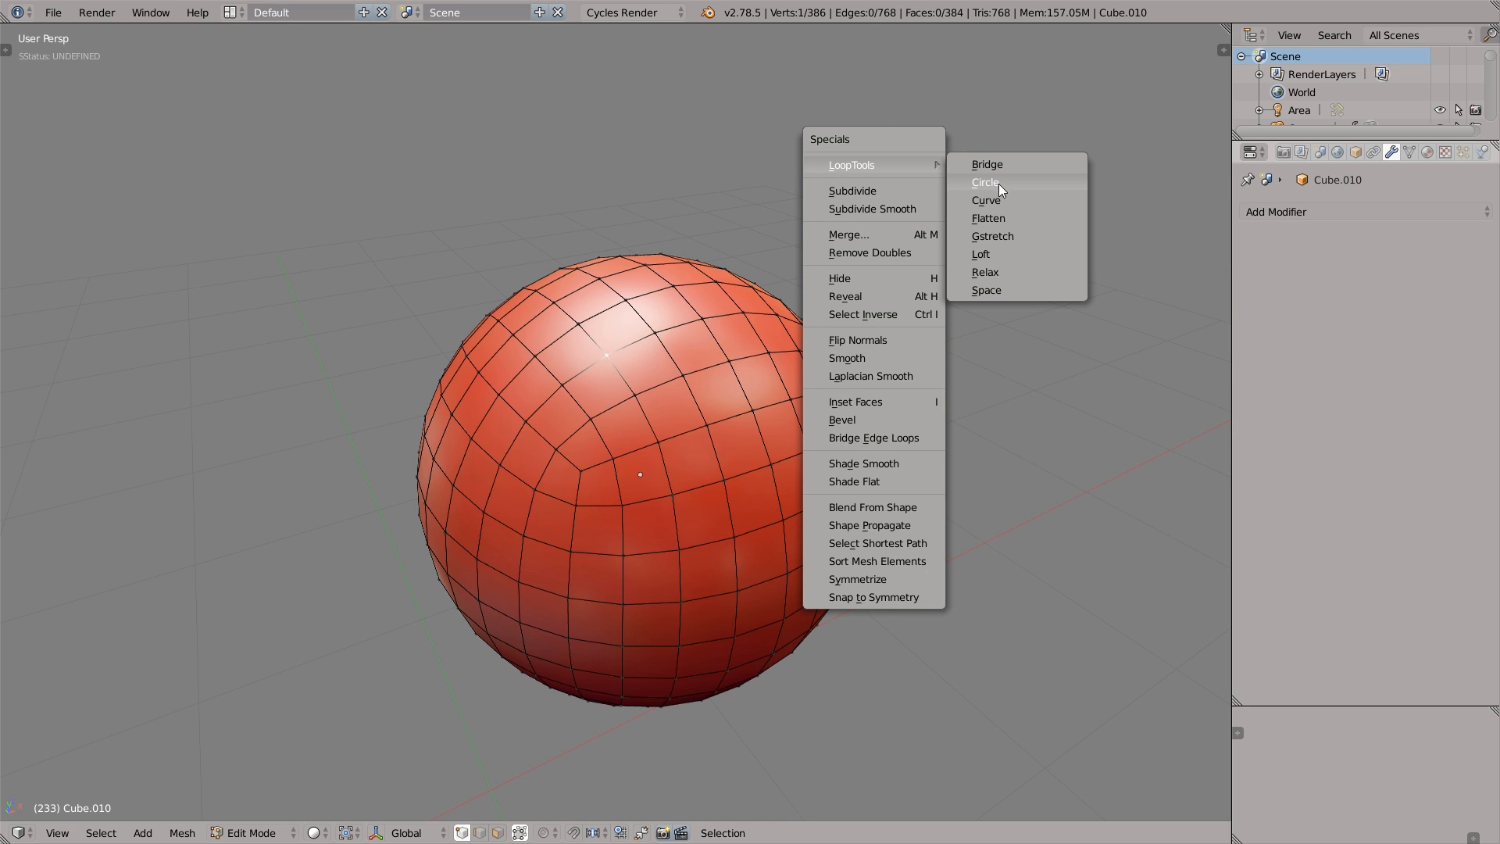
left_click(985, 182)
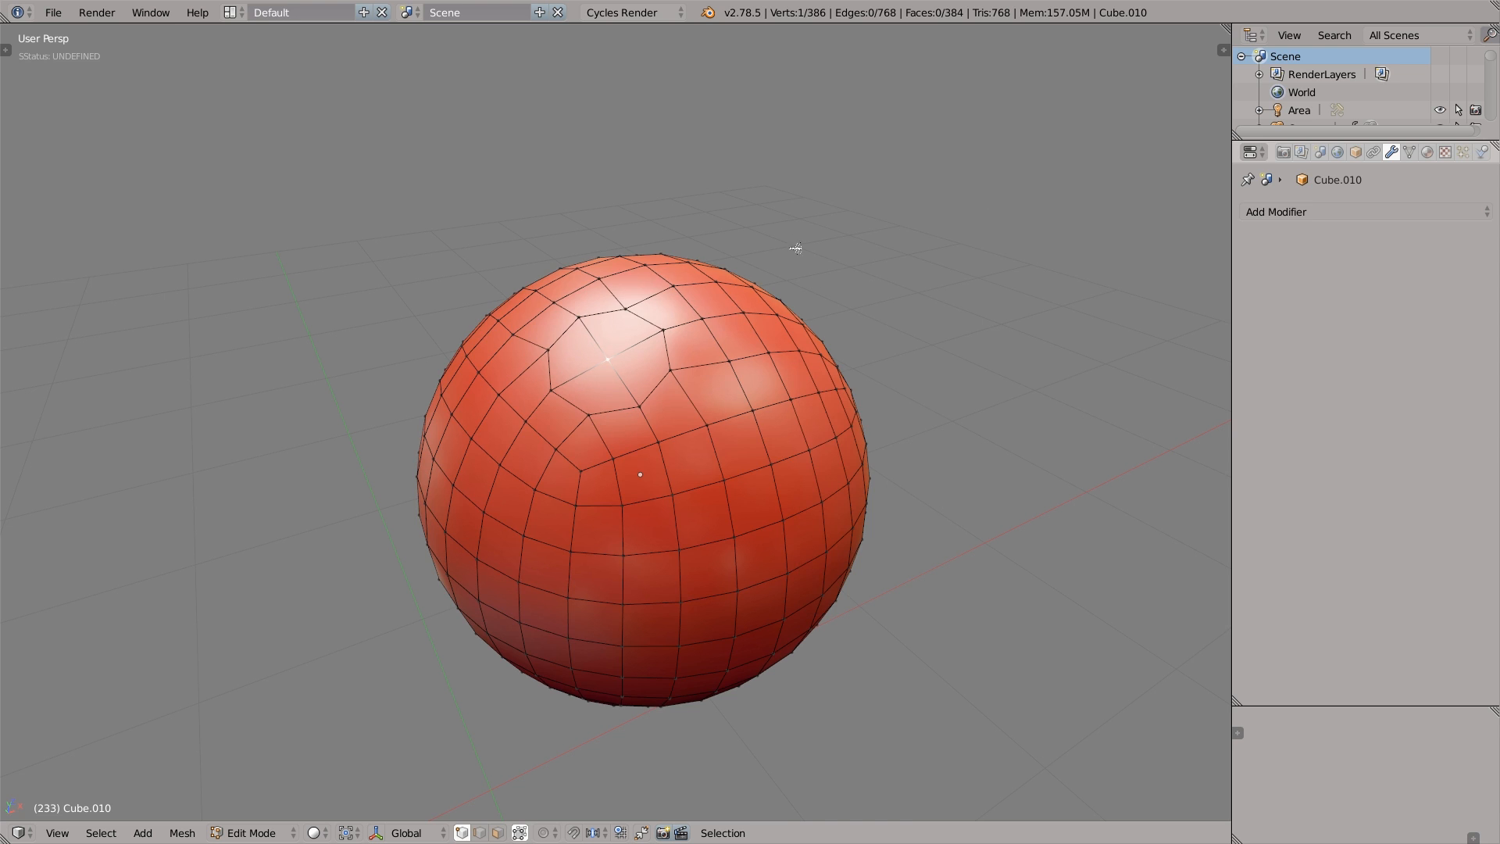
key("x")
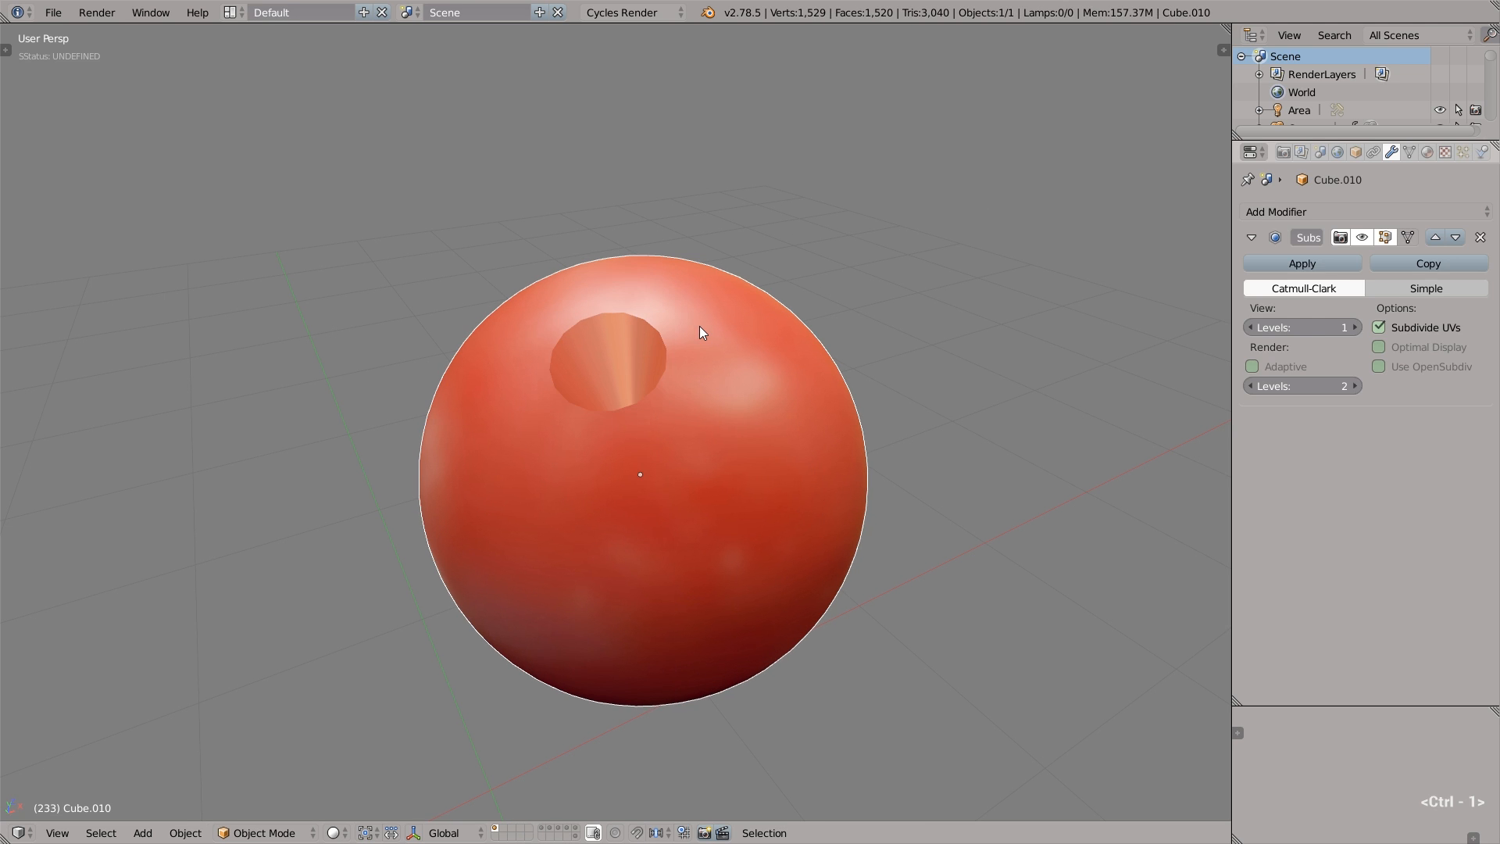
left_click(1356, 327)
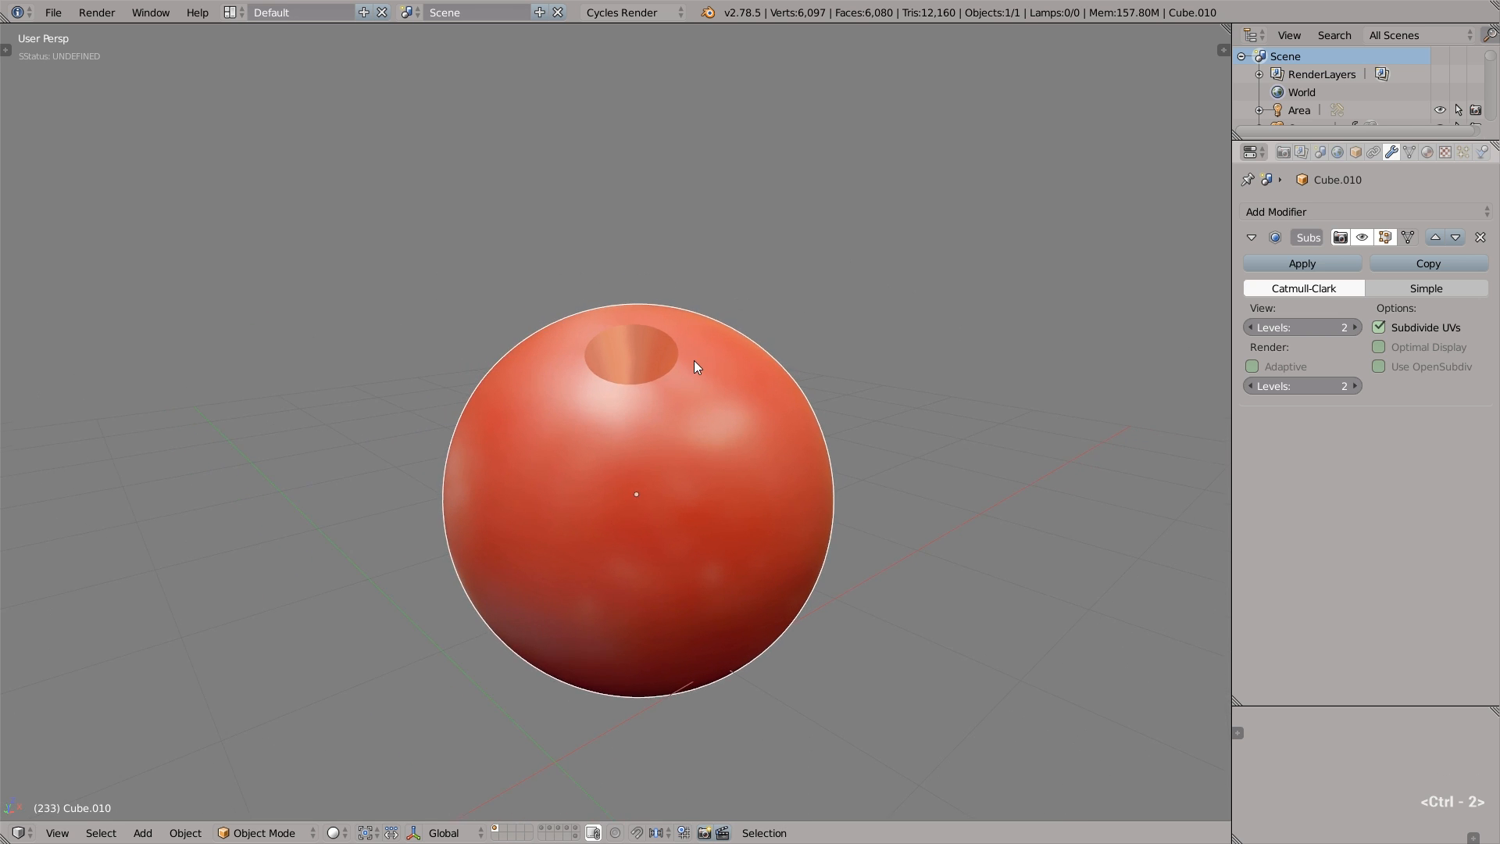